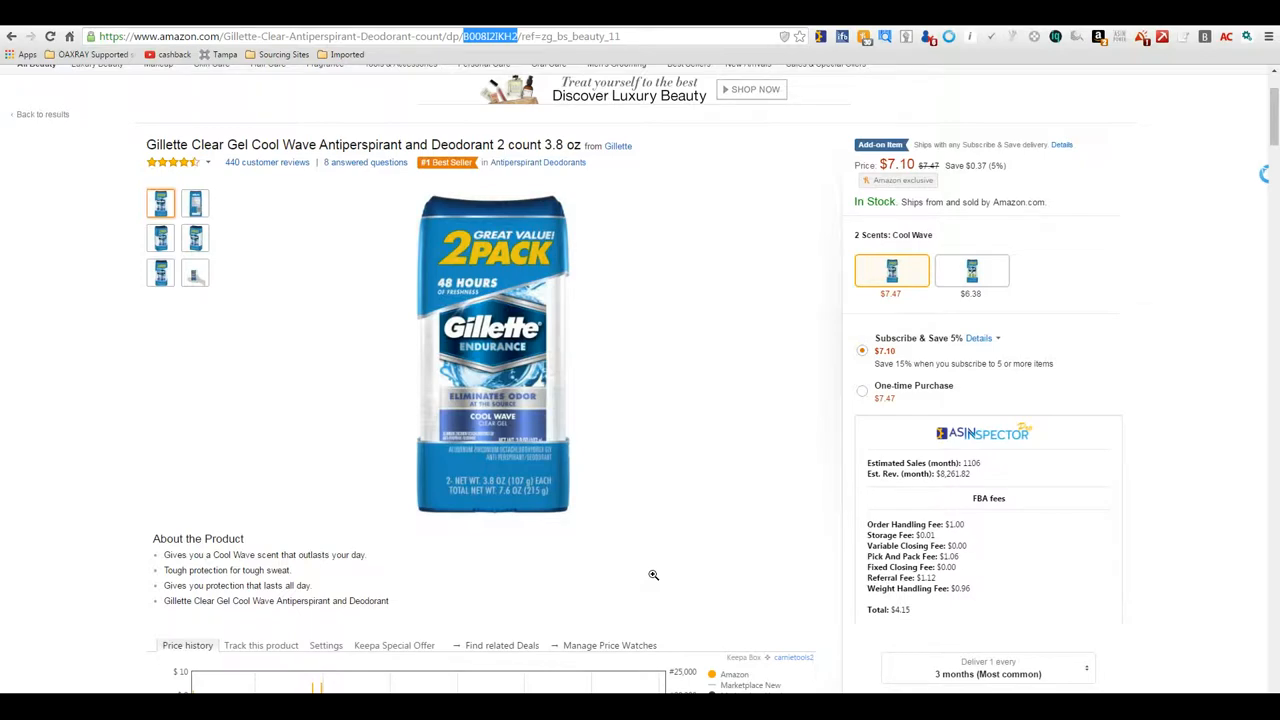
Scroll down the Amazon page to the Keepa price history box below About the Product.
{"action": "scroll", "scroll_direction": "down", "scroll_amount": 3}
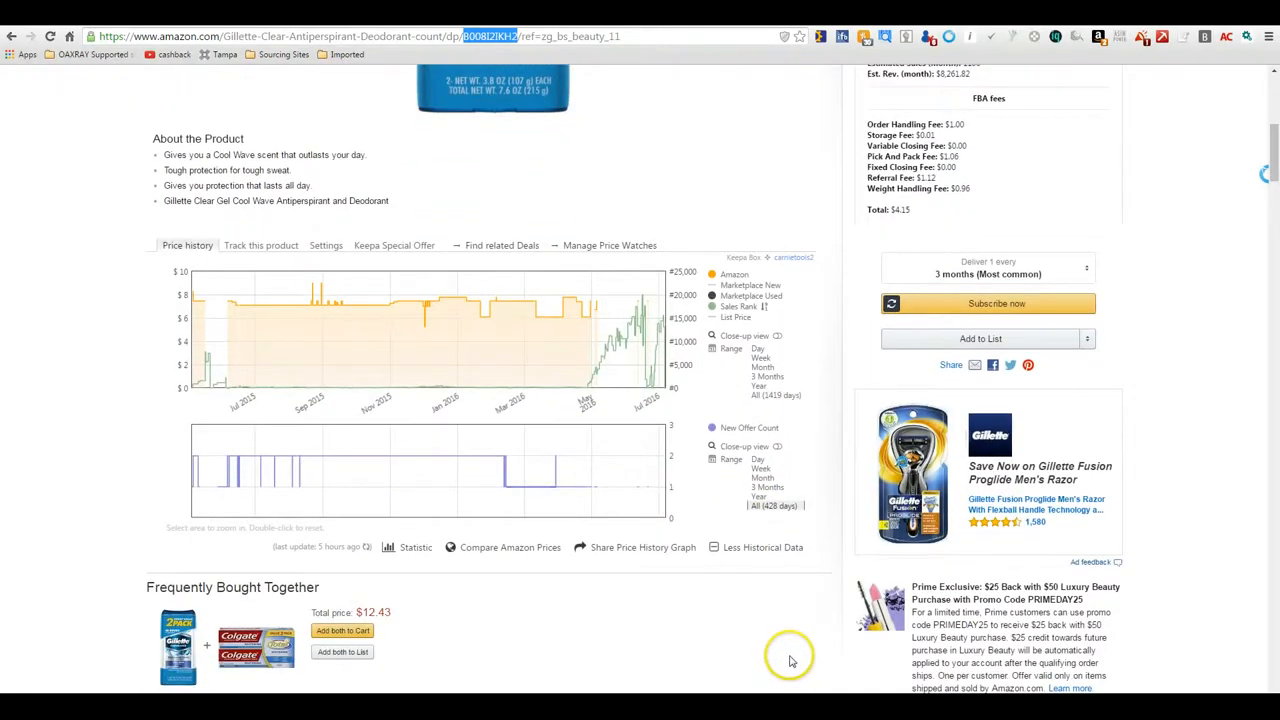
{"action": "scroll", "scroll_direction": "down", "scroll_amount": 3}
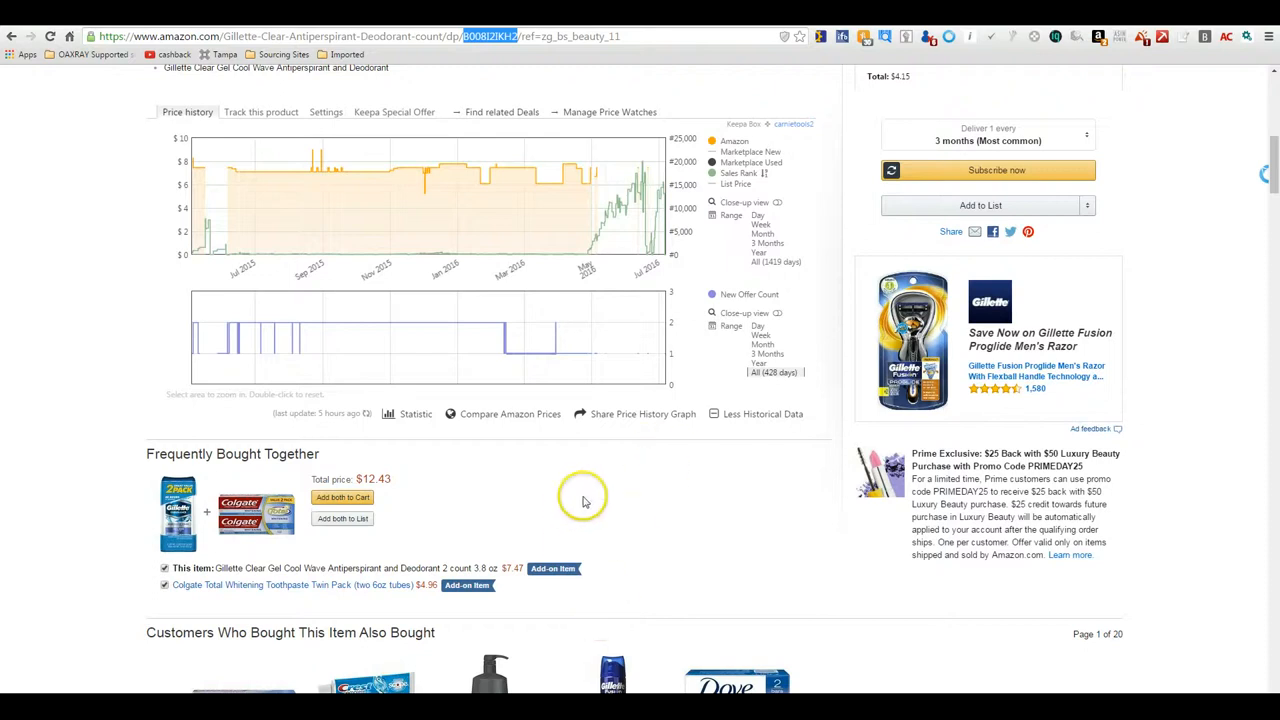
{"action": "mouse_move", "coordinate": [581, 520]}
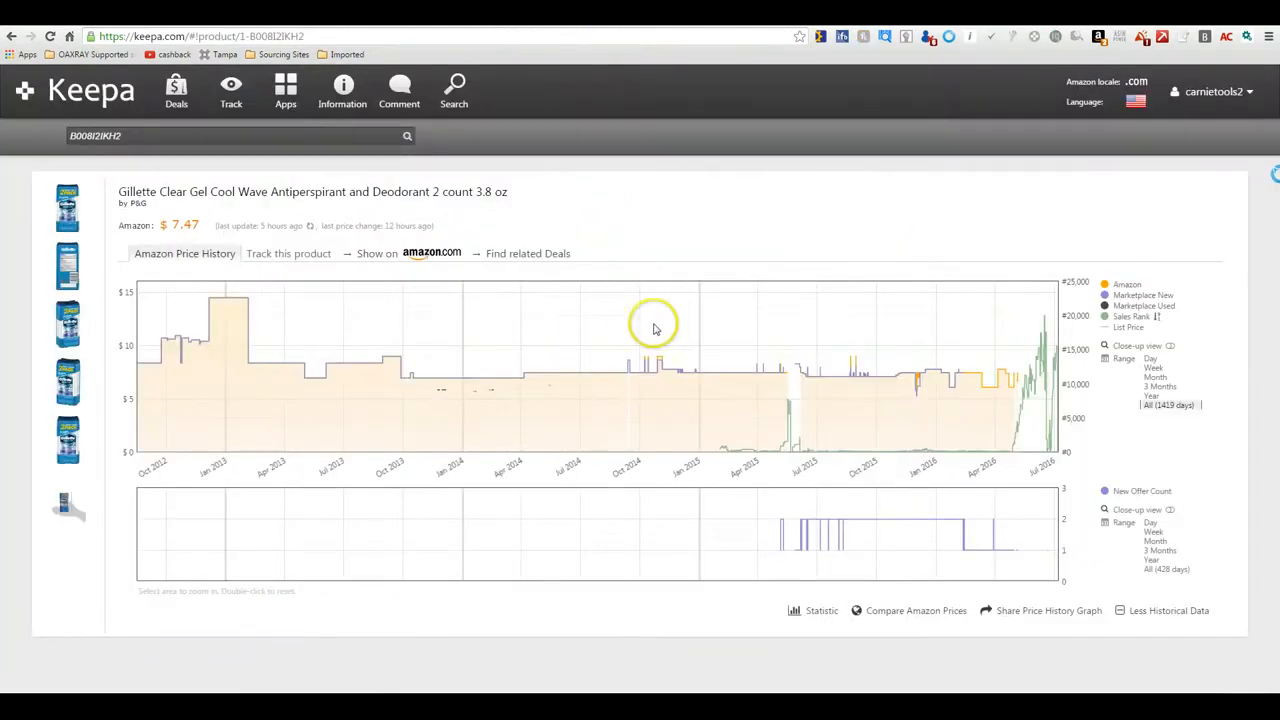
{"action": "mouse_move", "coordinate": [783, 175]}
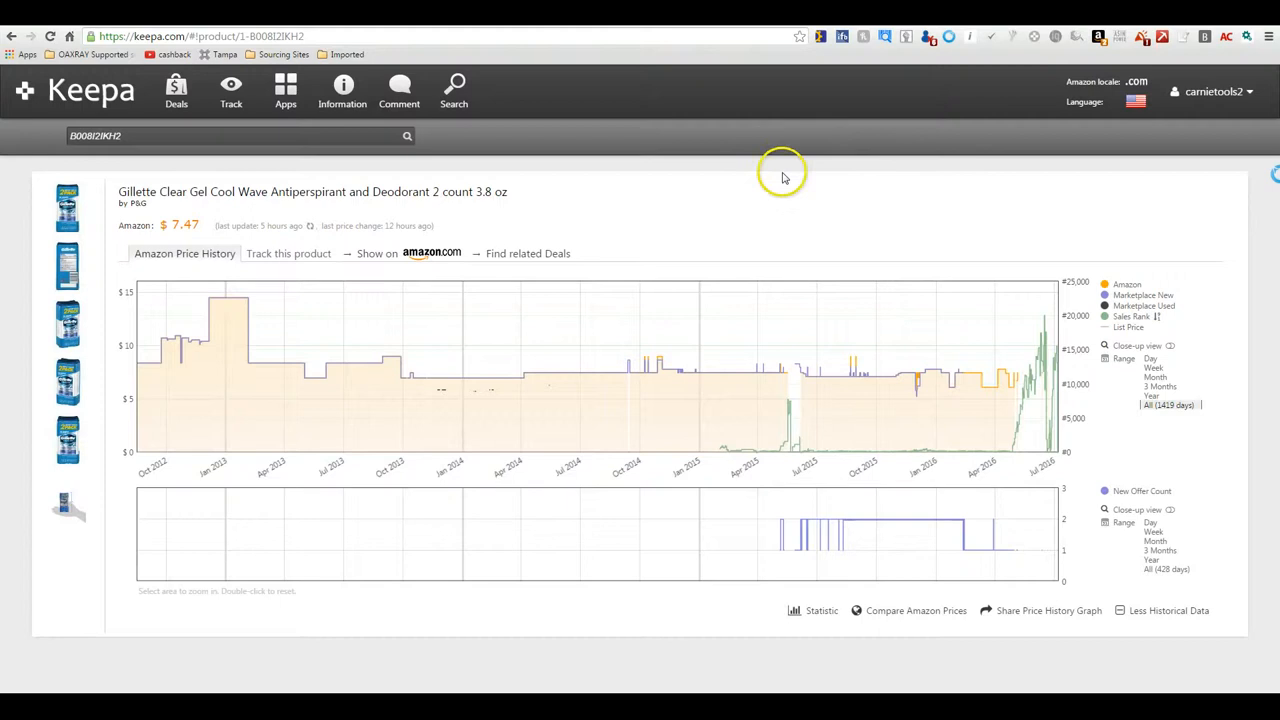
{"action": "mouse_move", "coordinate": [1276, 440]}
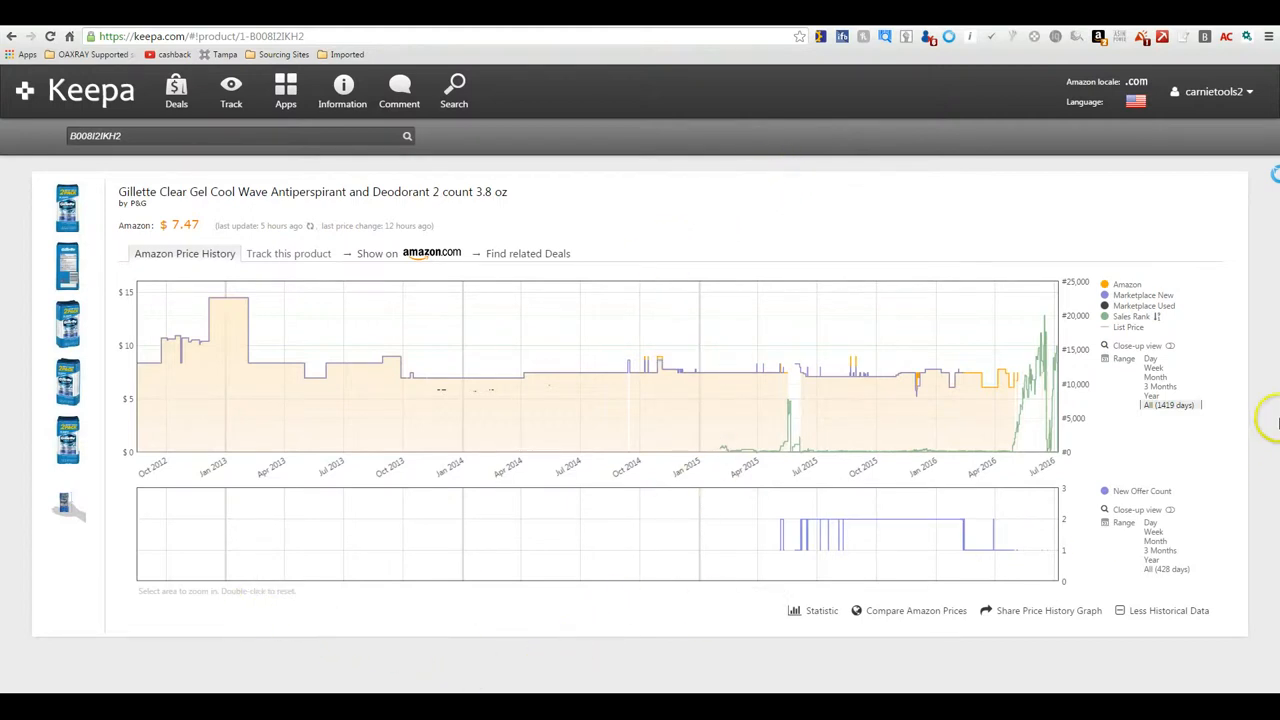
{"action": "mouse_move", "coordinate": [228, 628]}
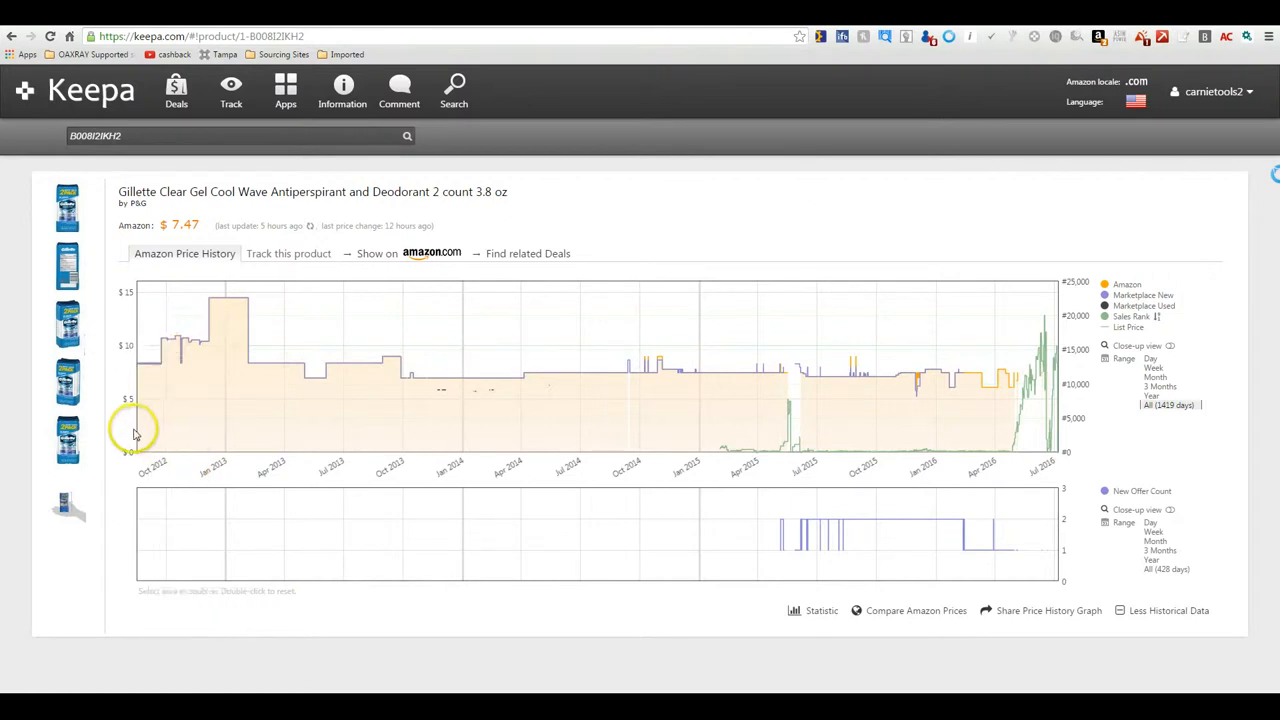
{"action": "mouse_move", "coordinate": [908, 365]}
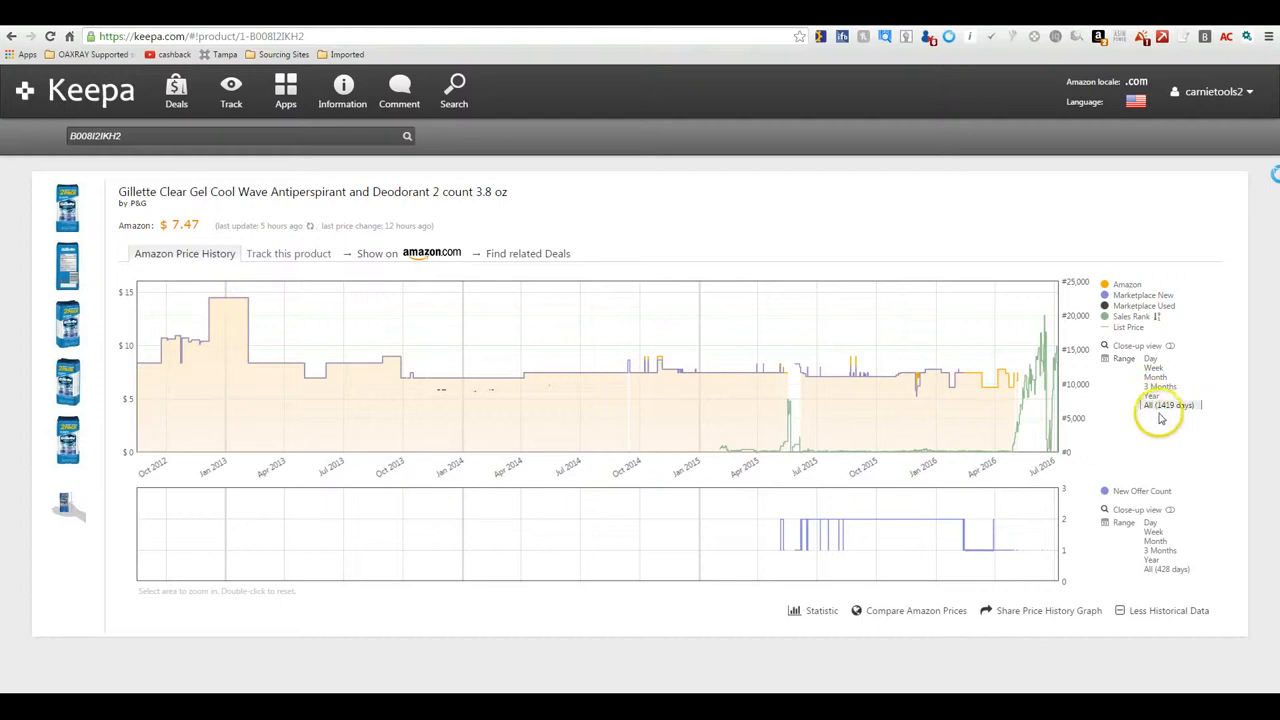
{"action": "mouse_move", "coordinate": [1140, 422]}
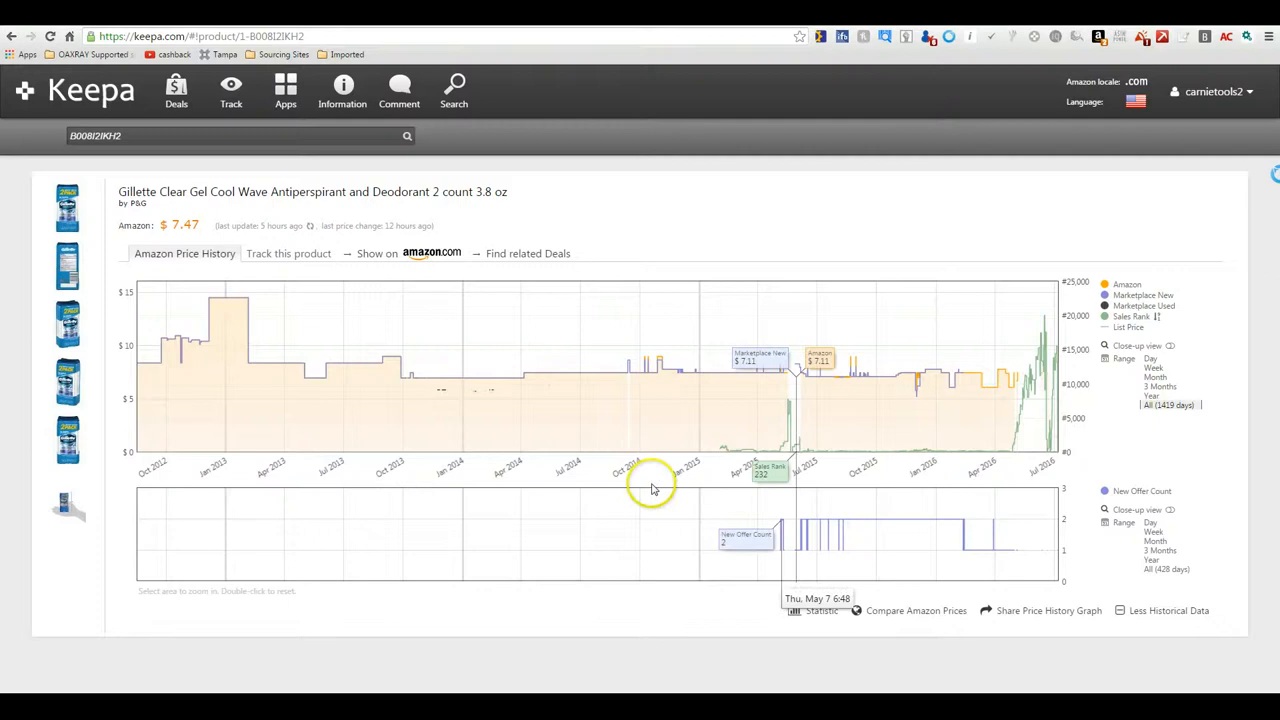
{"action": "mouse_move", "coordinate": [188, 472]}
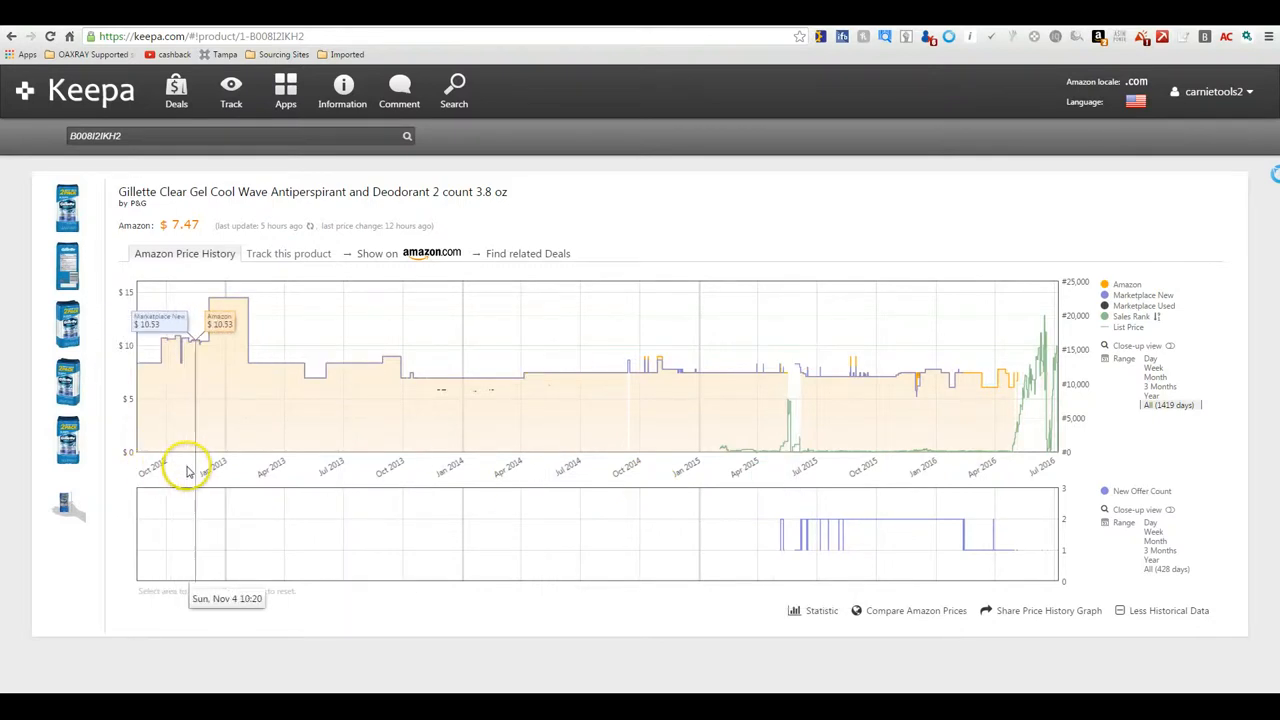
{"action": "mouse_move", "coordinate": [320, 405]}
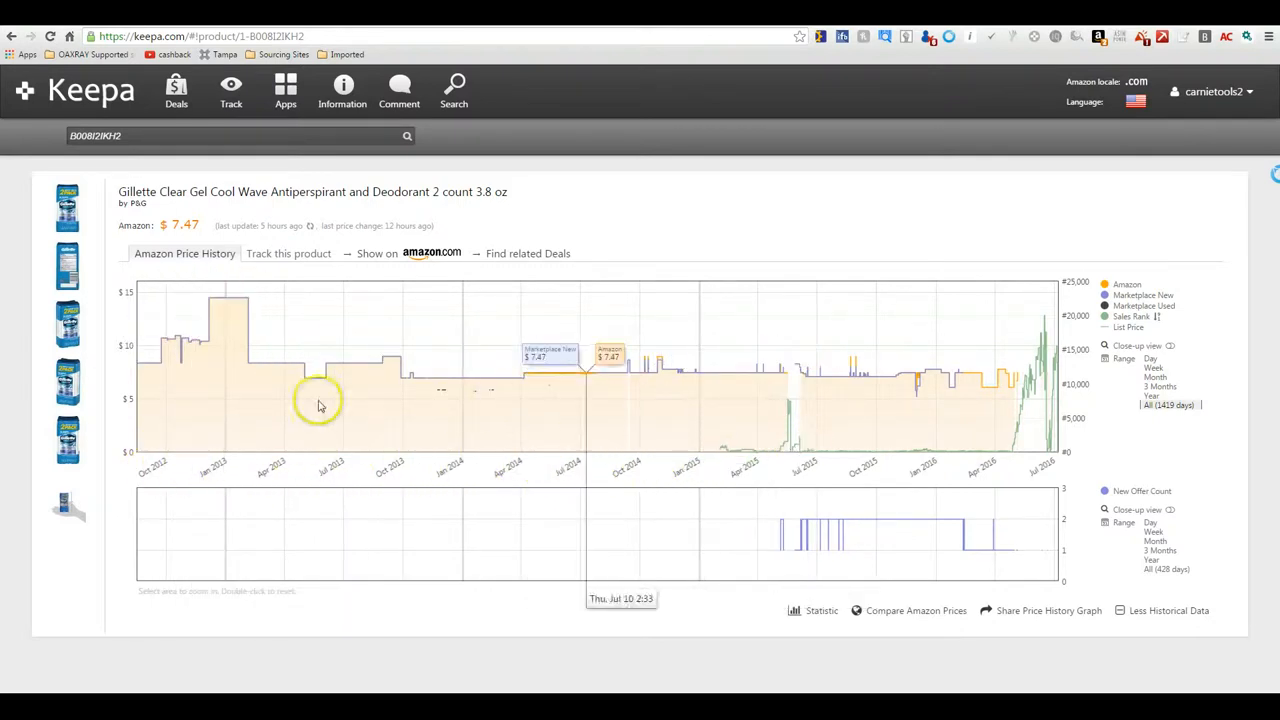
{"action": "mouse_move", "coordinate": [268, 328]}
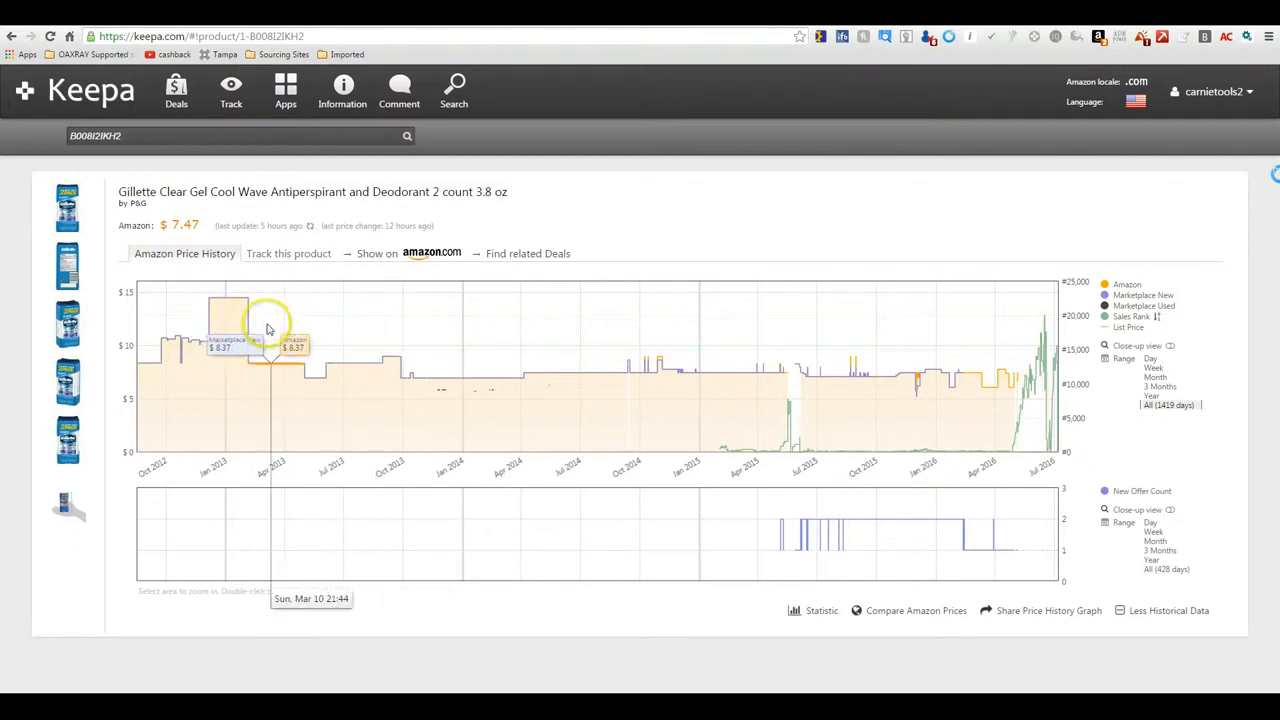
Go to keepa.com's product page showing the deodorant's 1,419-day price history.
{"action": "left_click", "coordinate": [817, 610]}
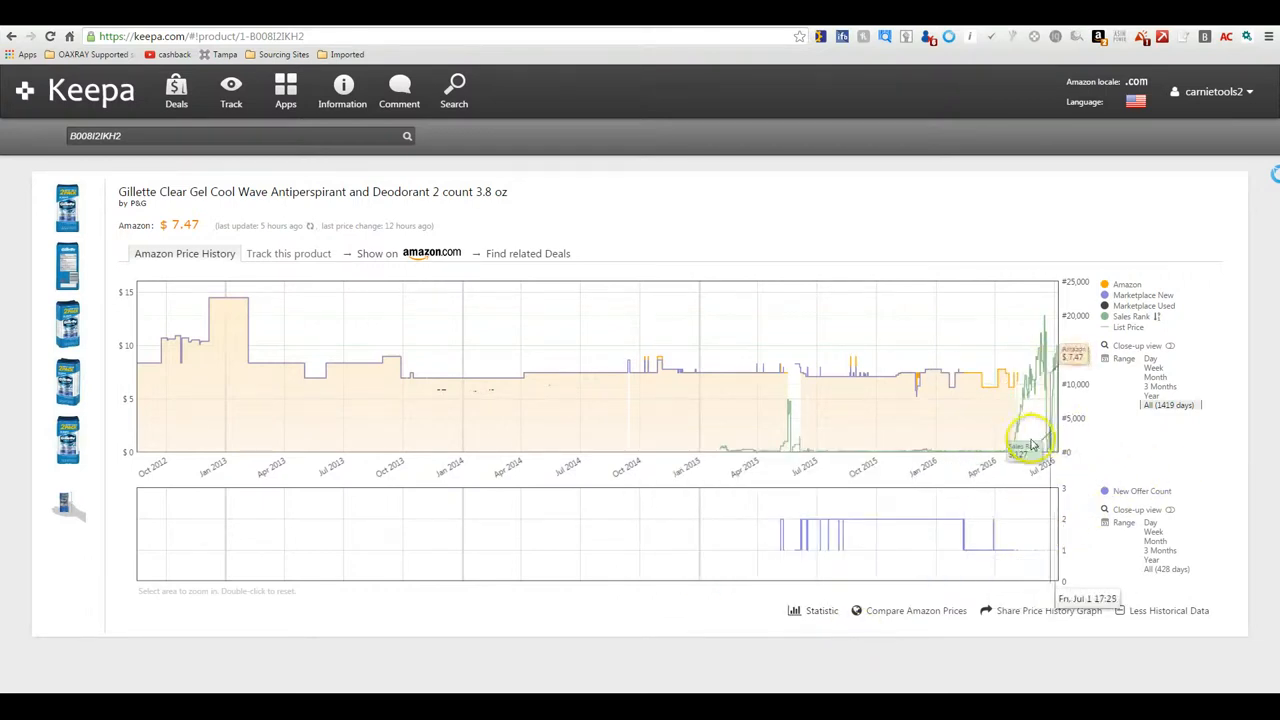
{"action": "mouse_move", "coordinate": [627, 422]}
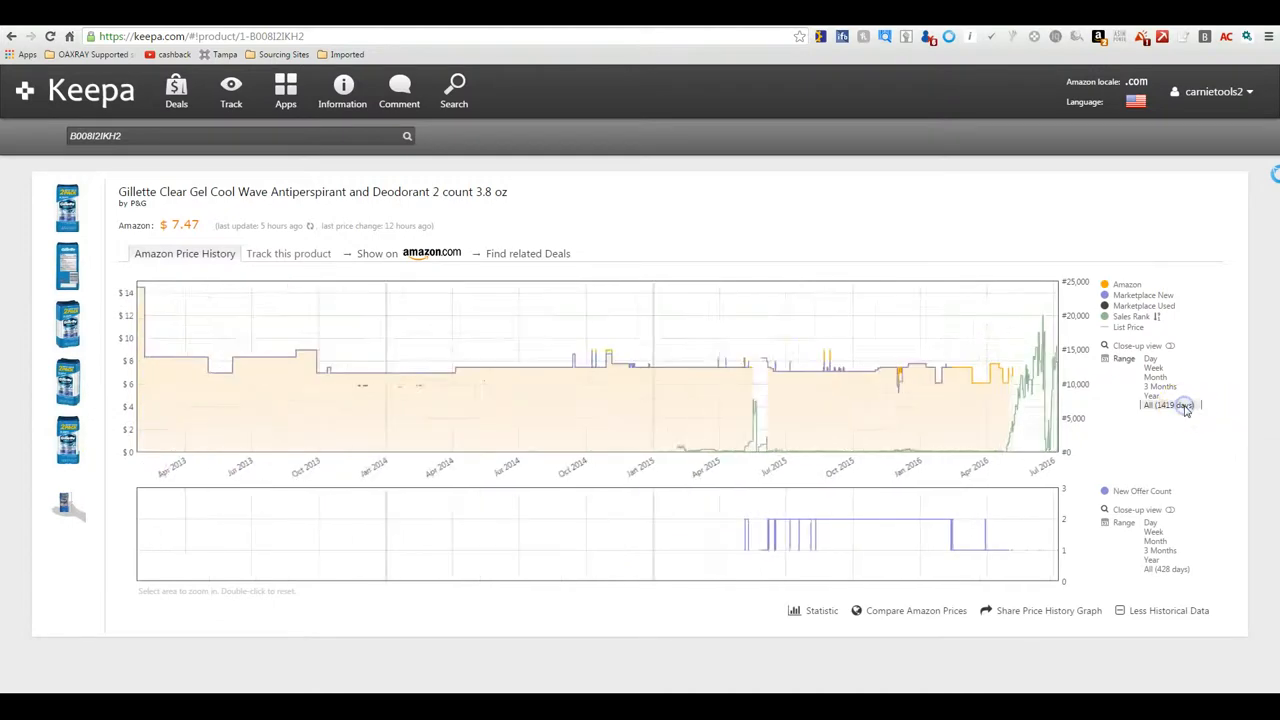
{"action": "mouse_move", "coordinate": [260, 415]}
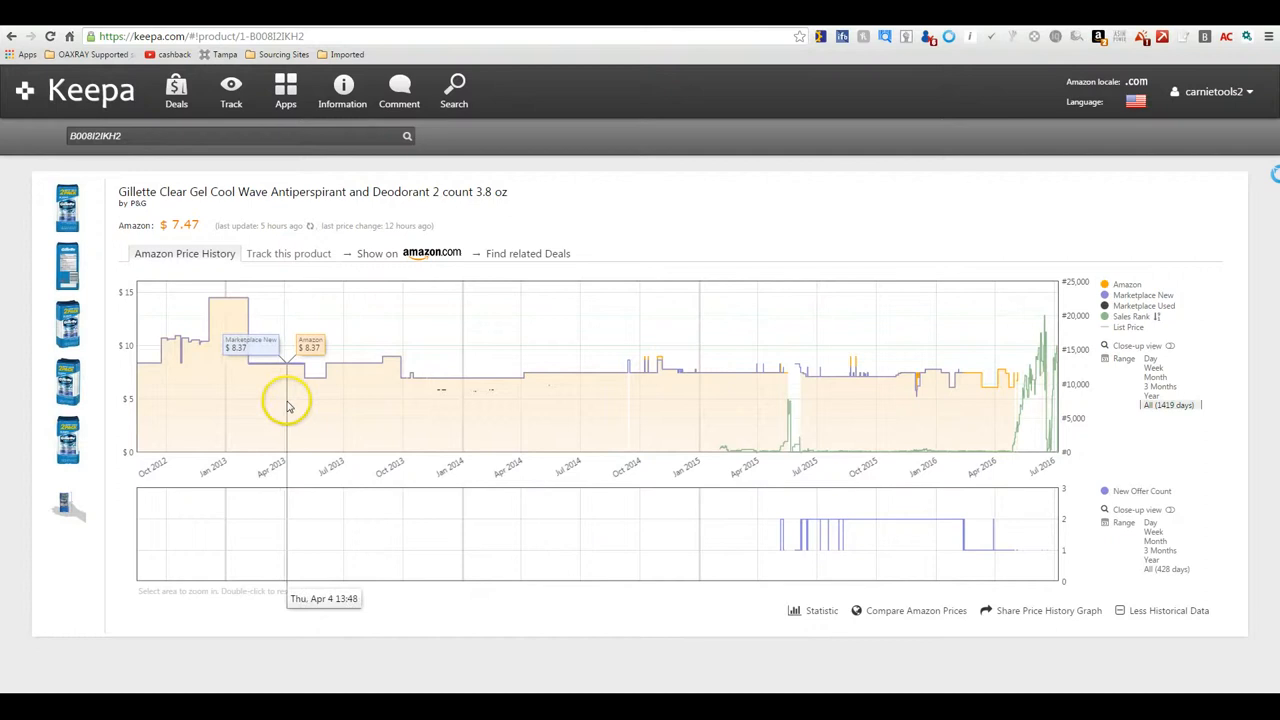
{"action": "mouse_move", "coordinate": [318, 402]}
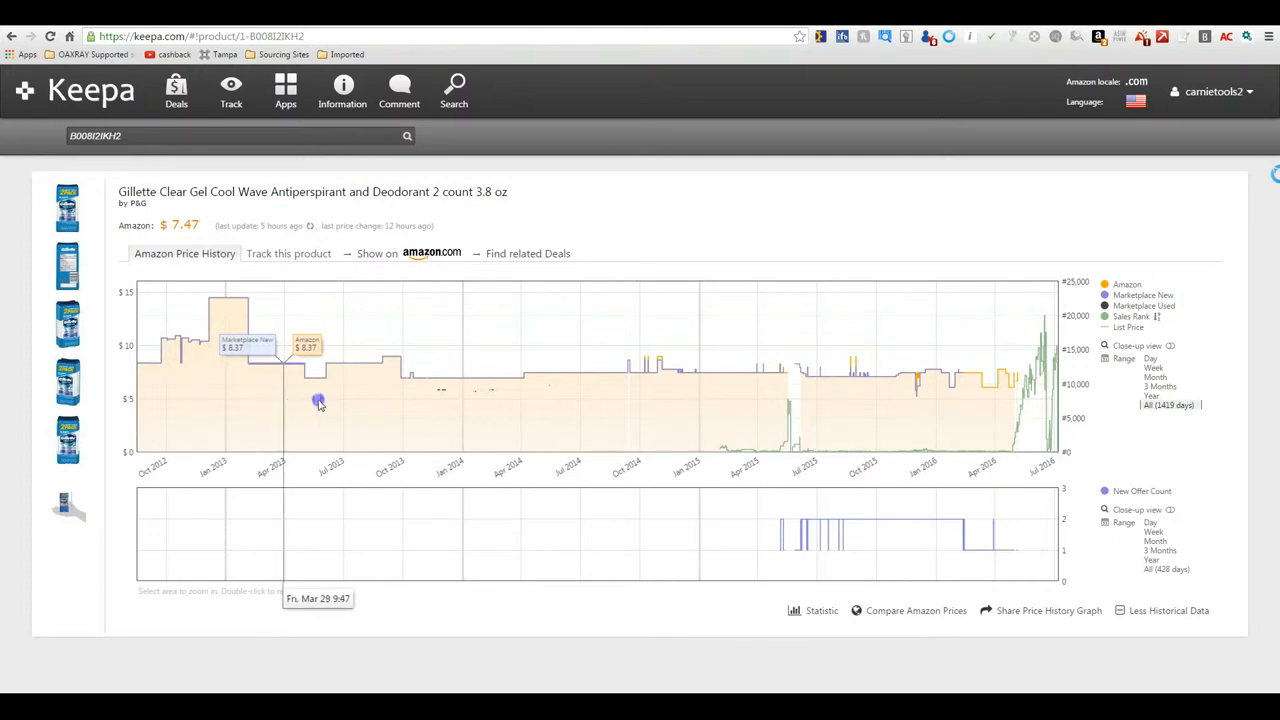
{"action": "left_click_drag", "start_coordinate": [318, 402], "coordinate": [503, 405]}
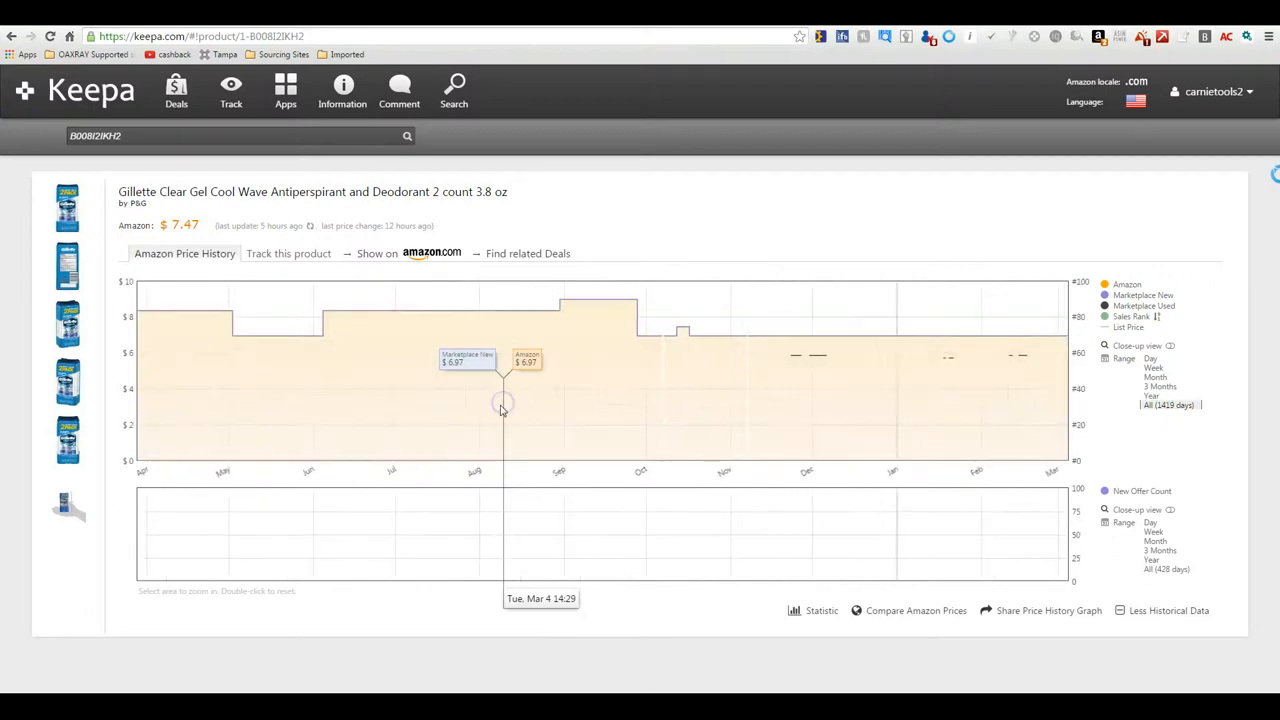
{"action": "mouse_move", "coordinate": [977, 433]}
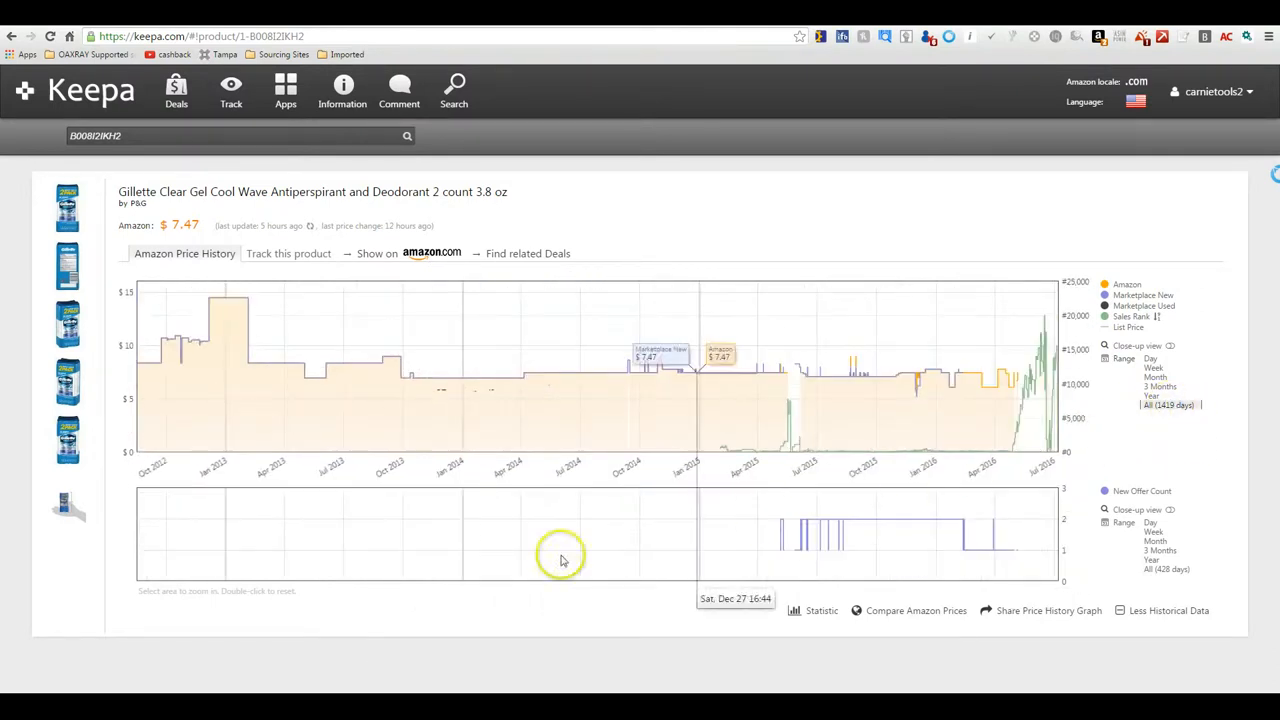
{"action": "mouse_move", "coordinate": [777, 400]}
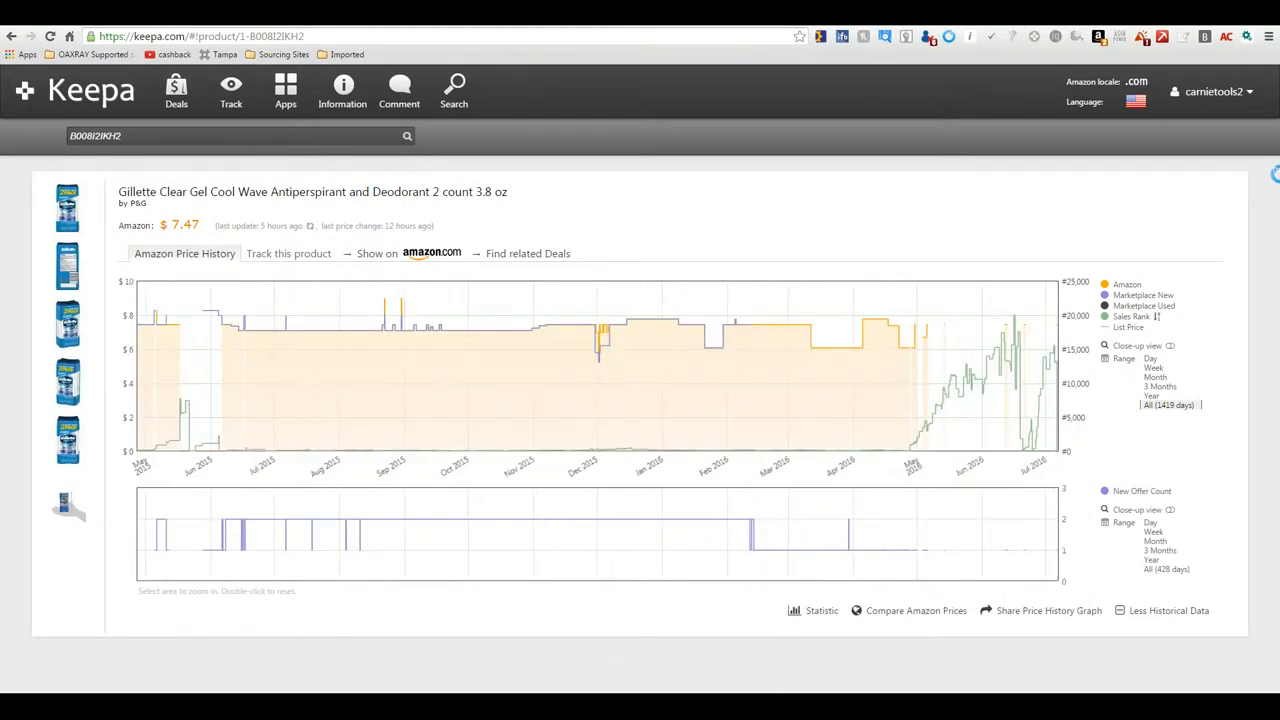
{"action": "mouse_move", "coordinate": [240, 385]}
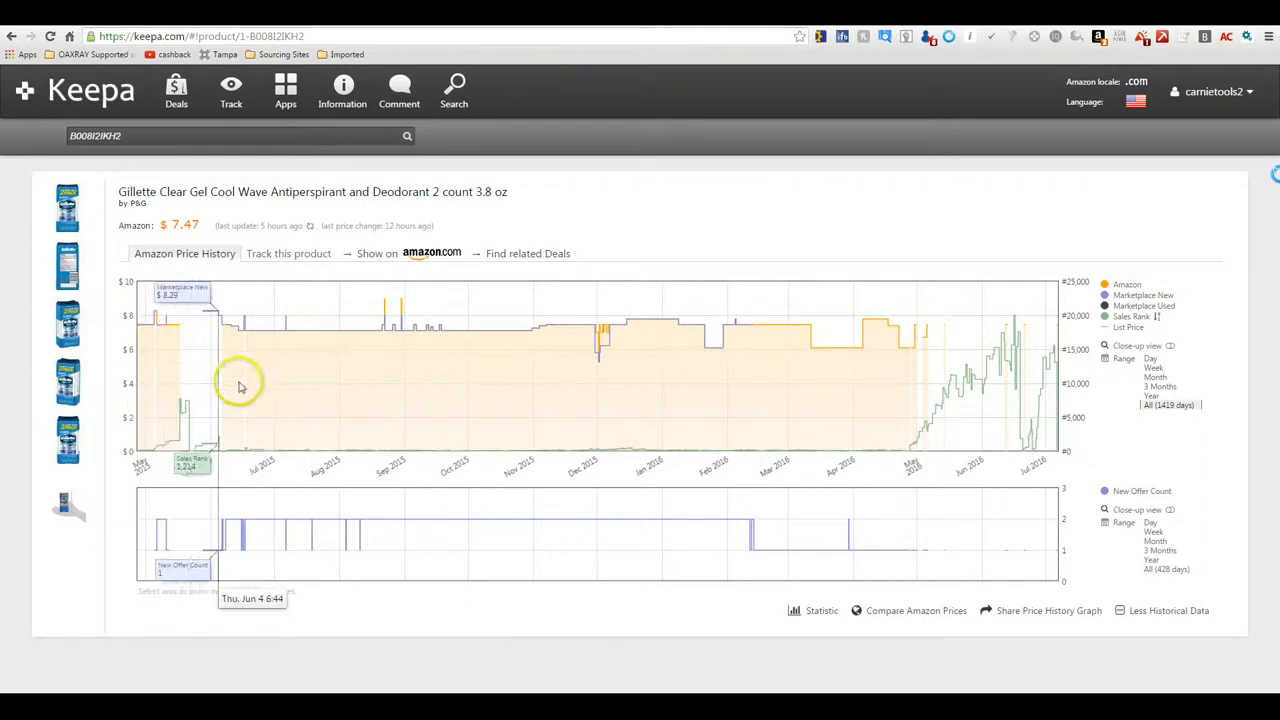
{"action": "mouse_move", "coordinate": [173, 435]}
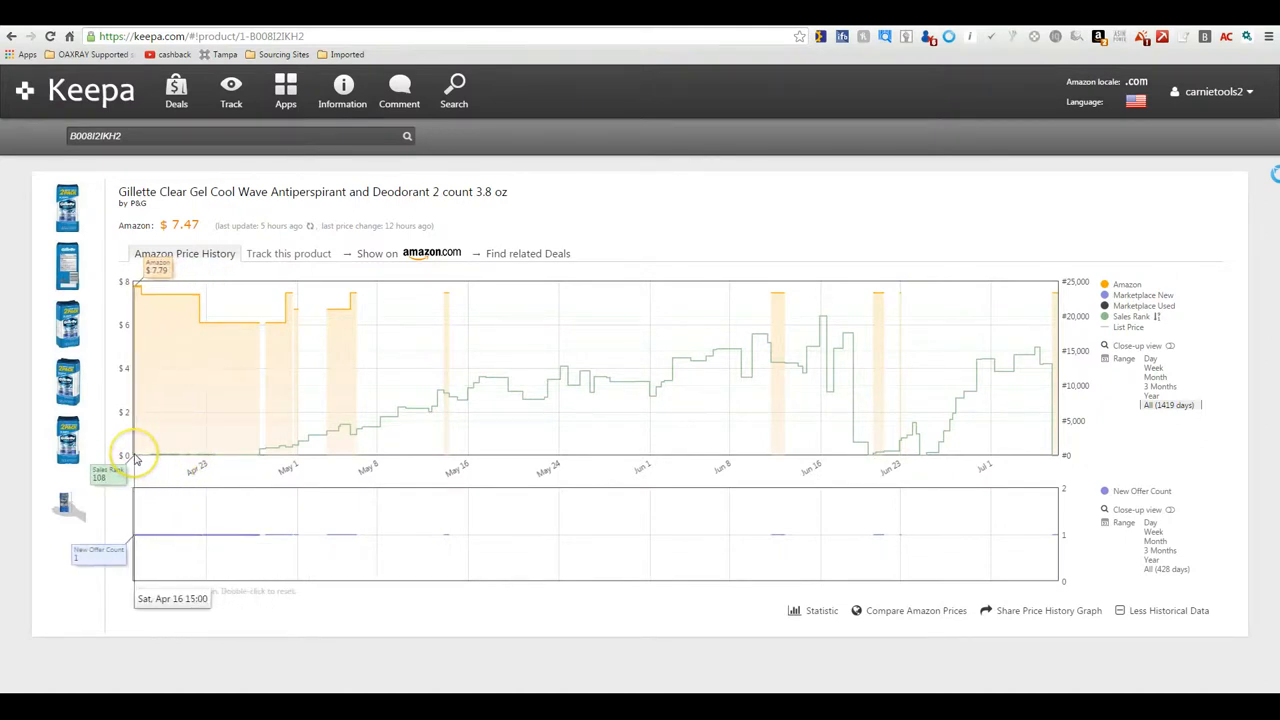
{"action": "mouse_move", "coordinate": [1033, 423]}
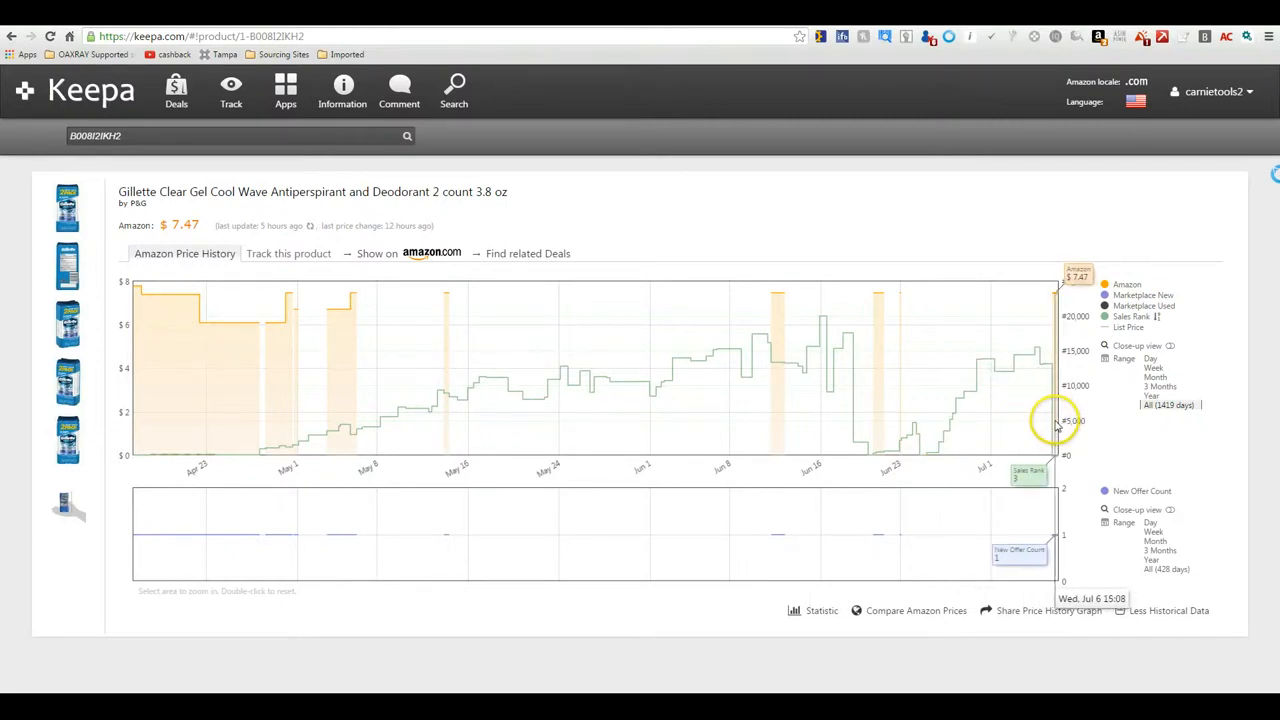
{"action": "mouse_move", "coordinate": [735, 449]}
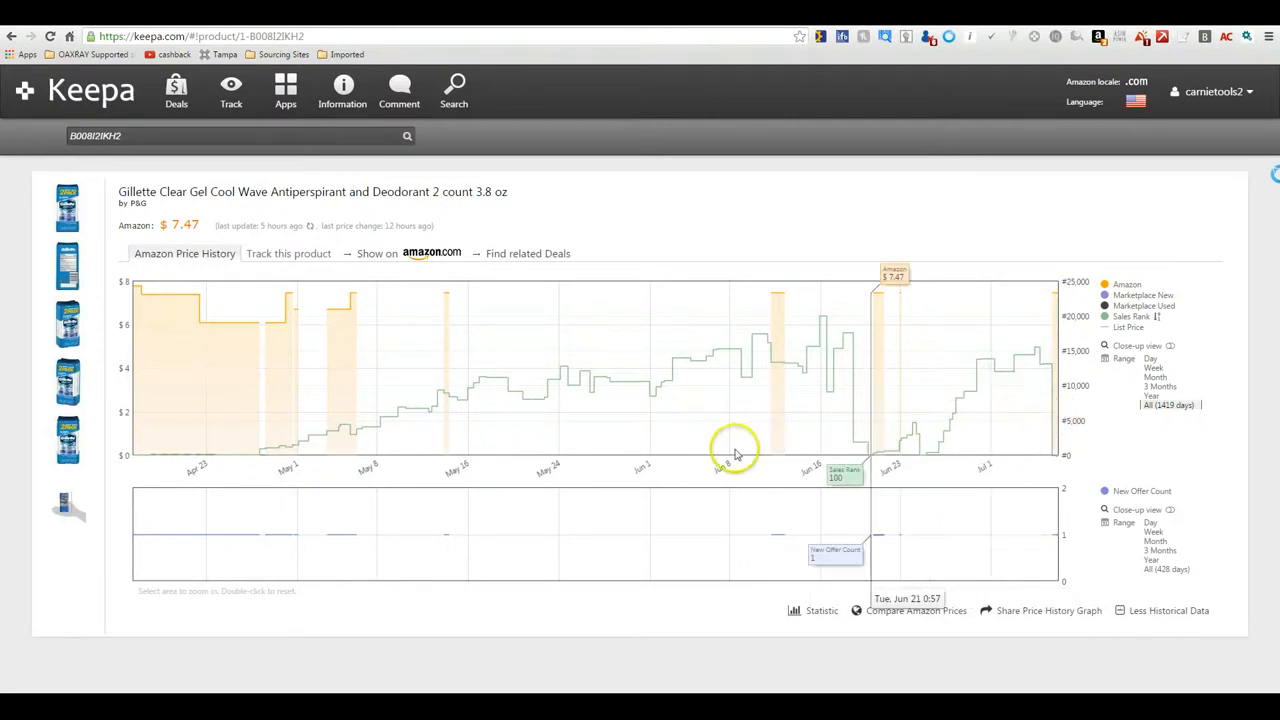
{"action": "mouse_move", "coordinate": [184, 364]}
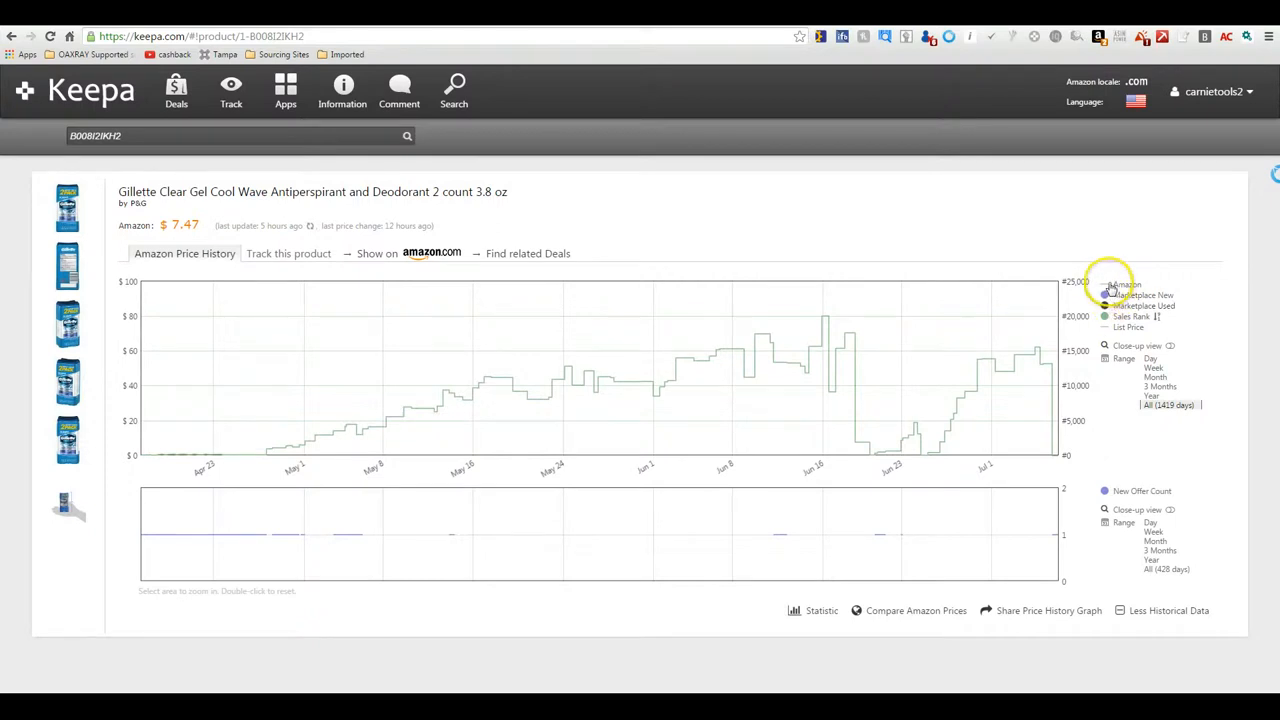
{"action": "left_click", "coordinate": [1111, 305]}
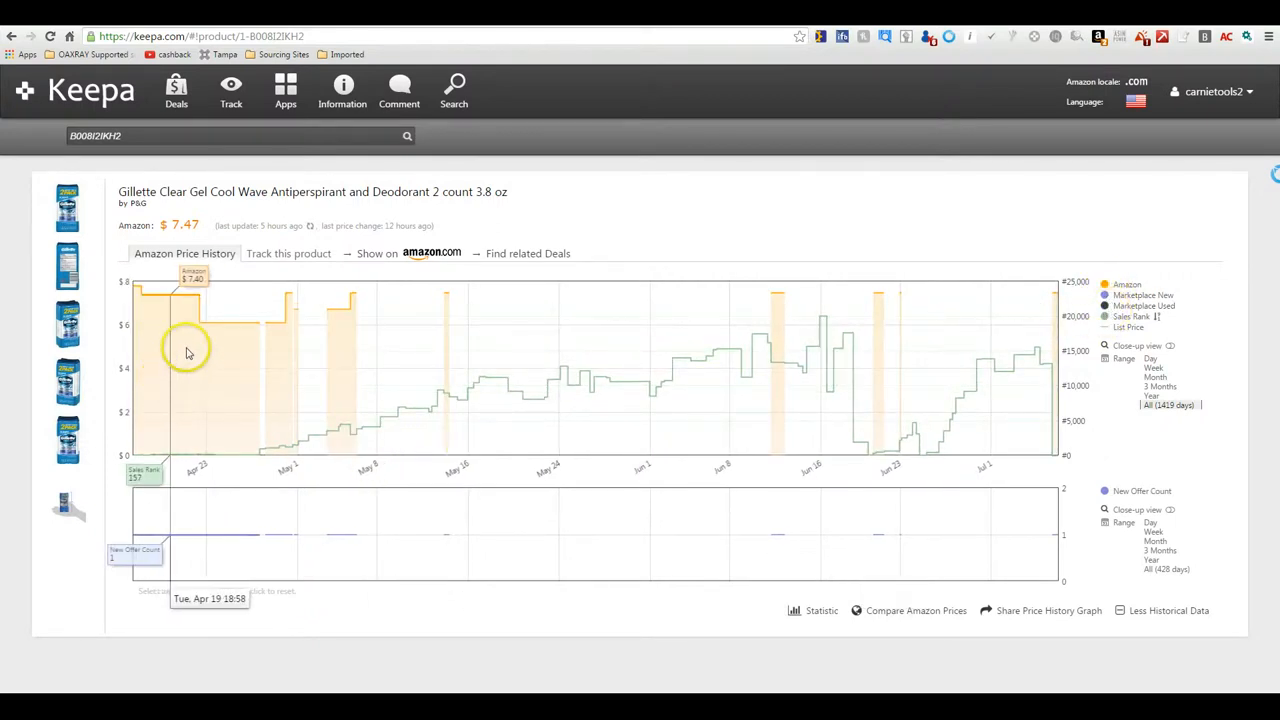
{"action": "mouse_move", "coordinate": [659, 377]}
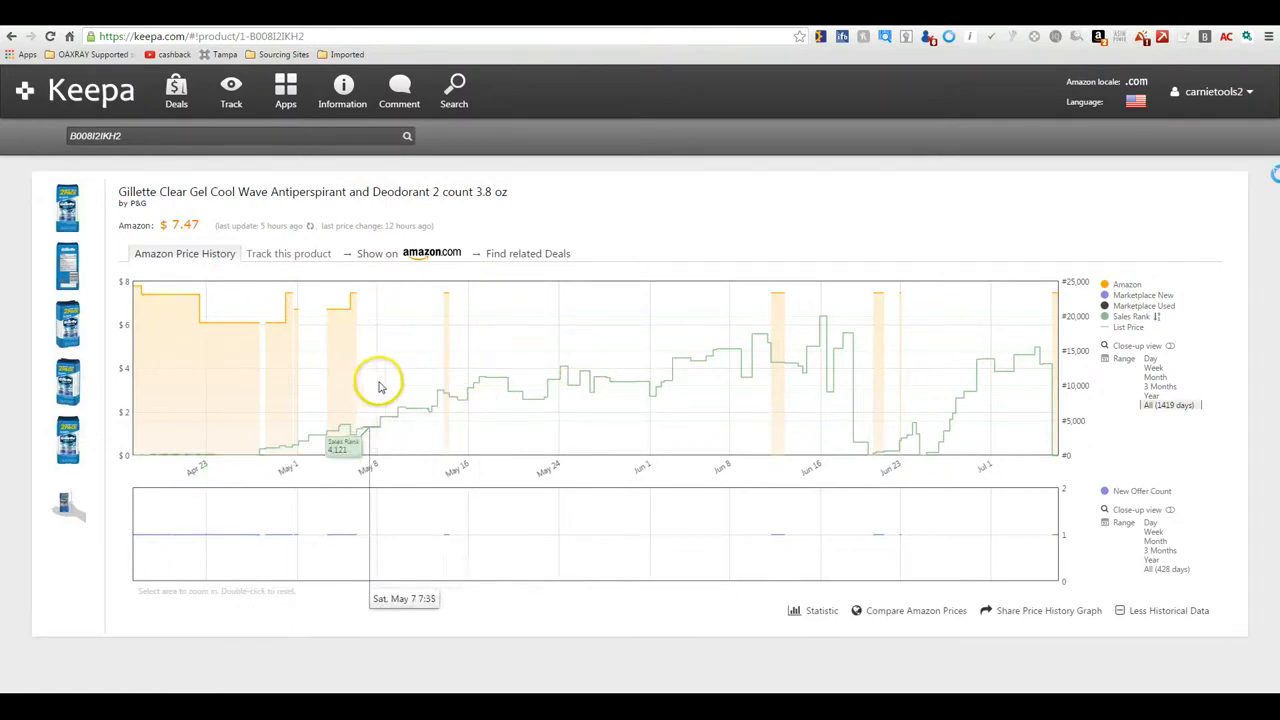
{"action": "mouse_move", "coordinate": [548, 362]}
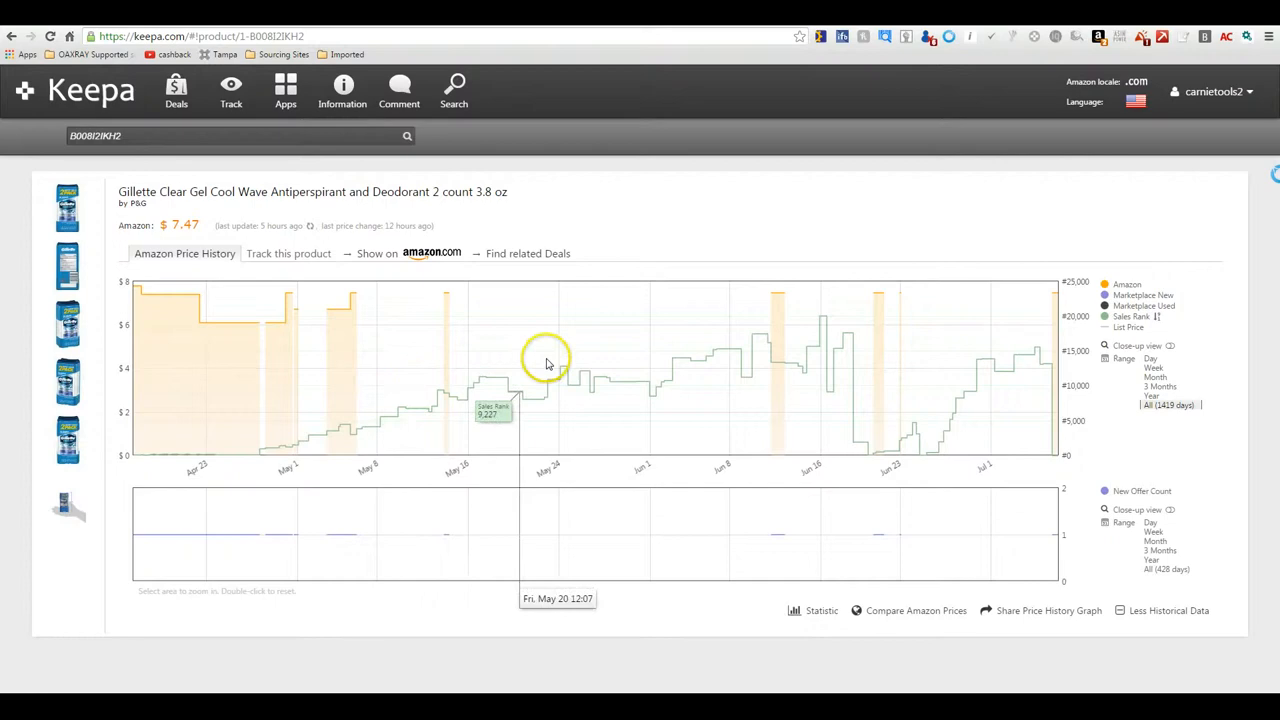
{"action": "mouse_move", "coordinate": [906, 335]}
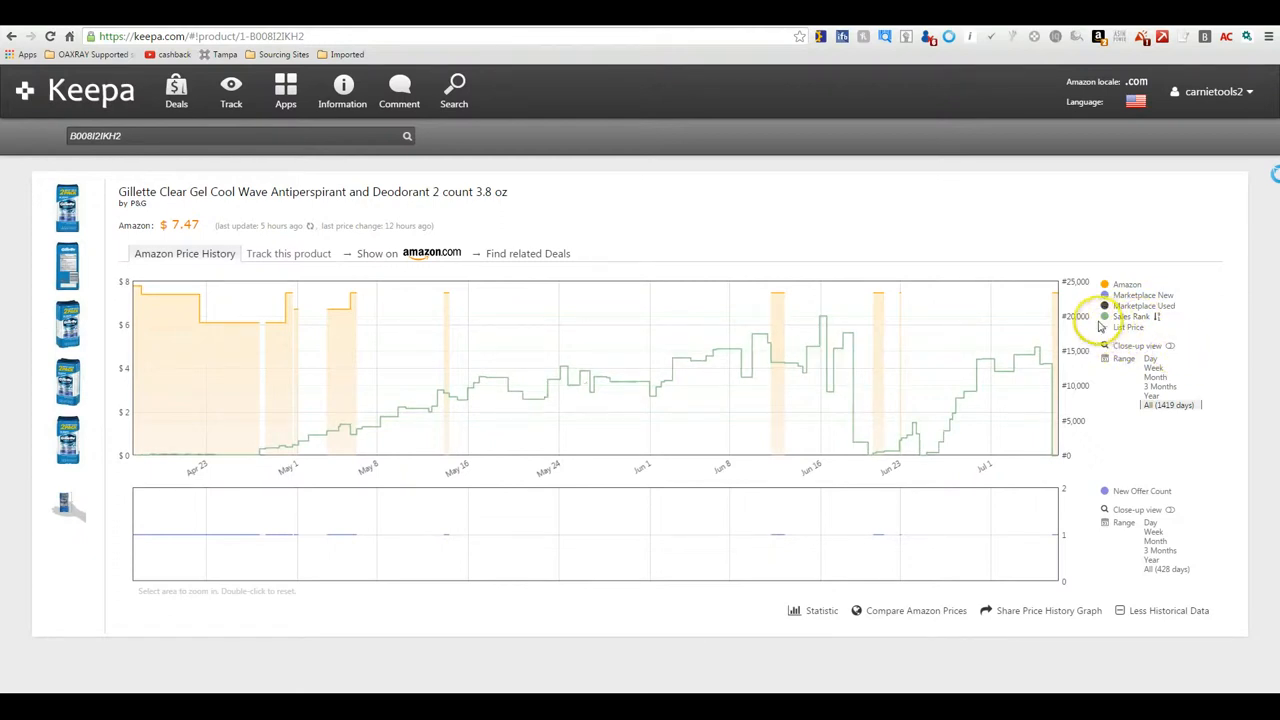
{"action": "mouse_move", "coordinate": [861, 390]}
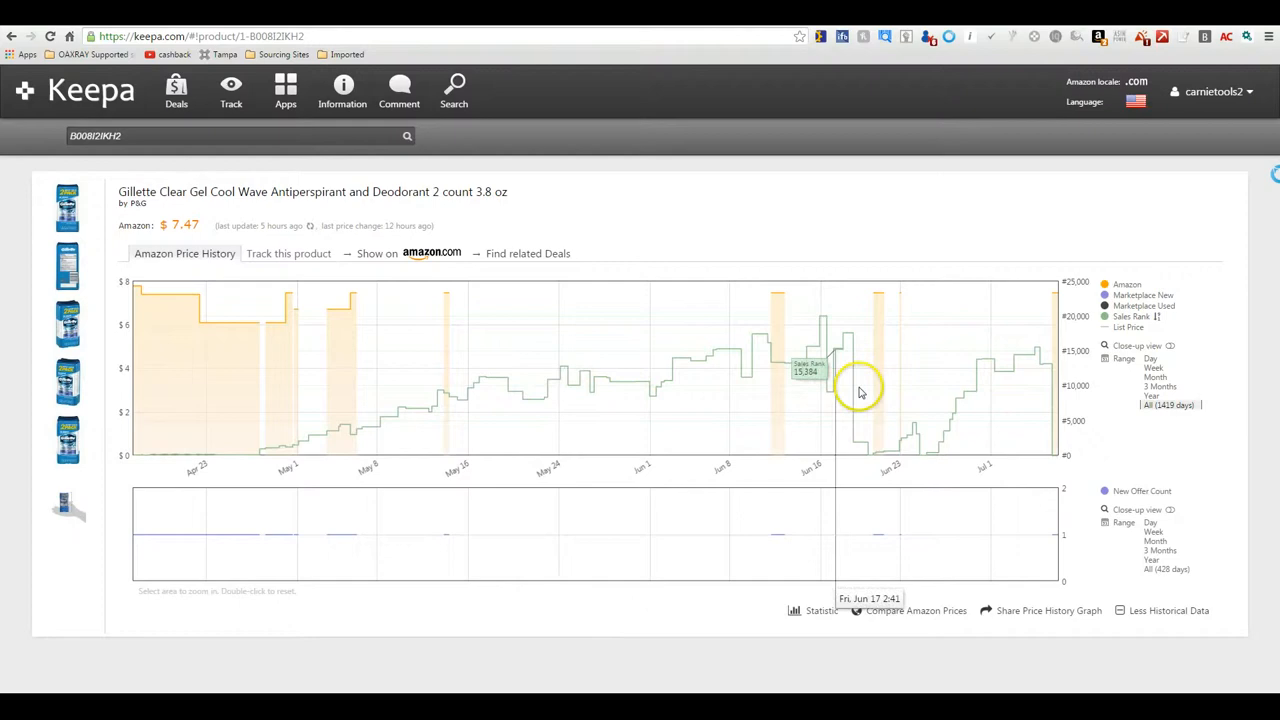
{"action": "mouse_move", "coordinate": [170, 657]}
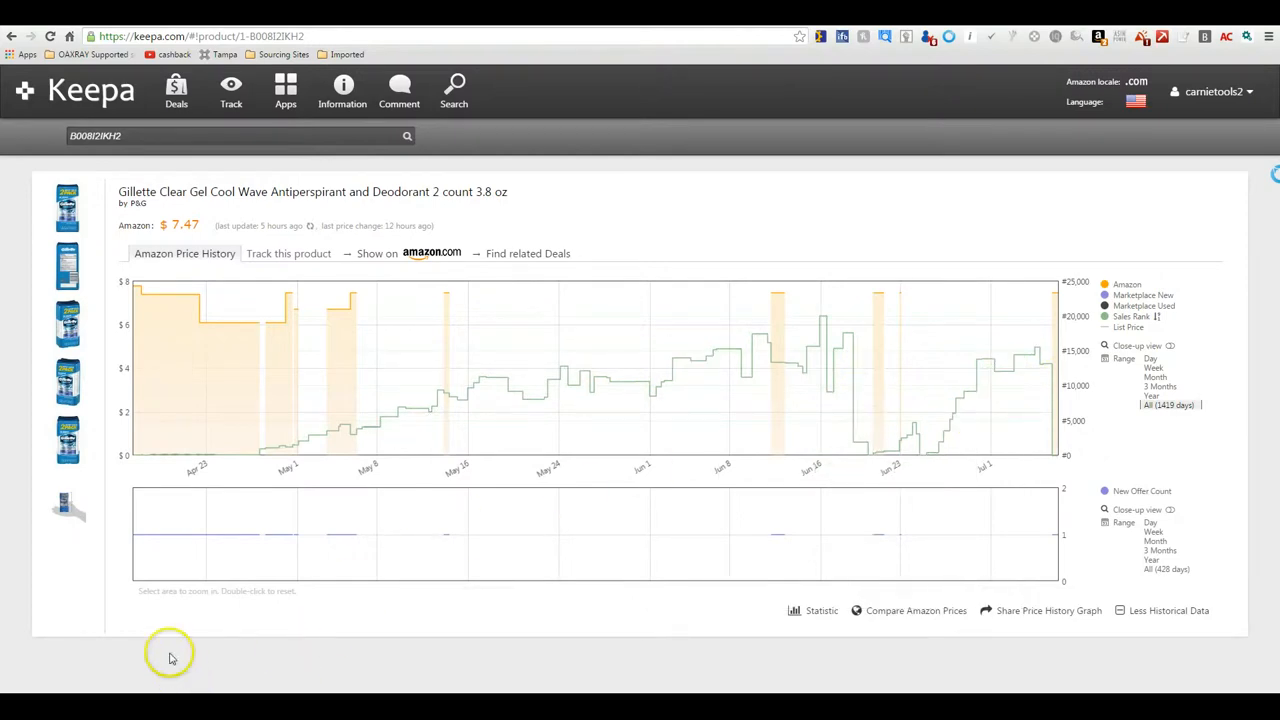
{"action": "mouse_move", "coordinate": [164, 368]}
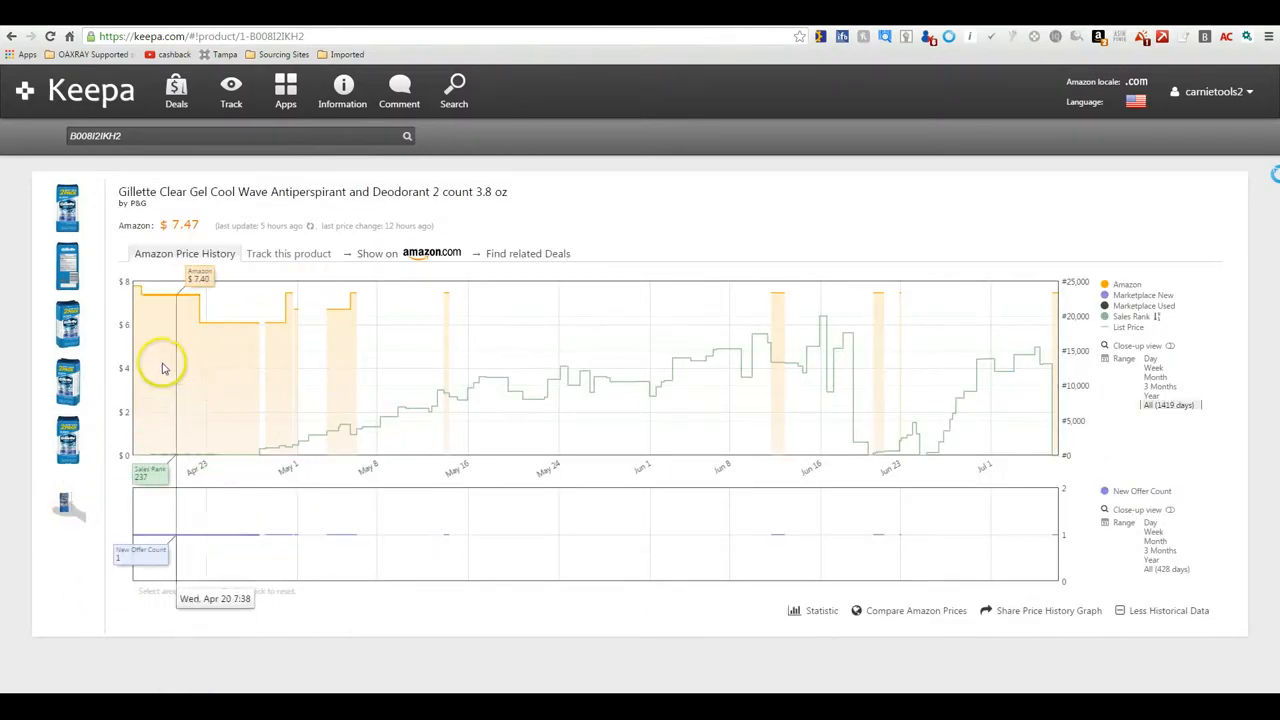
{"action": "mouse_move", "coordinate": [1040, 345]}
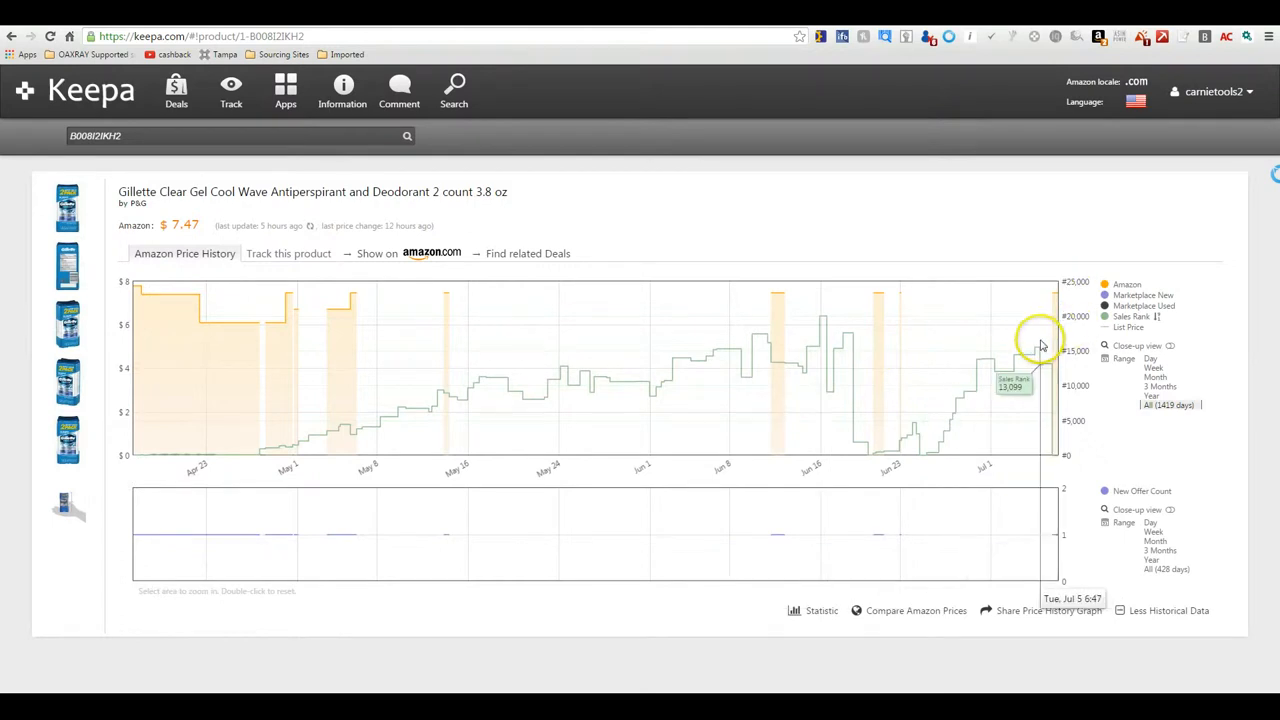
{"action": "mouse_move", "coordinate": [119, 355]}
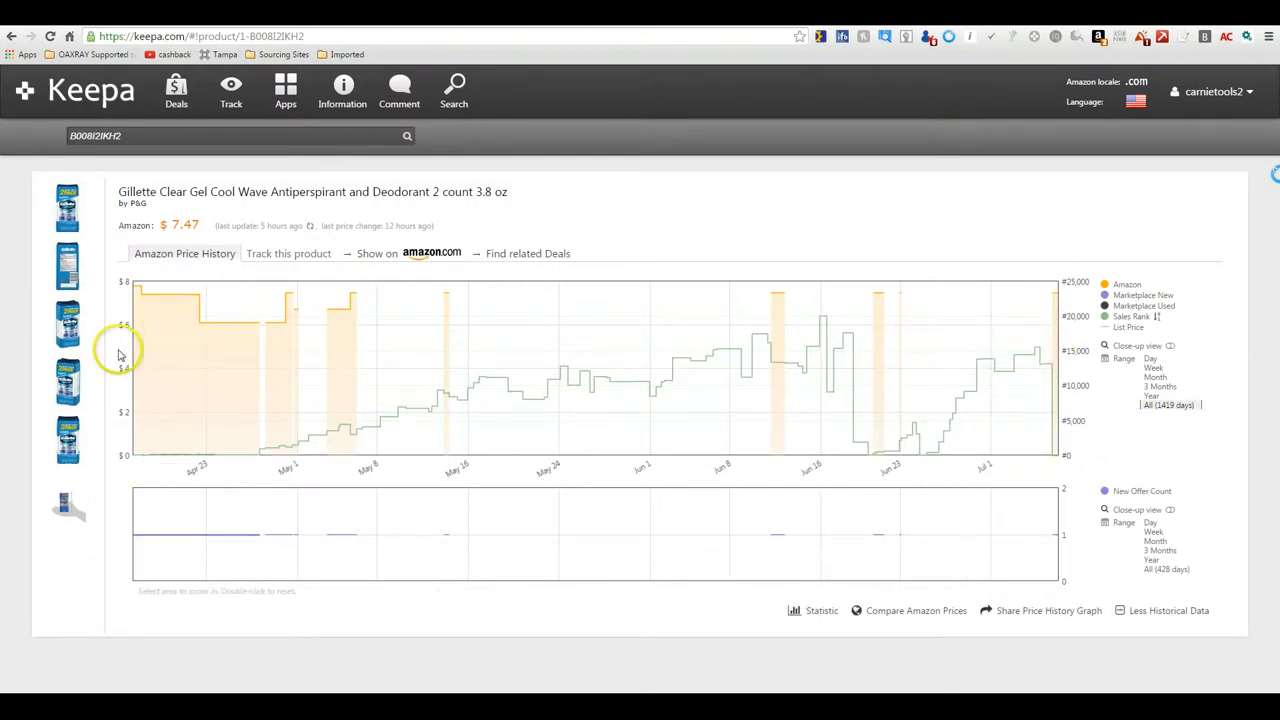
{"action": "mouse_move", "coordinate": [277, 366]}
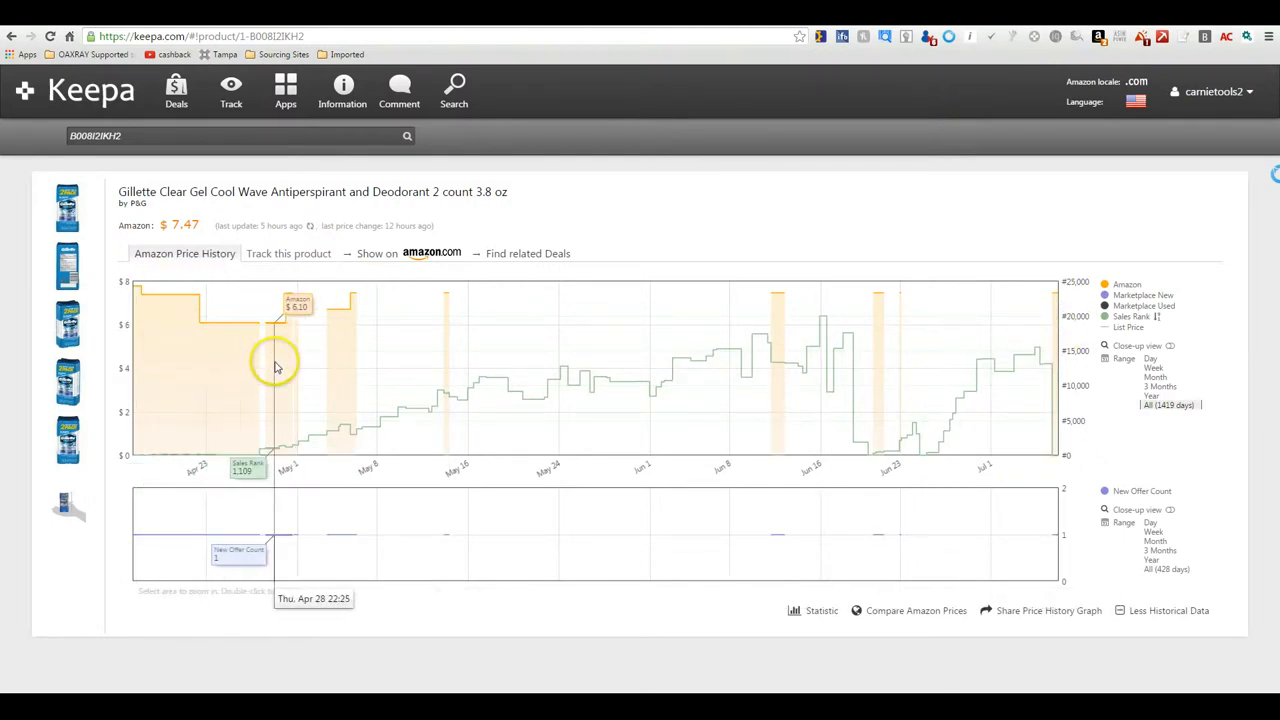
{"action": "mouse_move", "coordinate": [648, 400]}
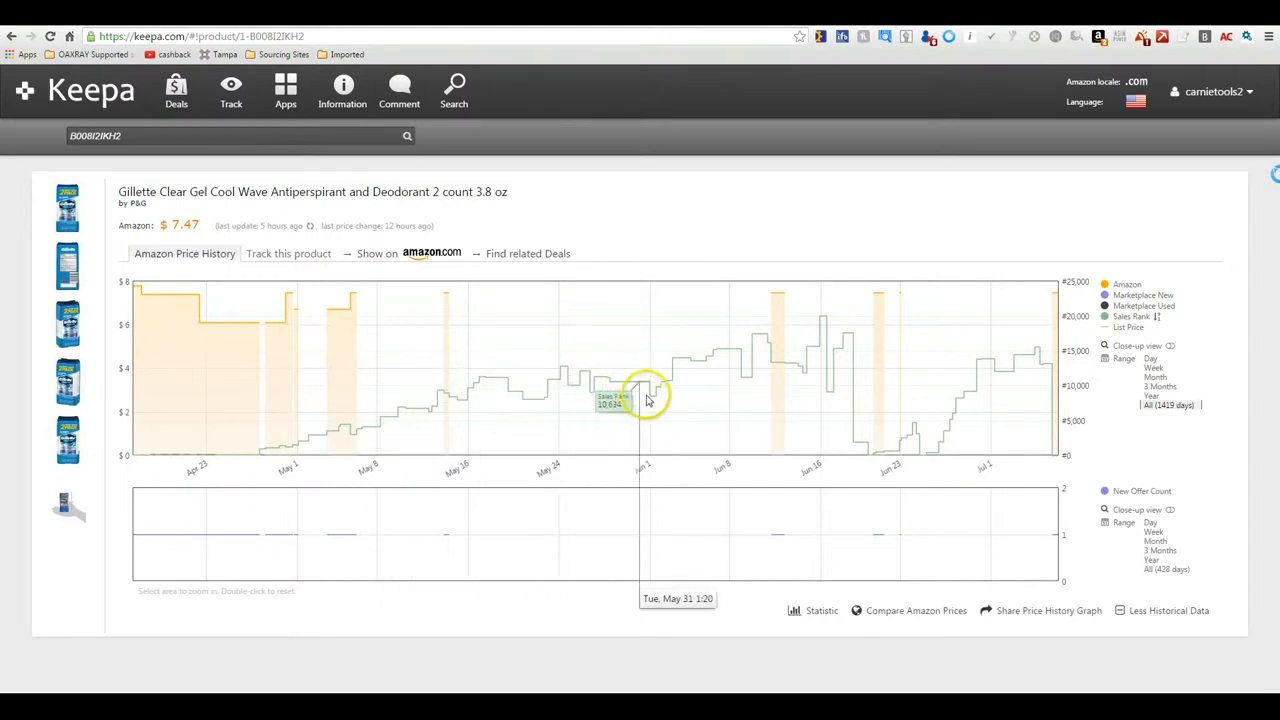
{"action": "mouse_move", "coordinate": [445, 459]}
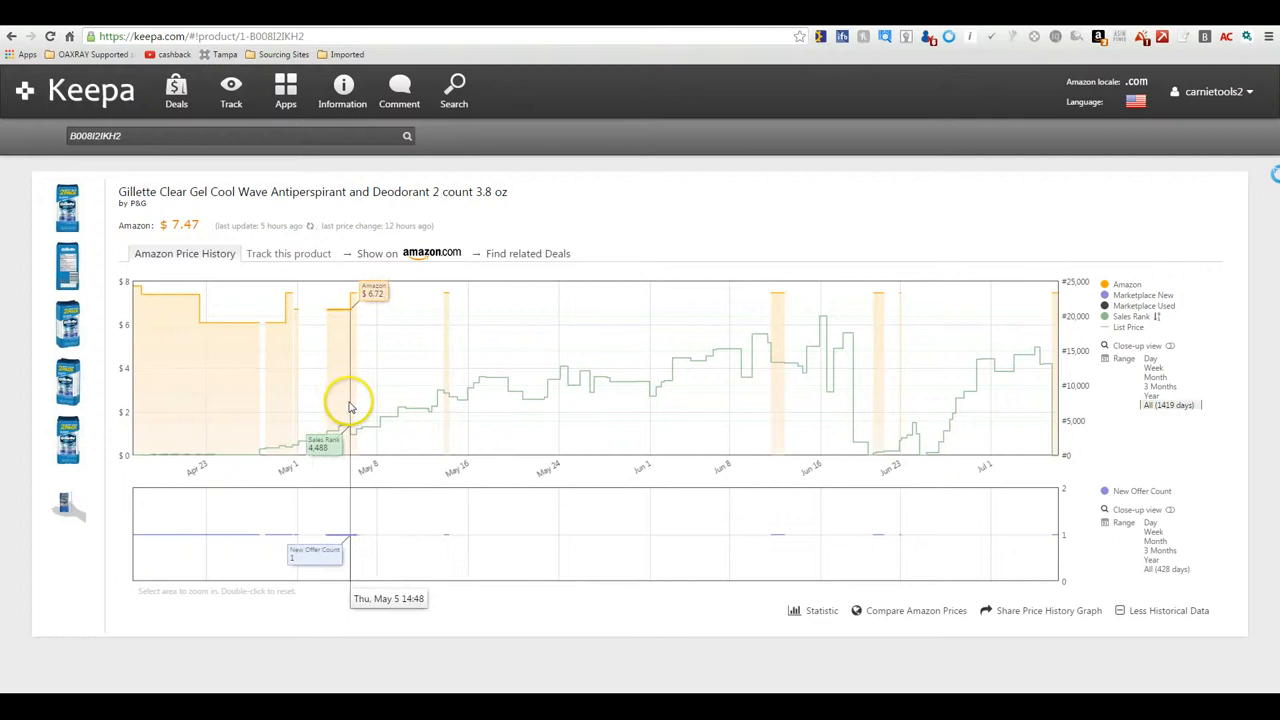
{"action": "mouse_move", "coordinate": [1045, 387]}
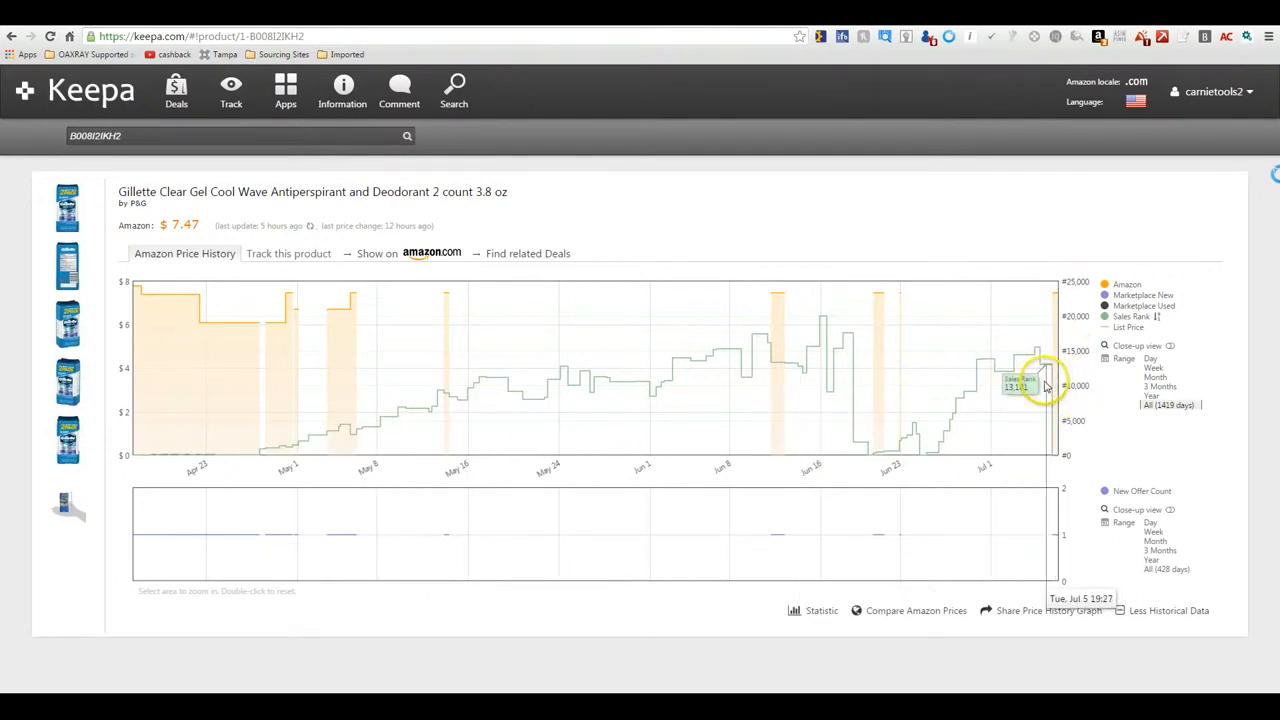
Toggle the Sales Rank line off and on, then add the Marketplace New price line to the chart.
{"action": "left_click", "coordinate": [1131, 316]}
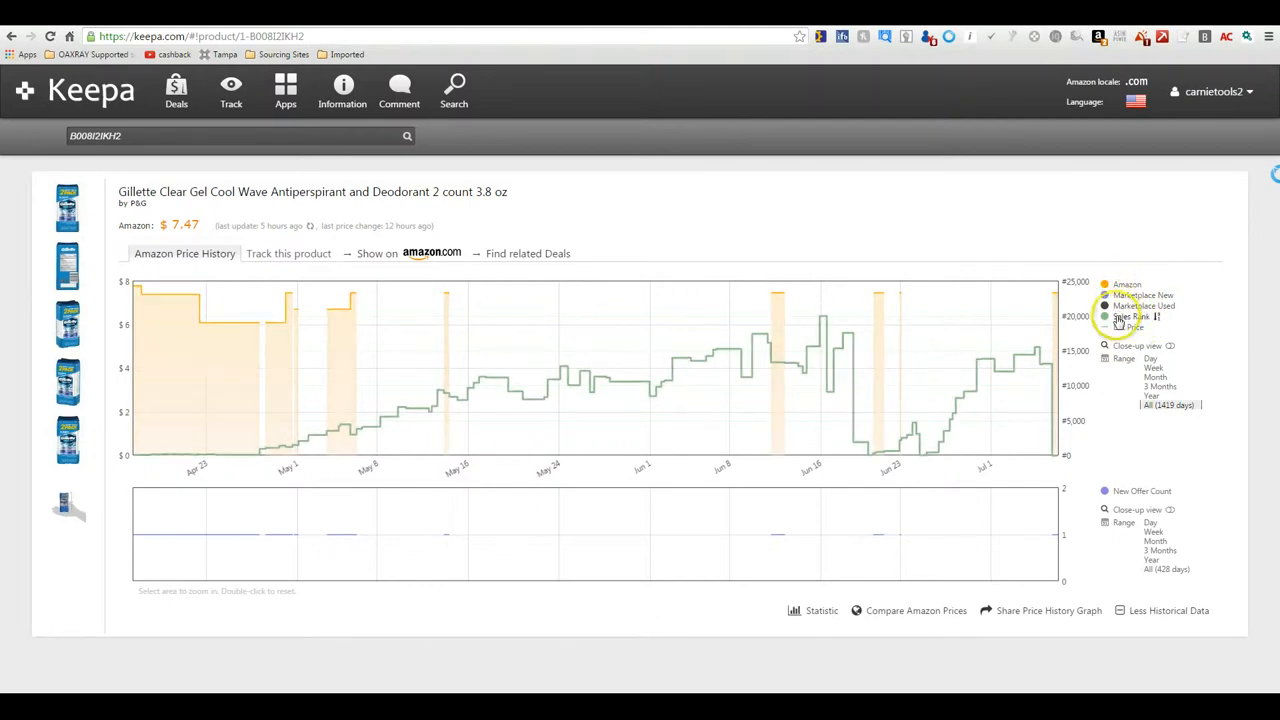
{"action": "left_click", "coordinate": [1129, 317]}
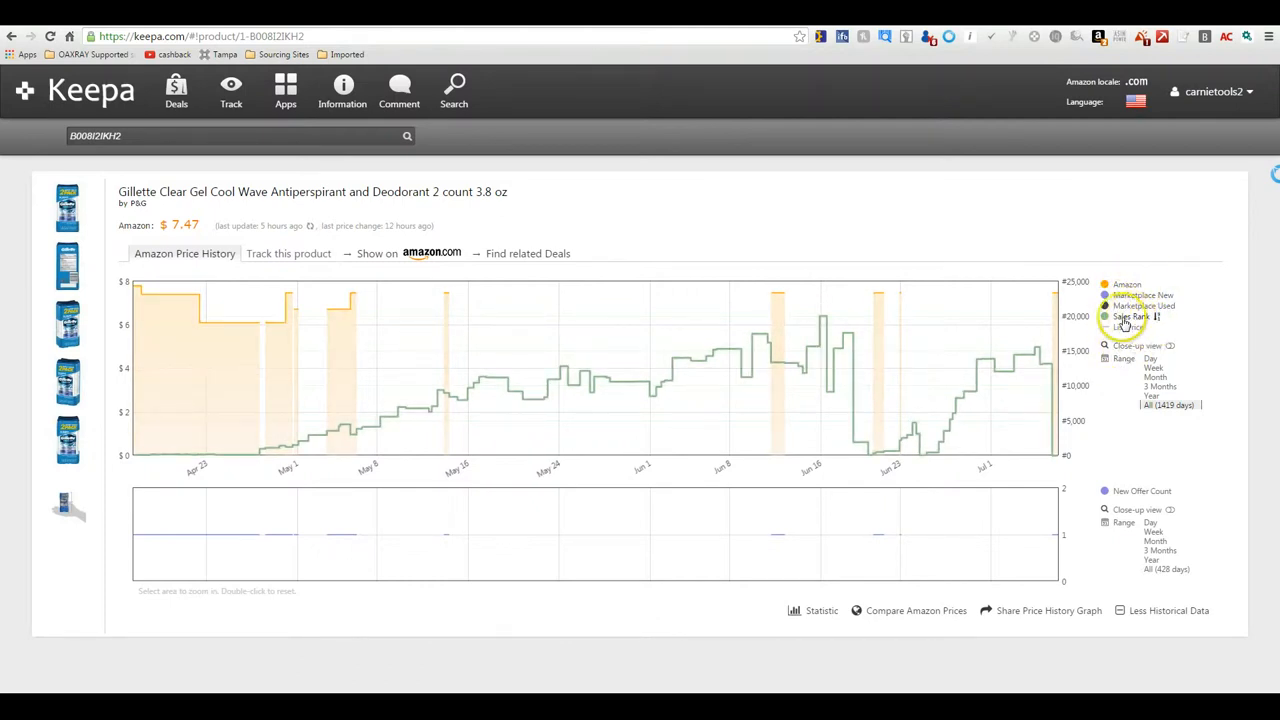
{"action": "left_click", "coordinate": [1105, 316]}
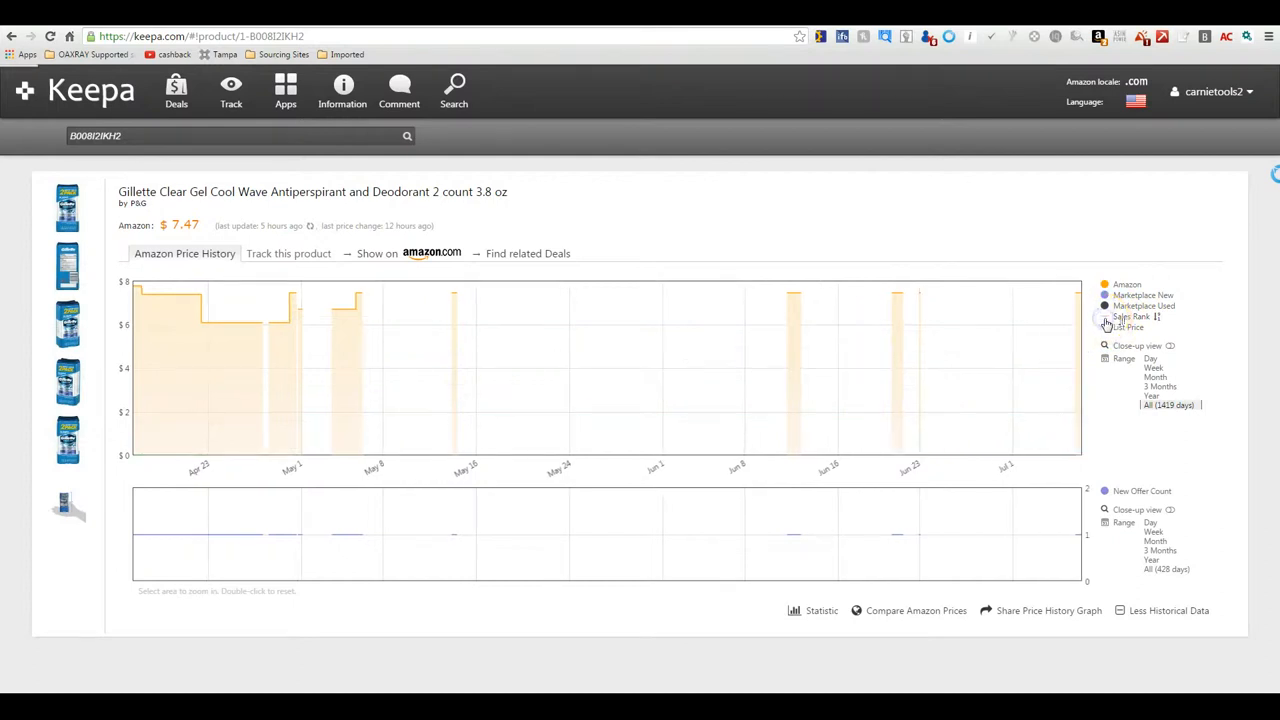
{"action": "left_click", "coordinate": [1121, 316]}
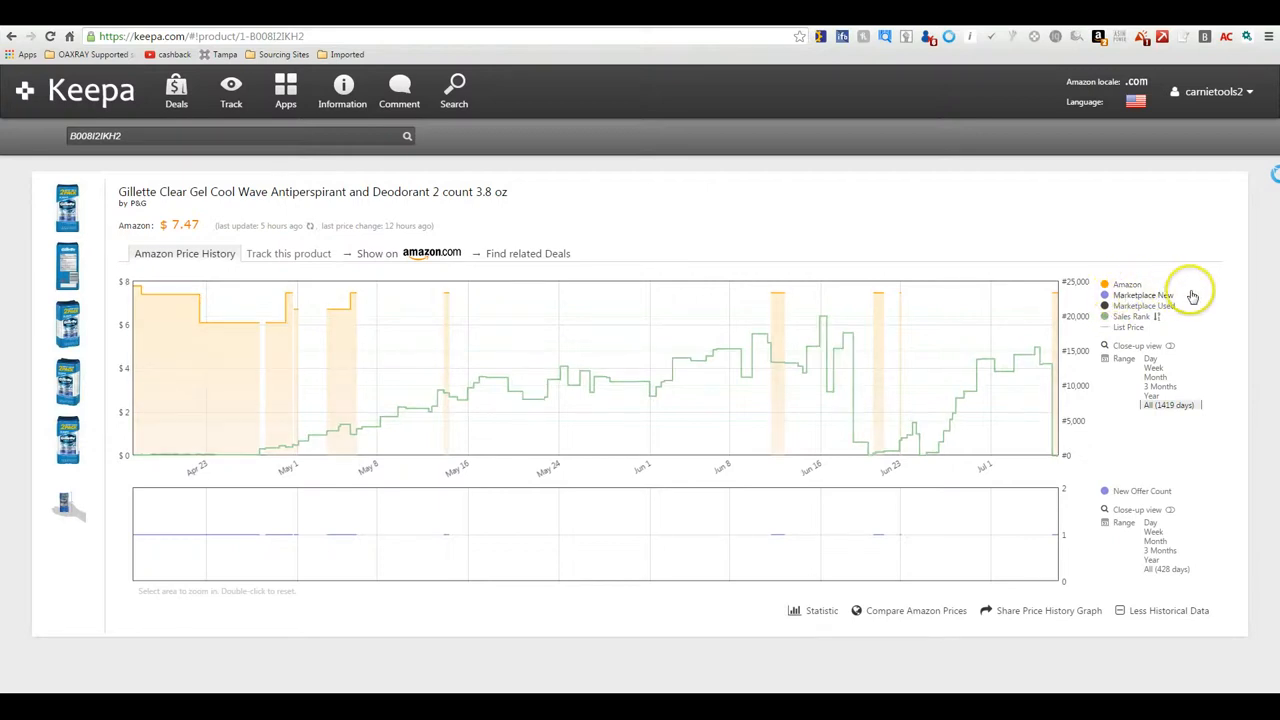
{"action": "mouse_move", "coordinate": [1100, 285]}
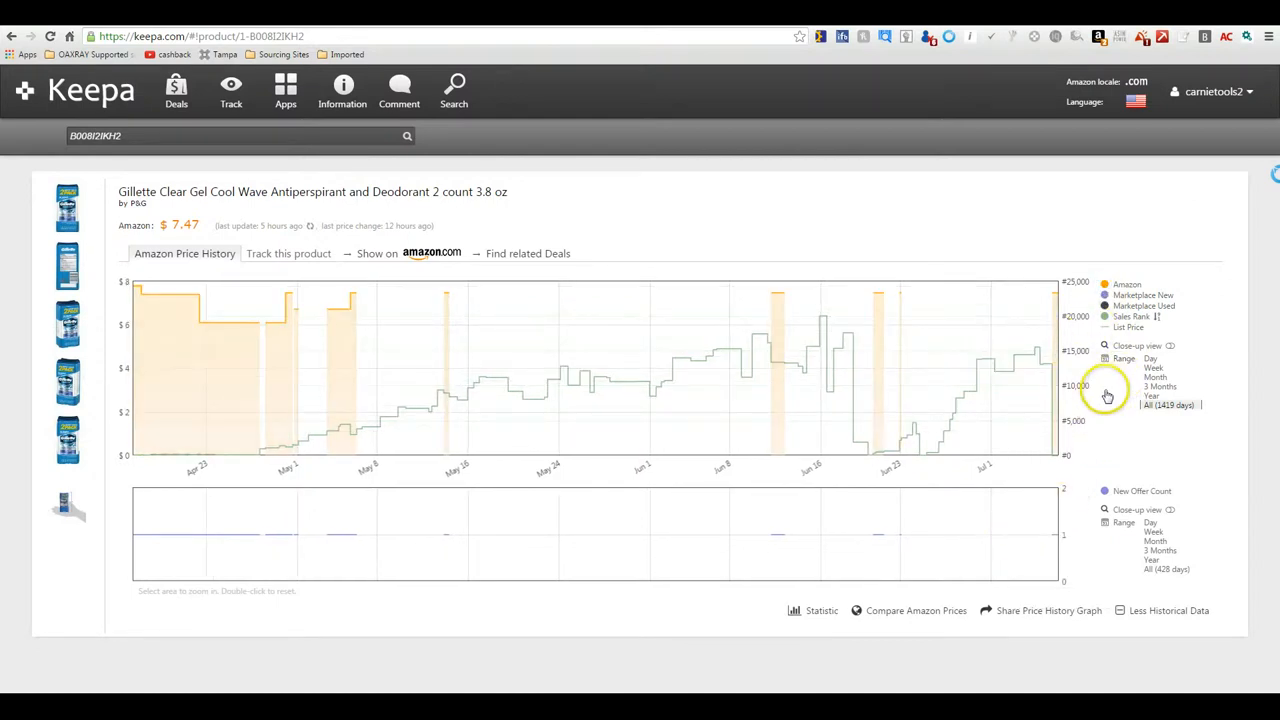
{"action": "mouse_move", "coordinate": [217, 408]}
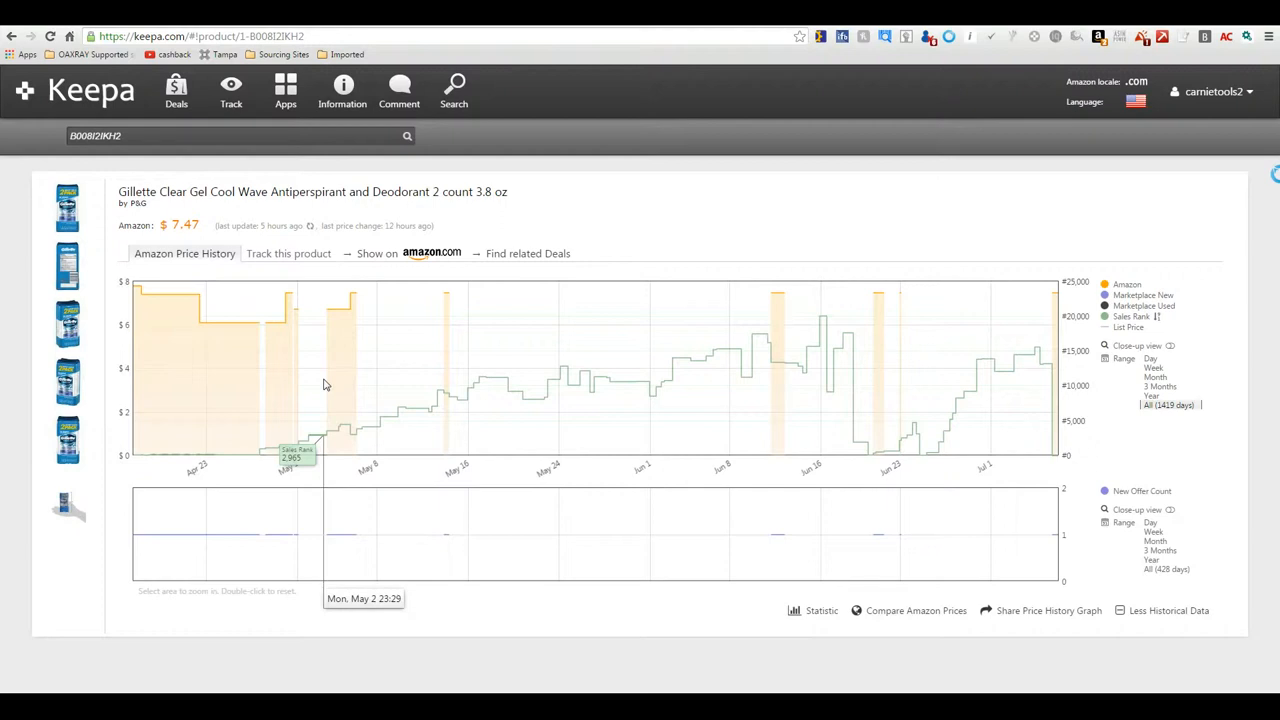
{"action": "mouse_move", "coordinate": [345, 432]}
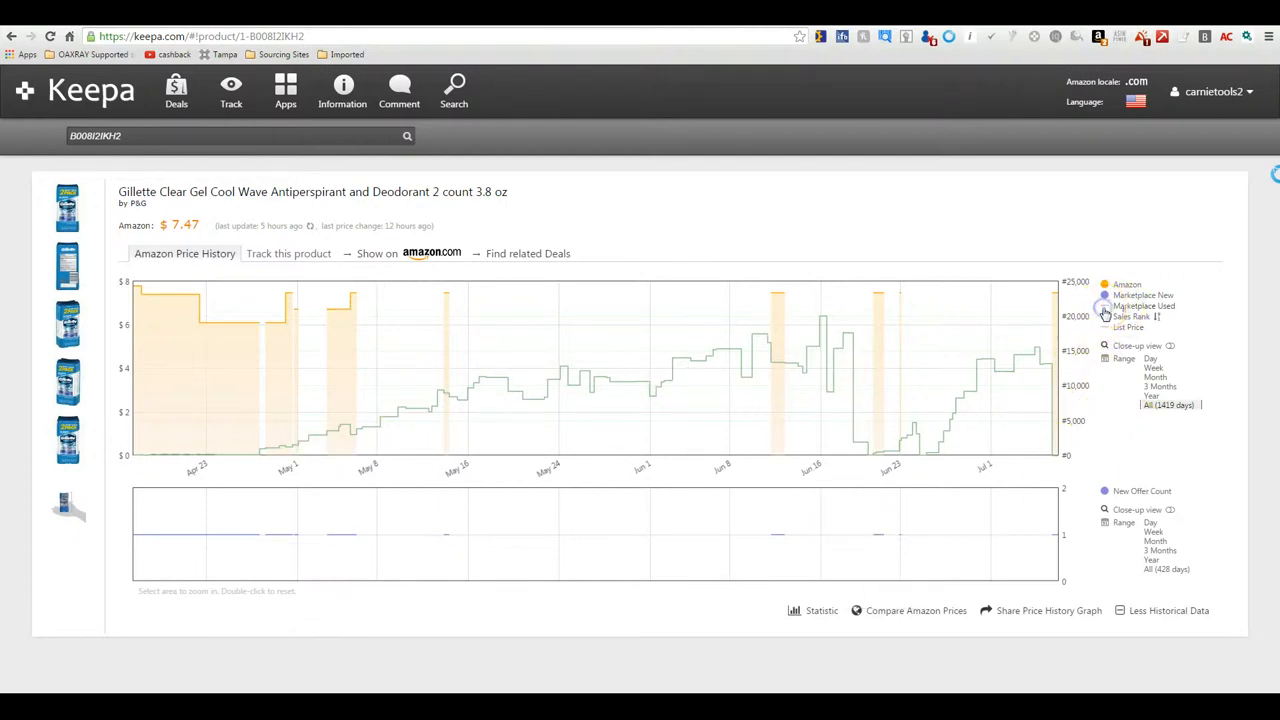
{"action": "left_click", "coordinate": [1105, 316]}
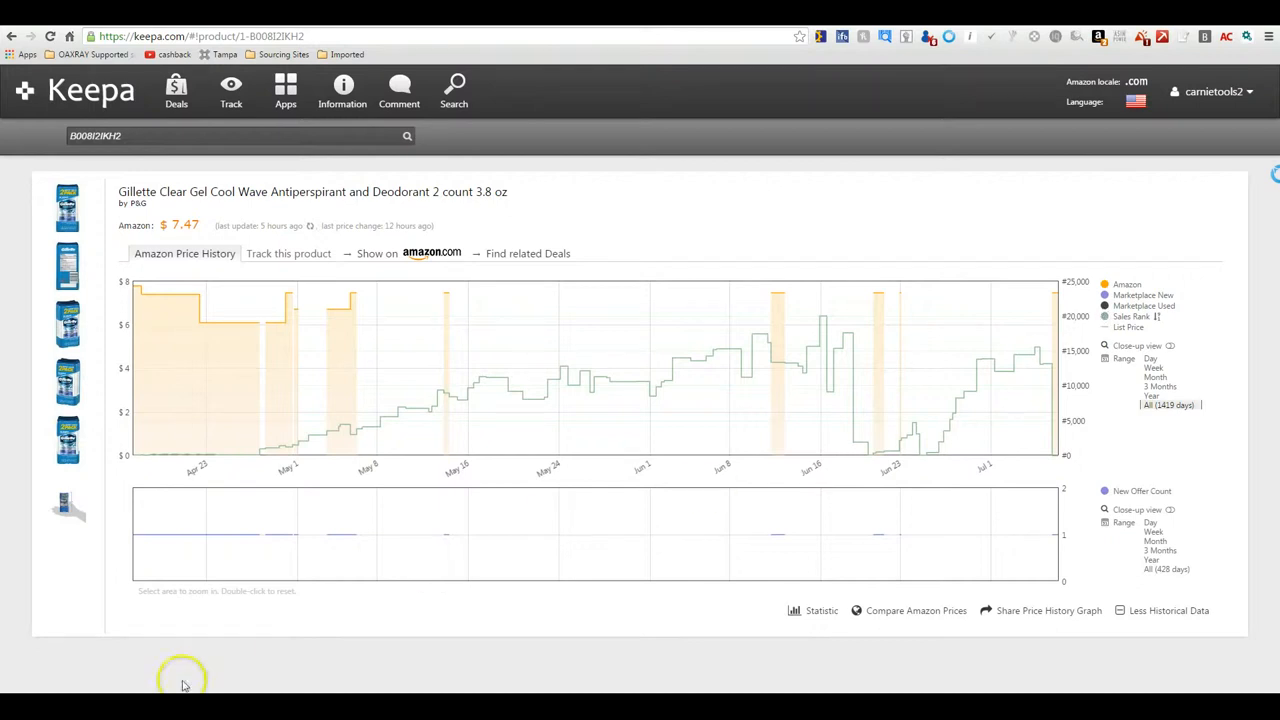
{"action": "left_click", "coordinate": [1167, 405]}
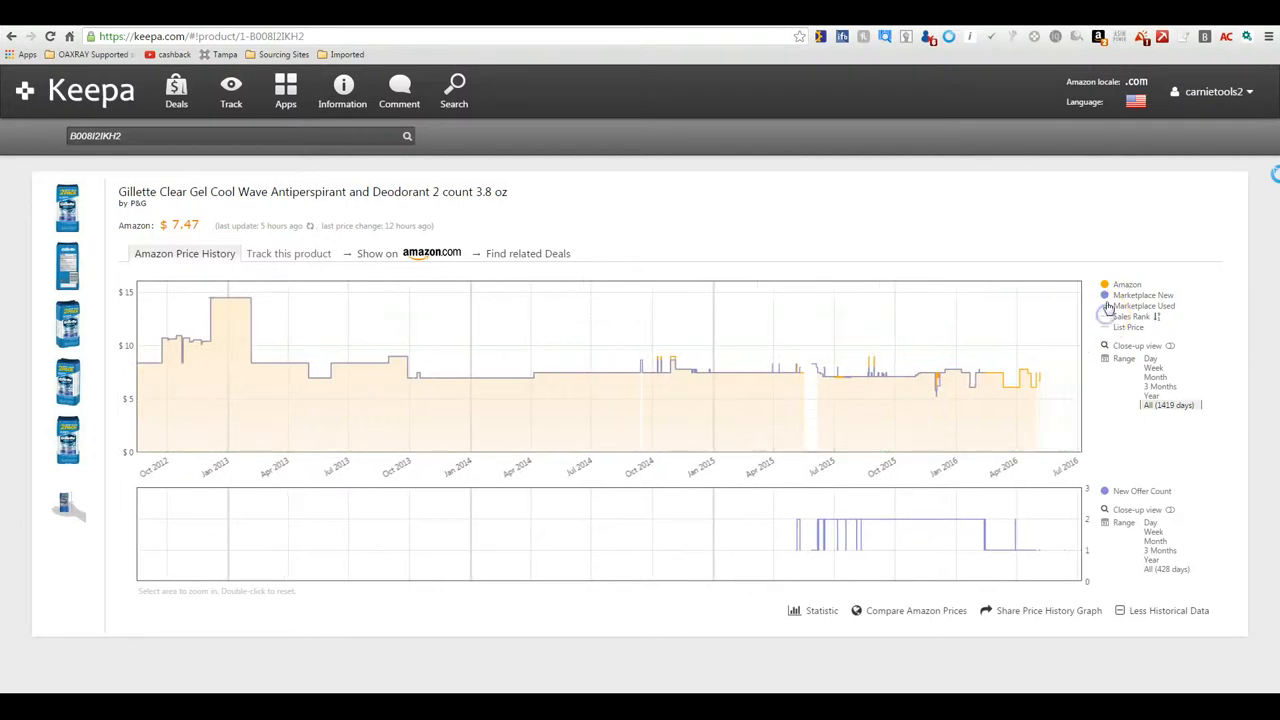
Hide the Amazon price line and reset the range to All (1419 days).
{"action": "left_click", "coordinate": [1104, 284]}
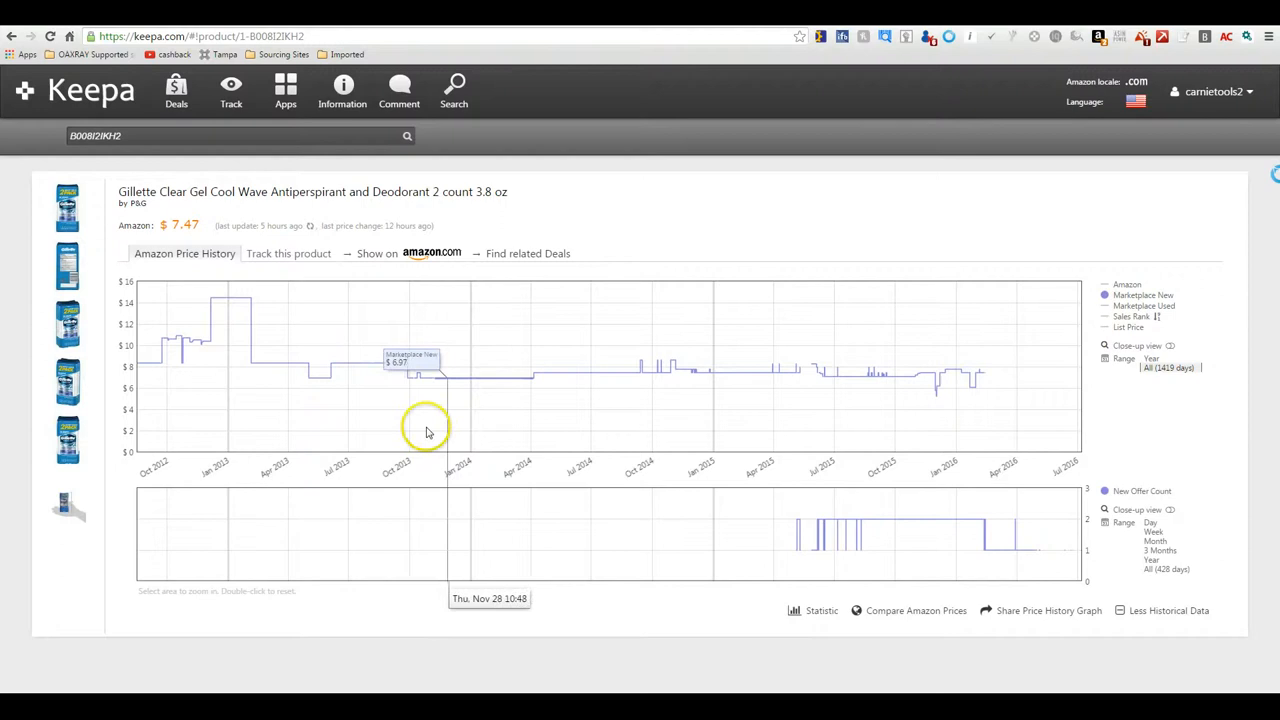
{"action": "mouse_move", "coordinate": [170, 370]}
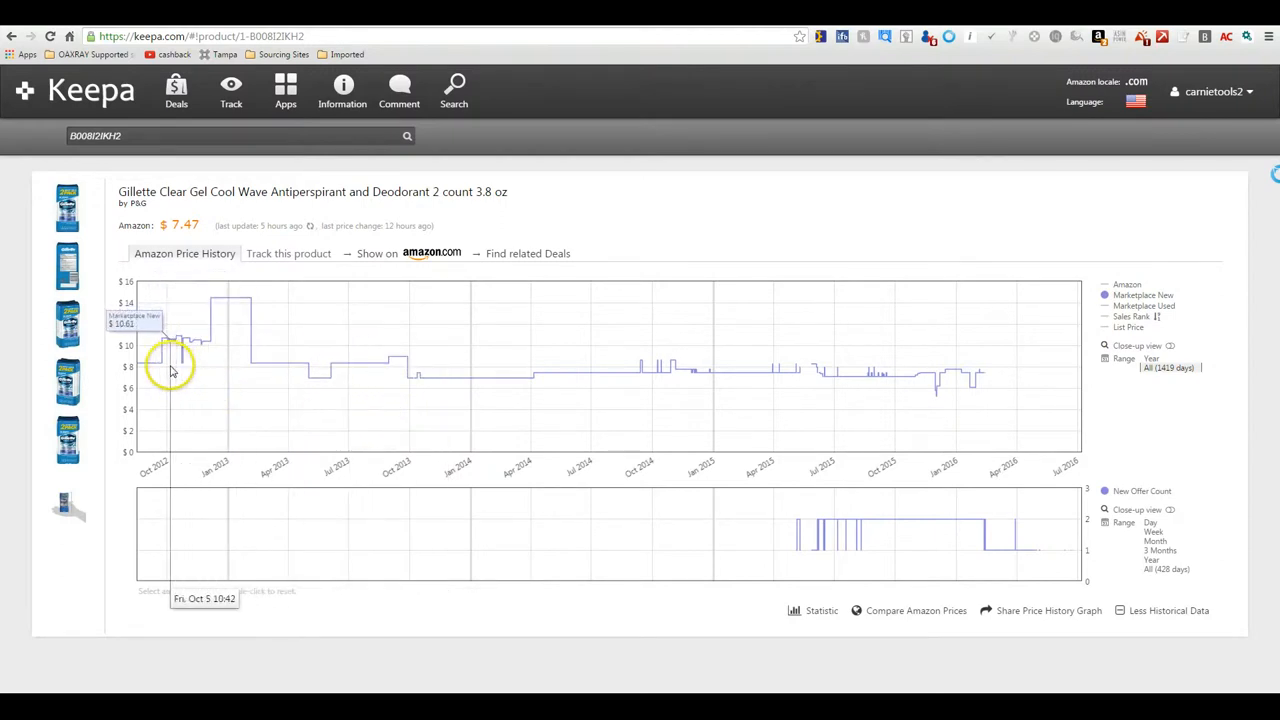
{"action": "mouse_move", "coordinate": [847, 390]}
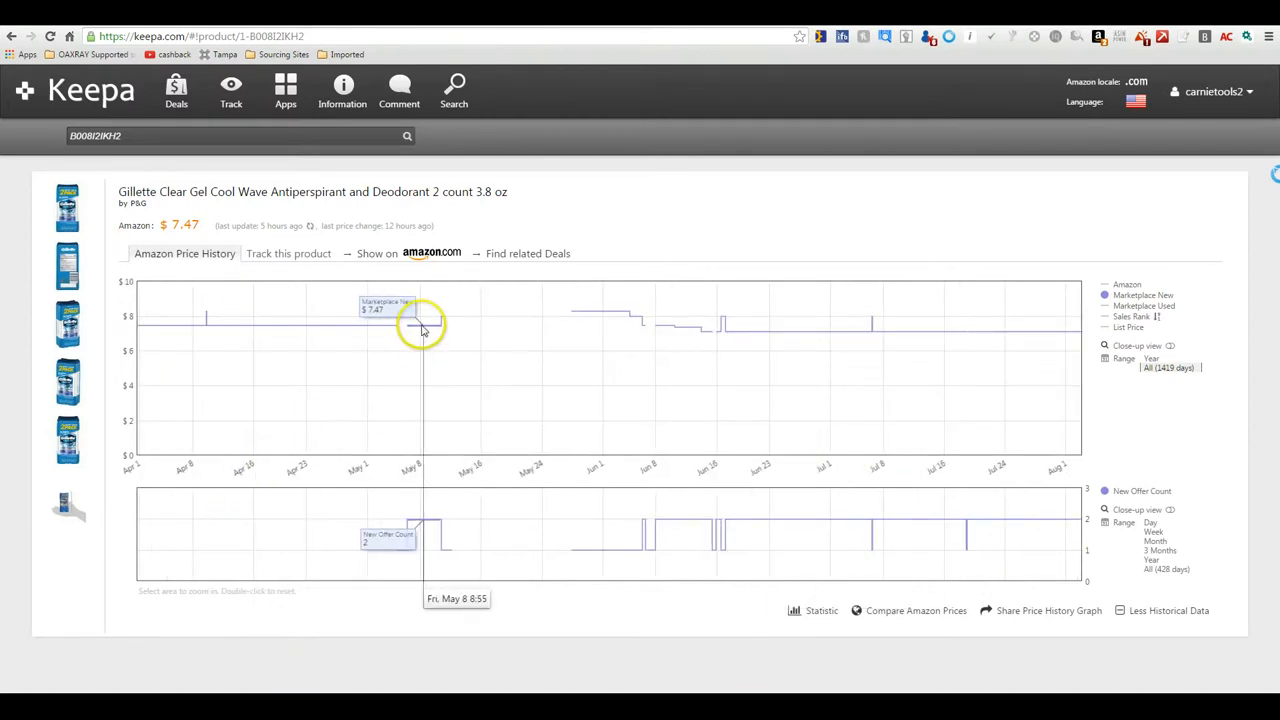
{"action": "mouse_move", "coordinate": [483, 330]}
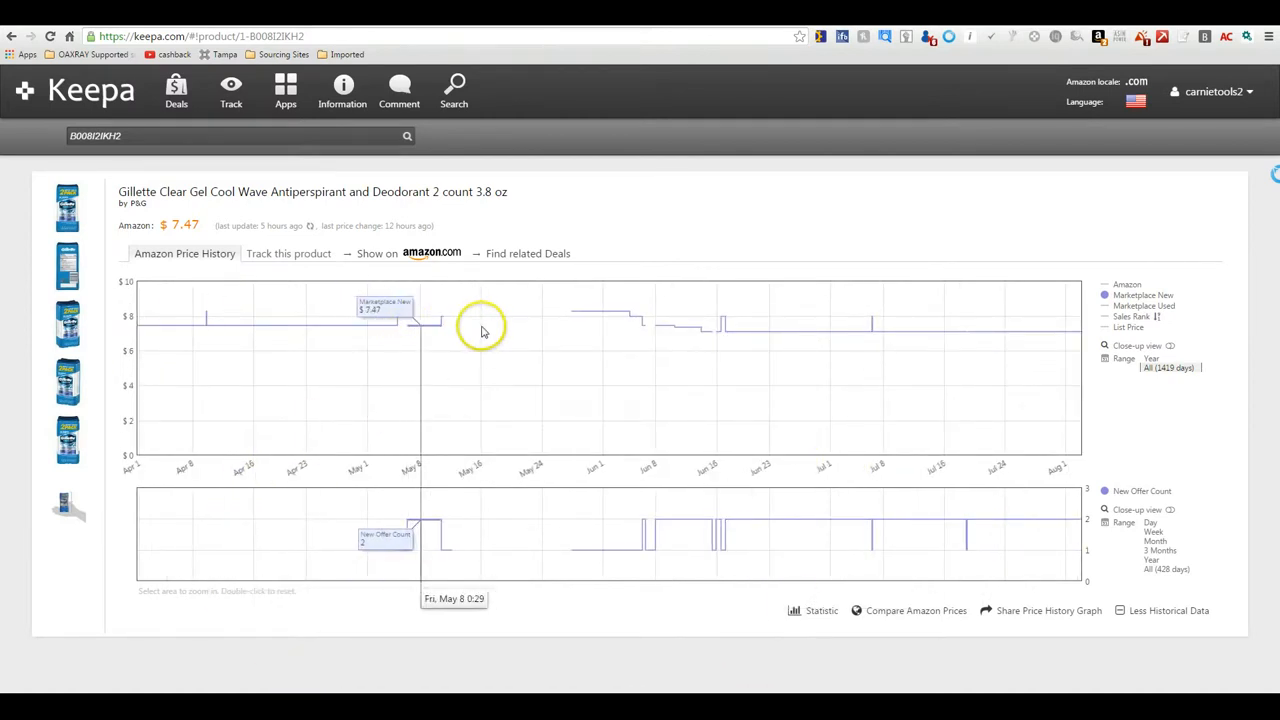
{"action": "mouse_move", "coordinate": [553, 404]}
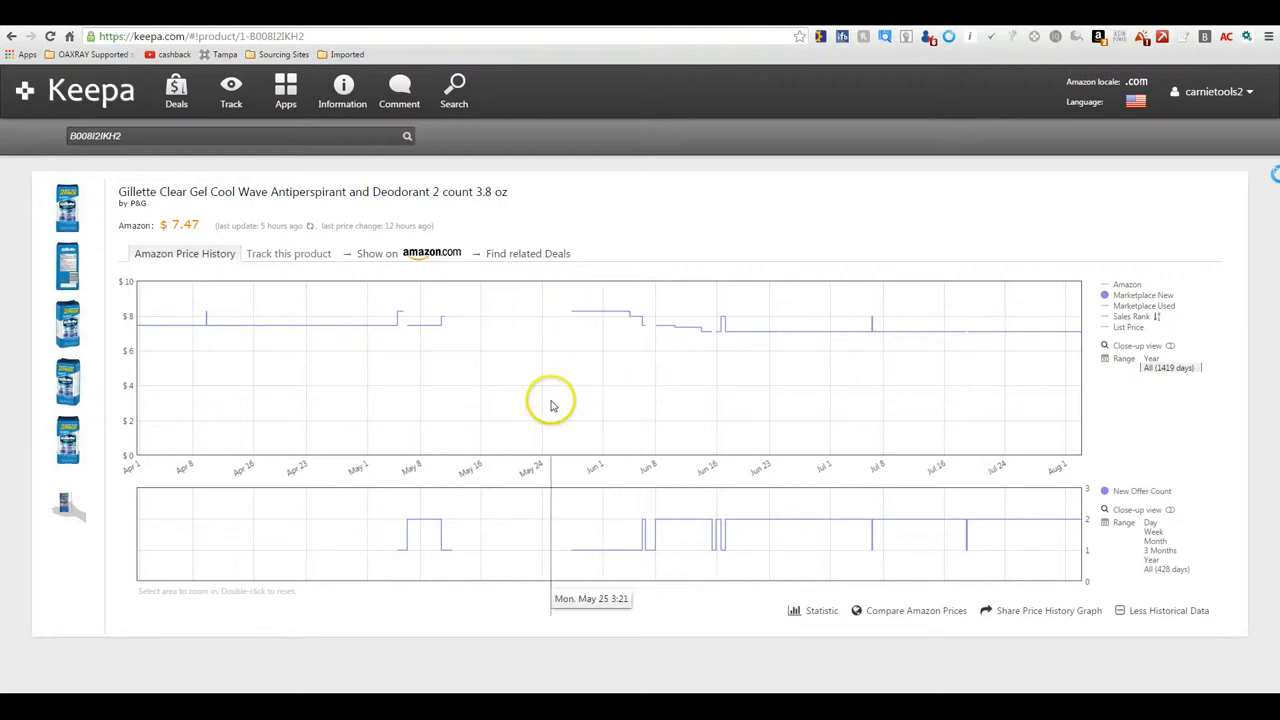
{"action": "mouse_move", "coordinate": [463, 427]}
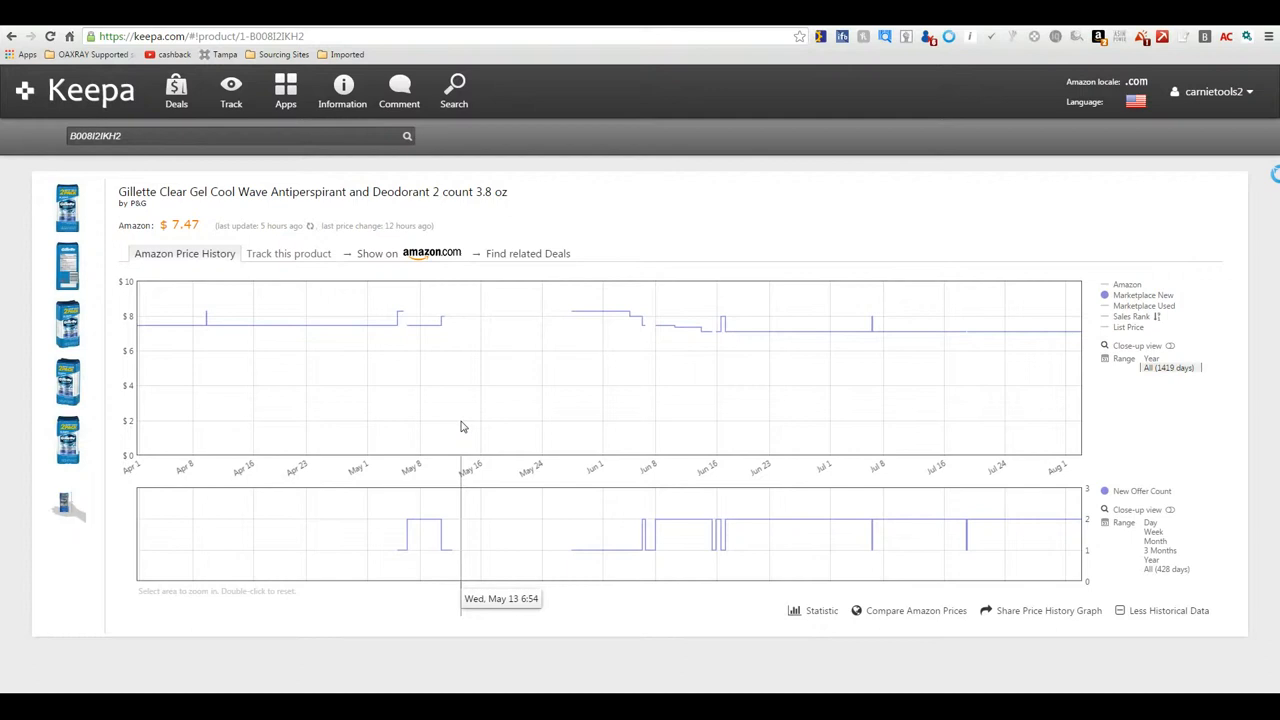
{"action": "mouse_move", "coordinate": [463, 388]}
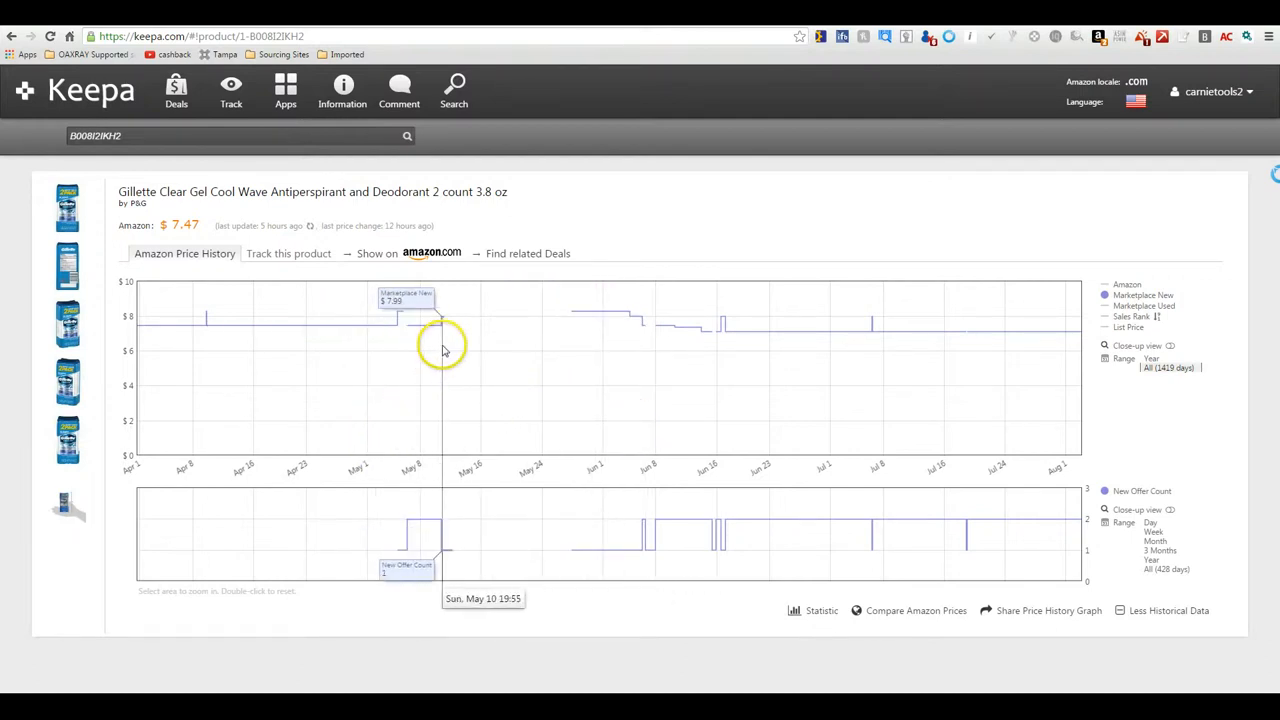
{"action": "mouse_move", "coordinate": [609, 410]}
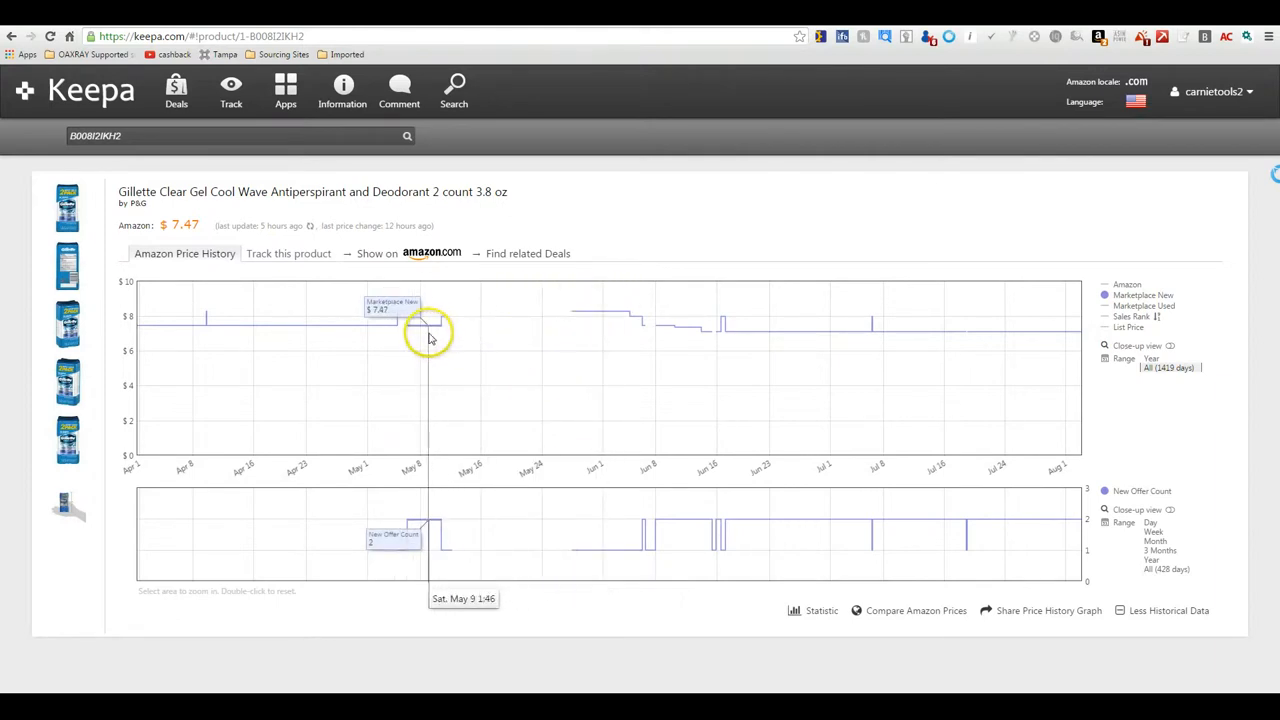
{"action": "mouse_move", "coordinate": [507, 375]}
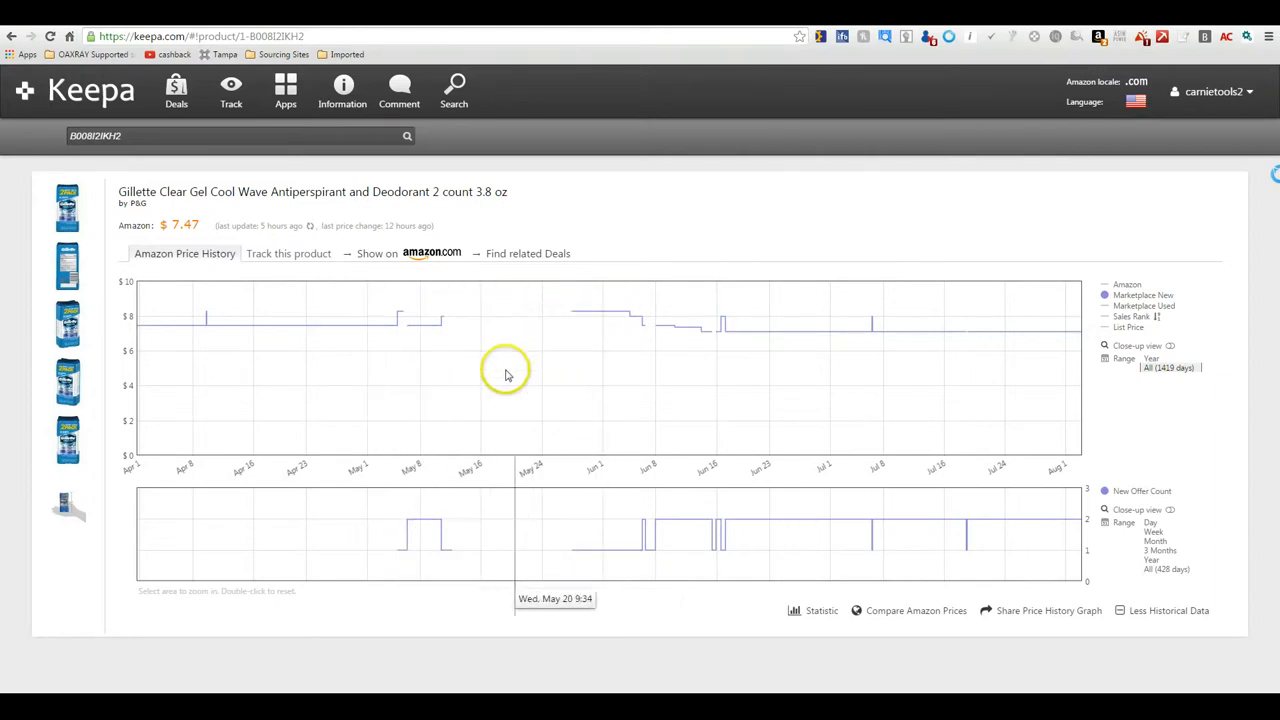
{"action": "mouse_move", "coordinate": [694, 378]}
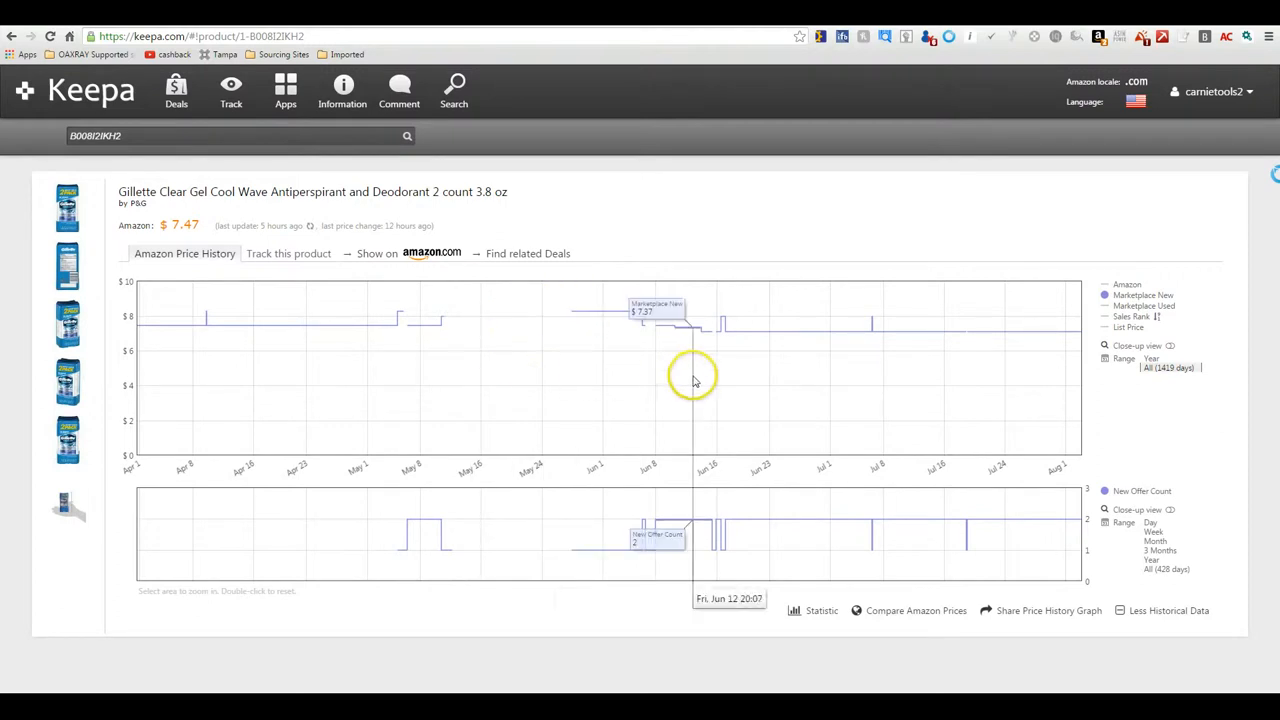
{"action": "mouse_move", "coordinate": [925, 353]}
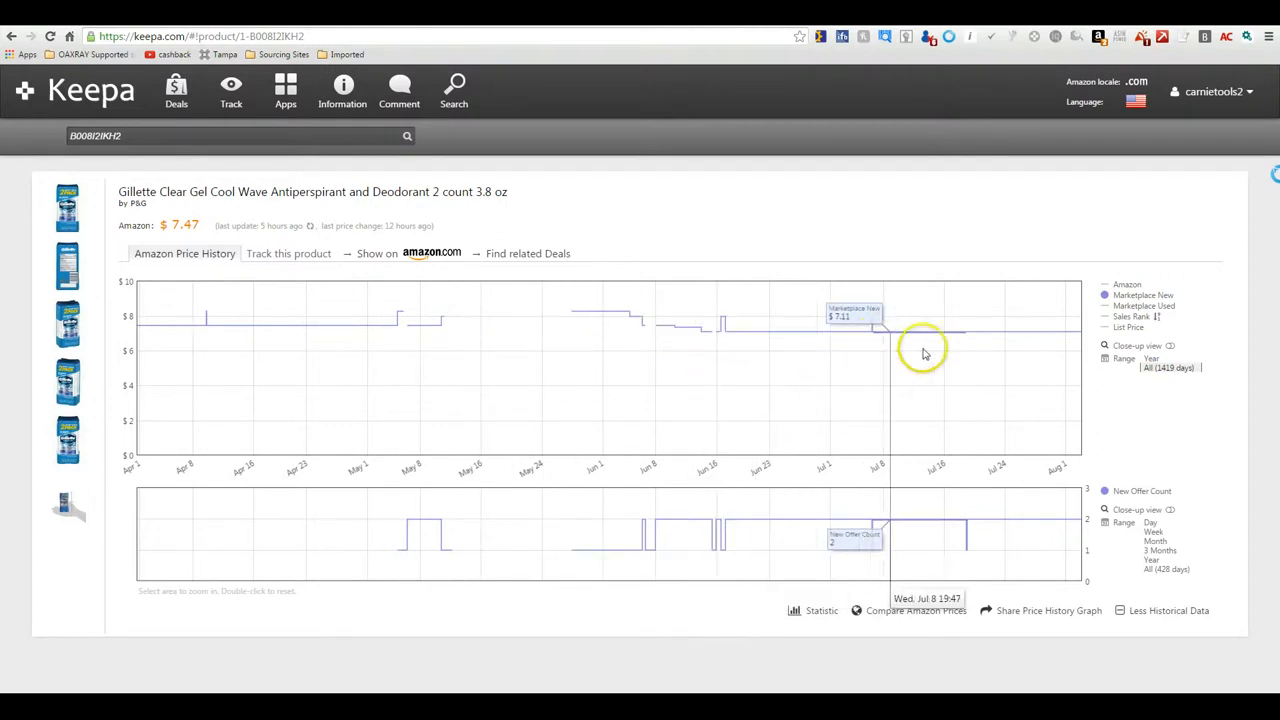
{"action": "left_click", "coordinate": [1158, 369]}
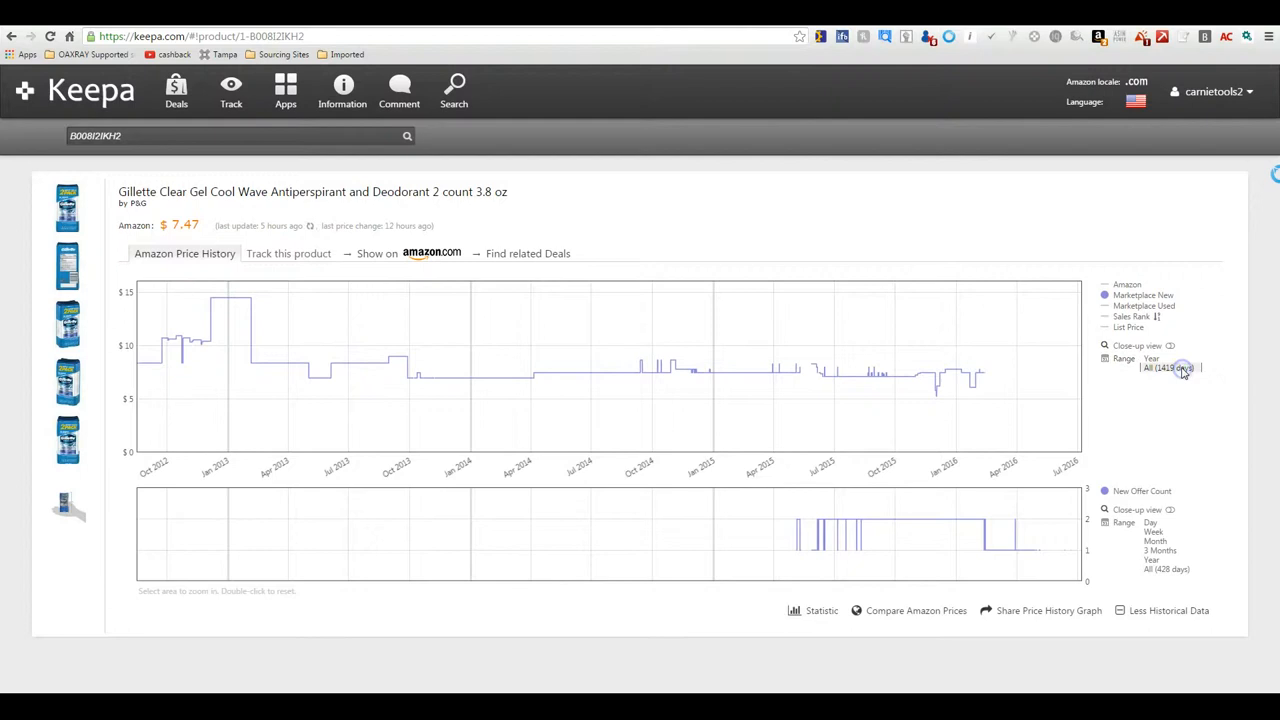
{"action": "mouse_move", "coordinate": [955, 375]}
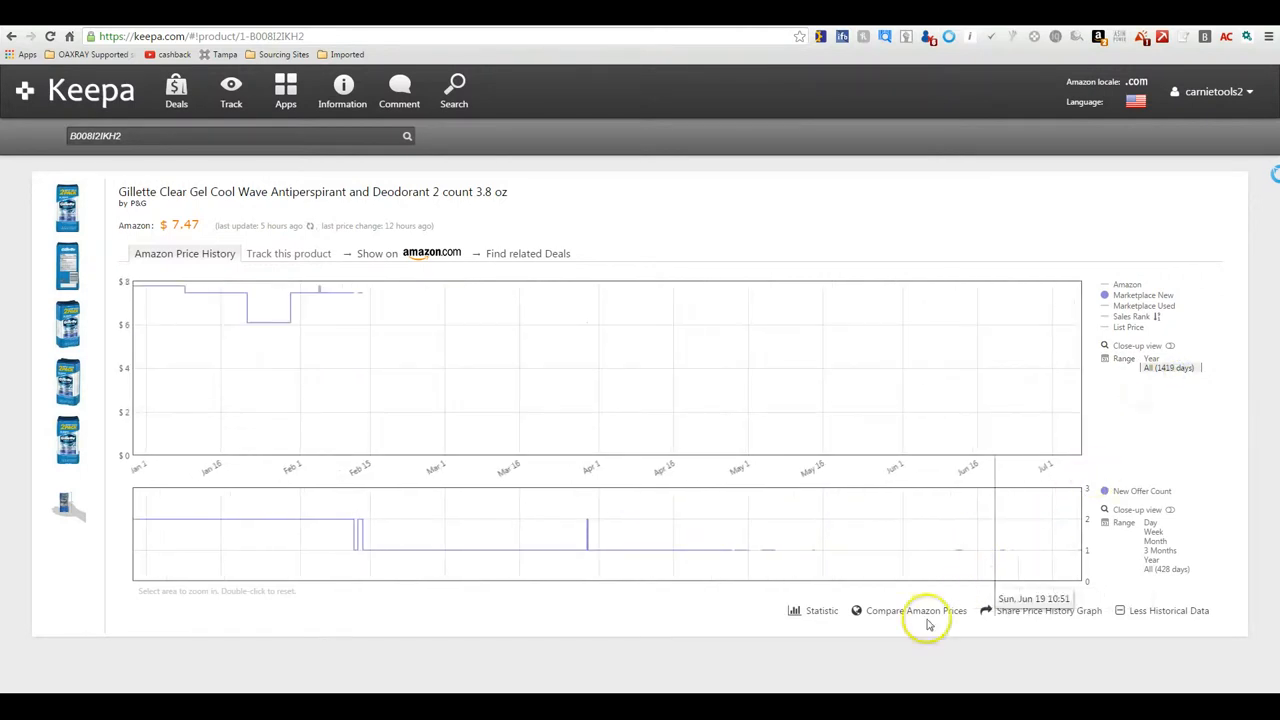
{"action": "mouse_move", "coordinate": [357, 303]}
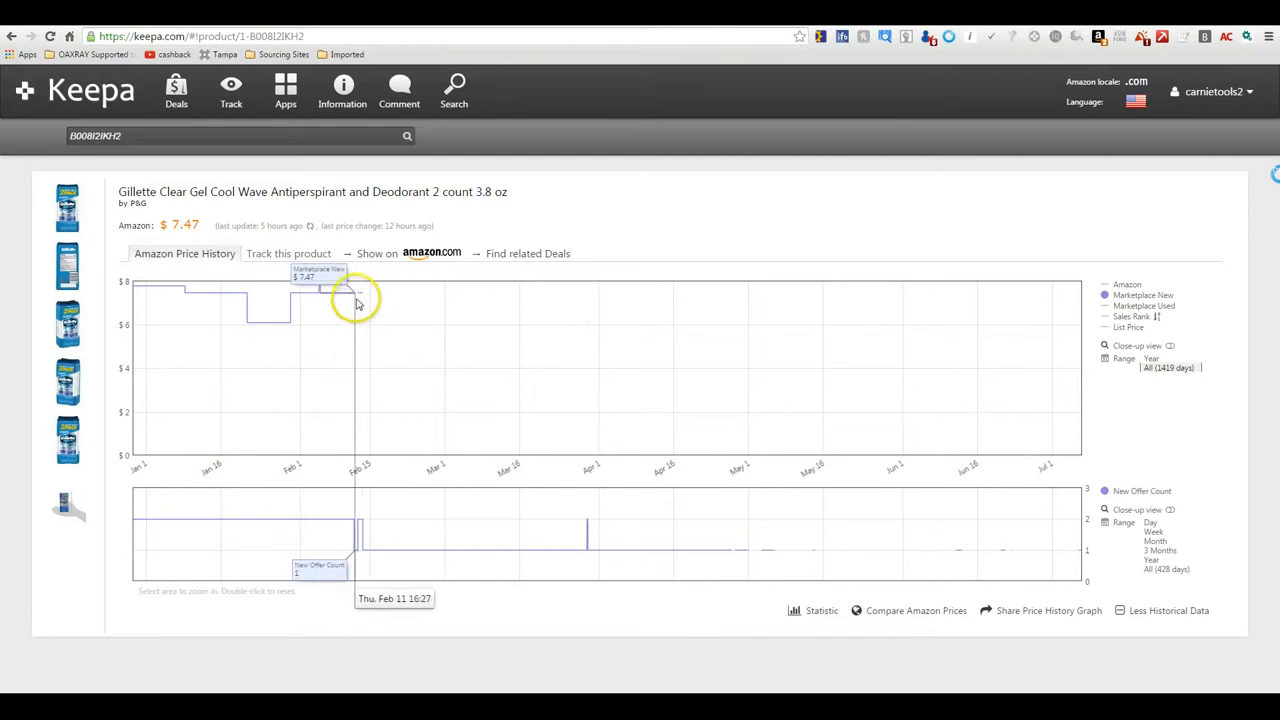
{"action": "mouse_move", "coordinate": [382, 312]}
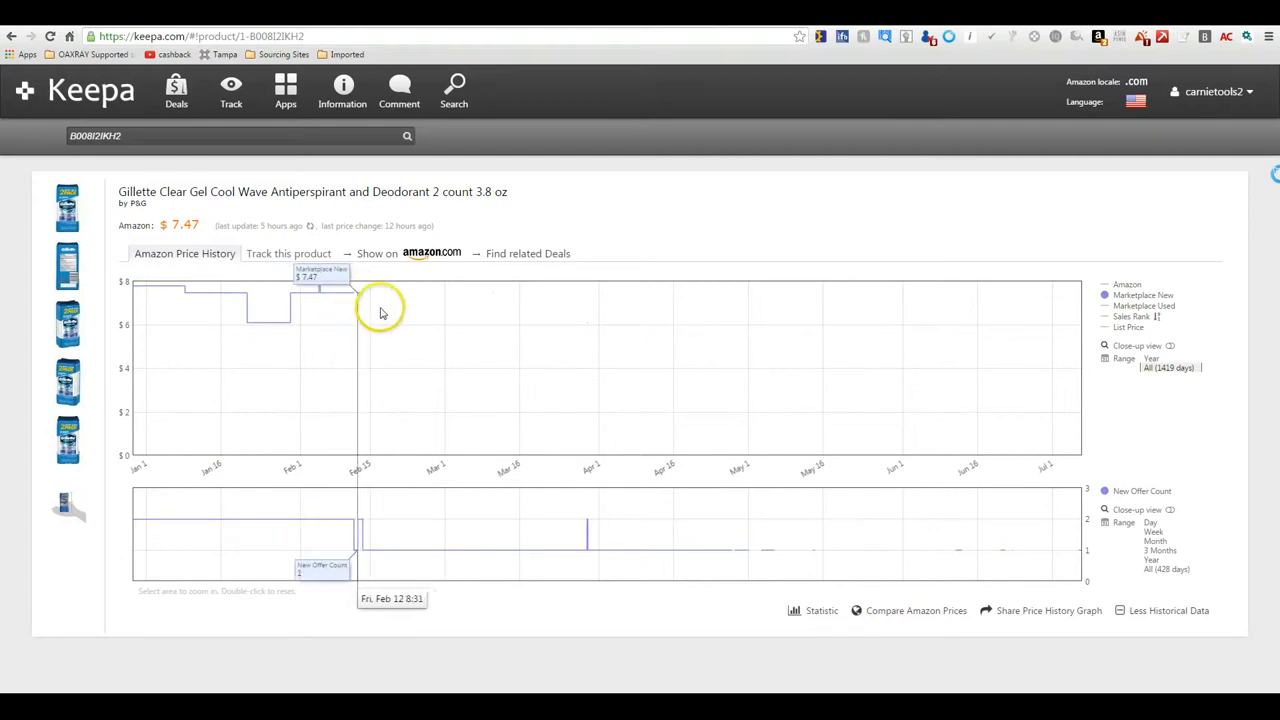
{"action": "mouse_move", "coordinate": [532, 374]}
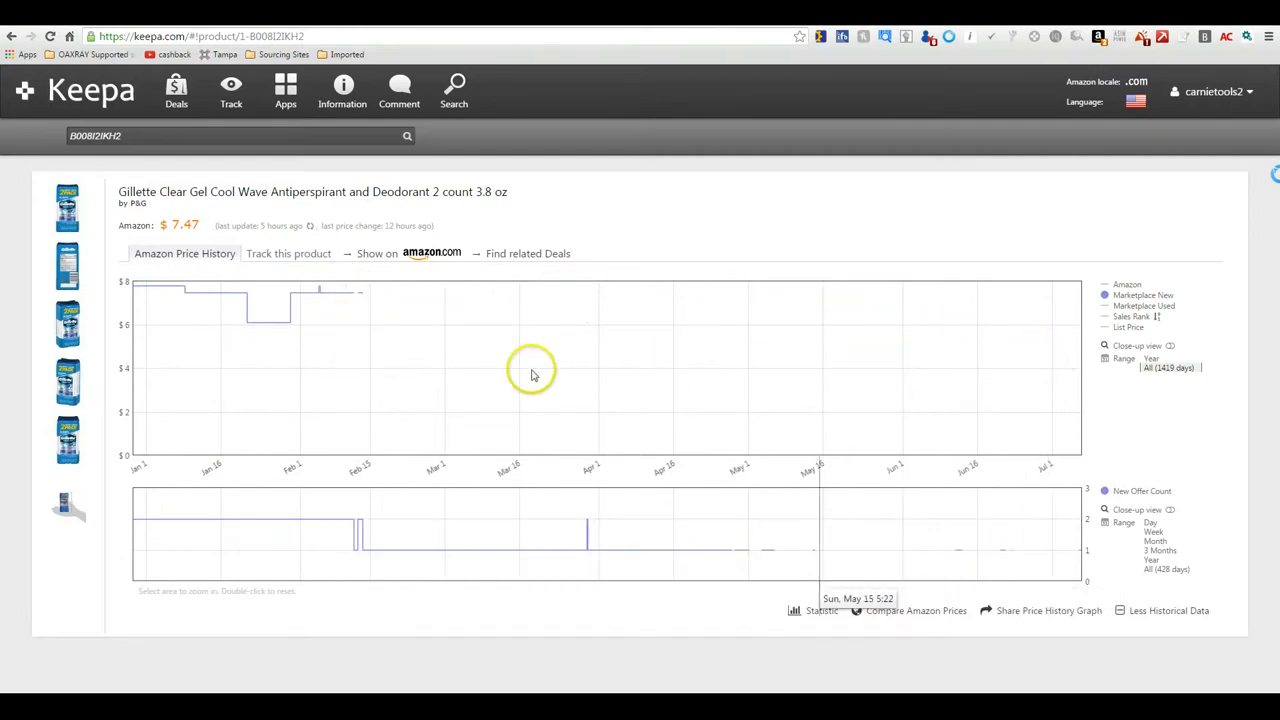
{"action": "mouse_move", "coordinate": [718, 390]}
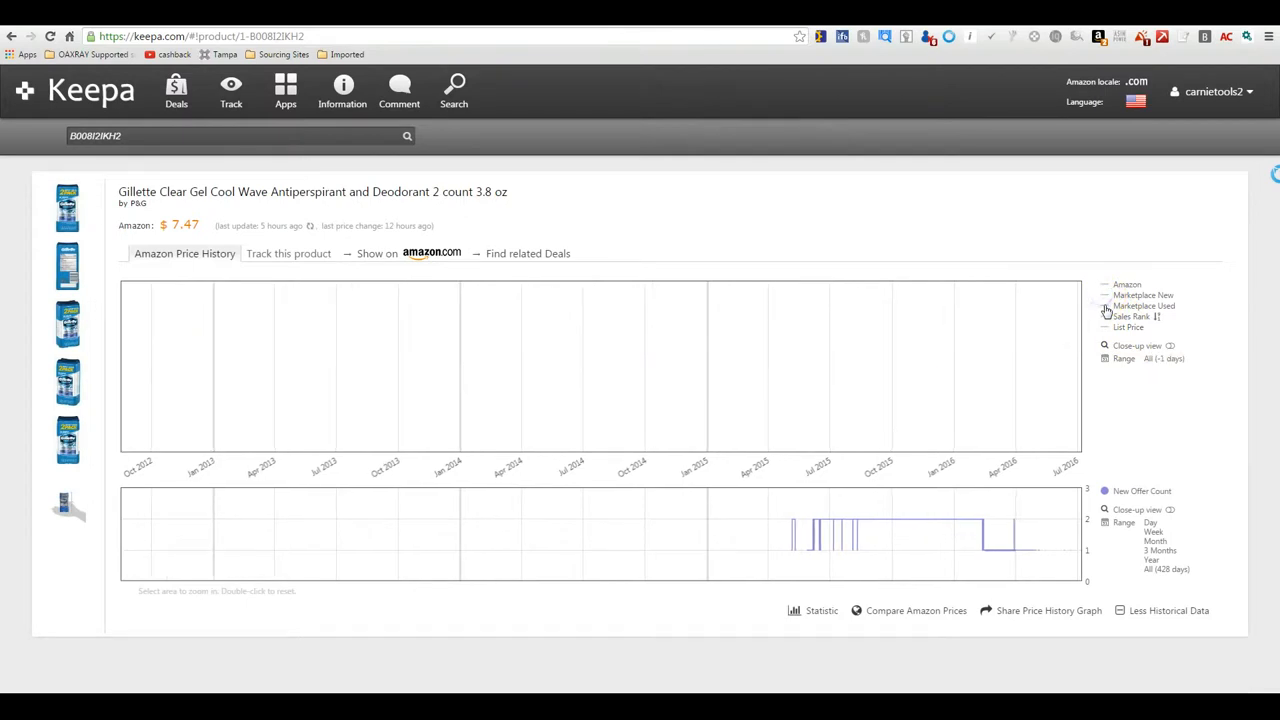
Switch the chart from Marketplace New to the Marketplace Used price line.
{"action": "left_click", "coordinate": [1141, 305]}
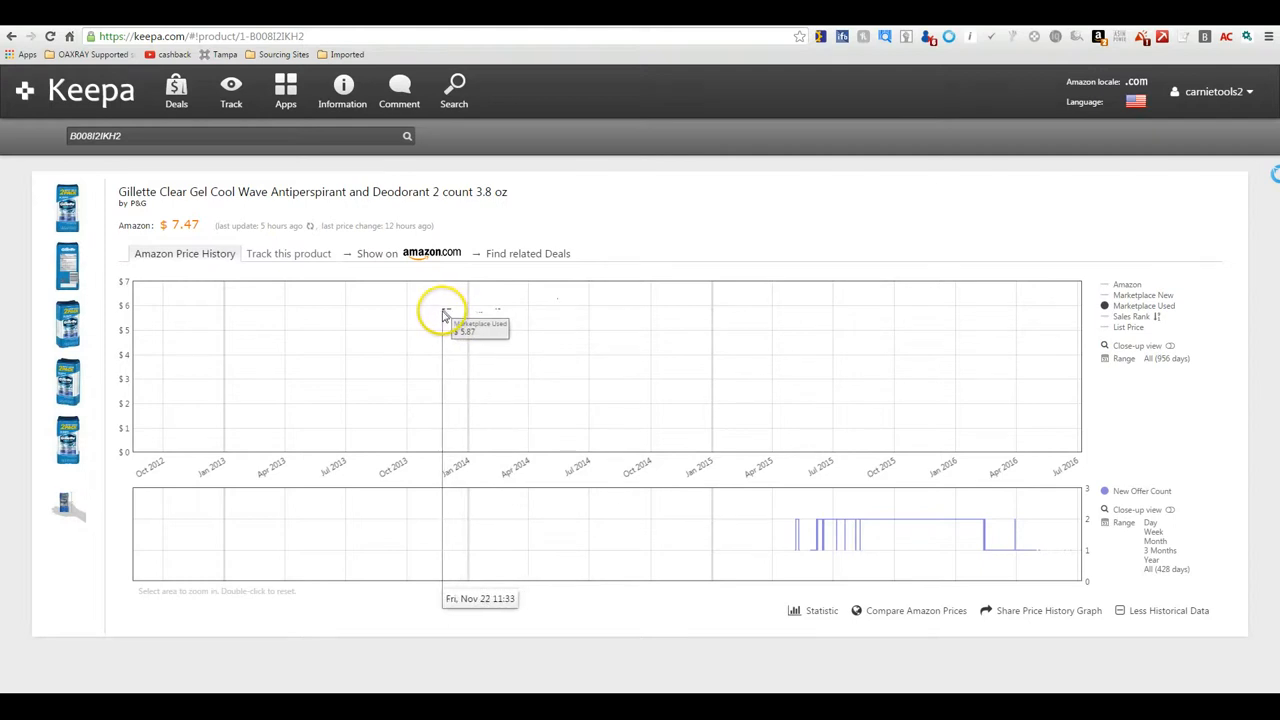
{"action": "mouse_move", "coordinate": [498, 313]}
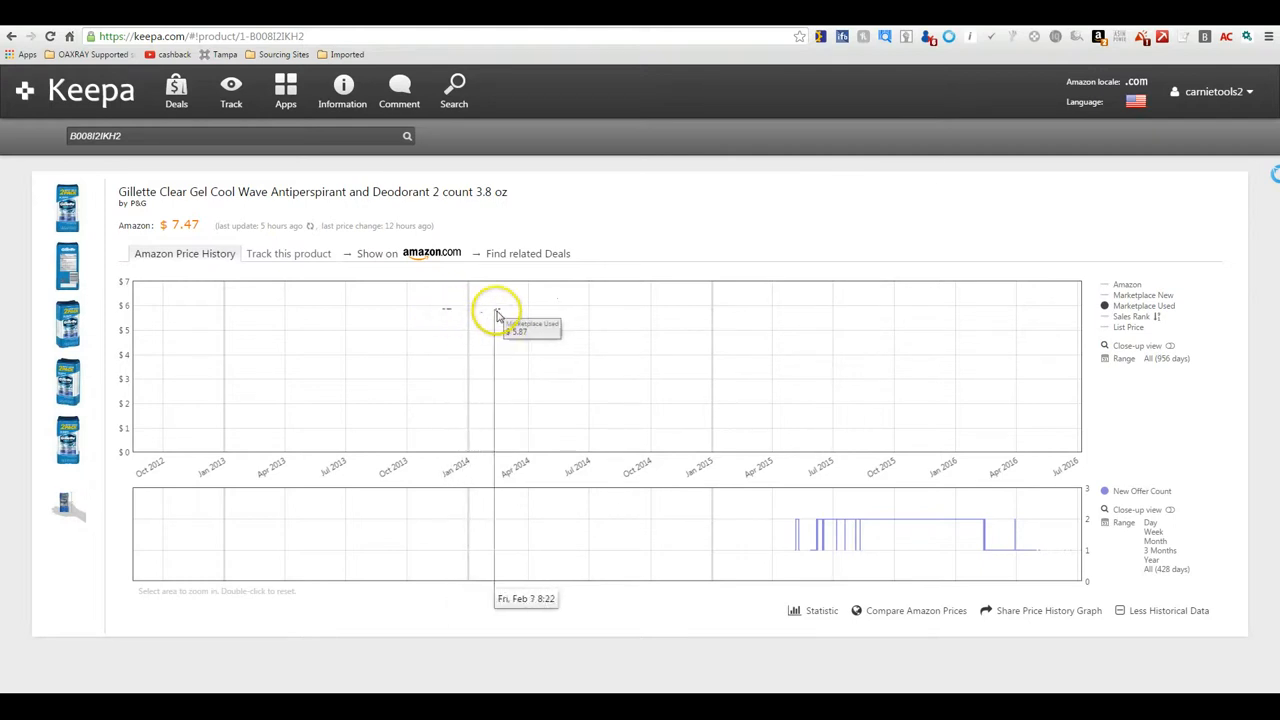
{"action": "mouse_move", "coordinate": [712, 350]}
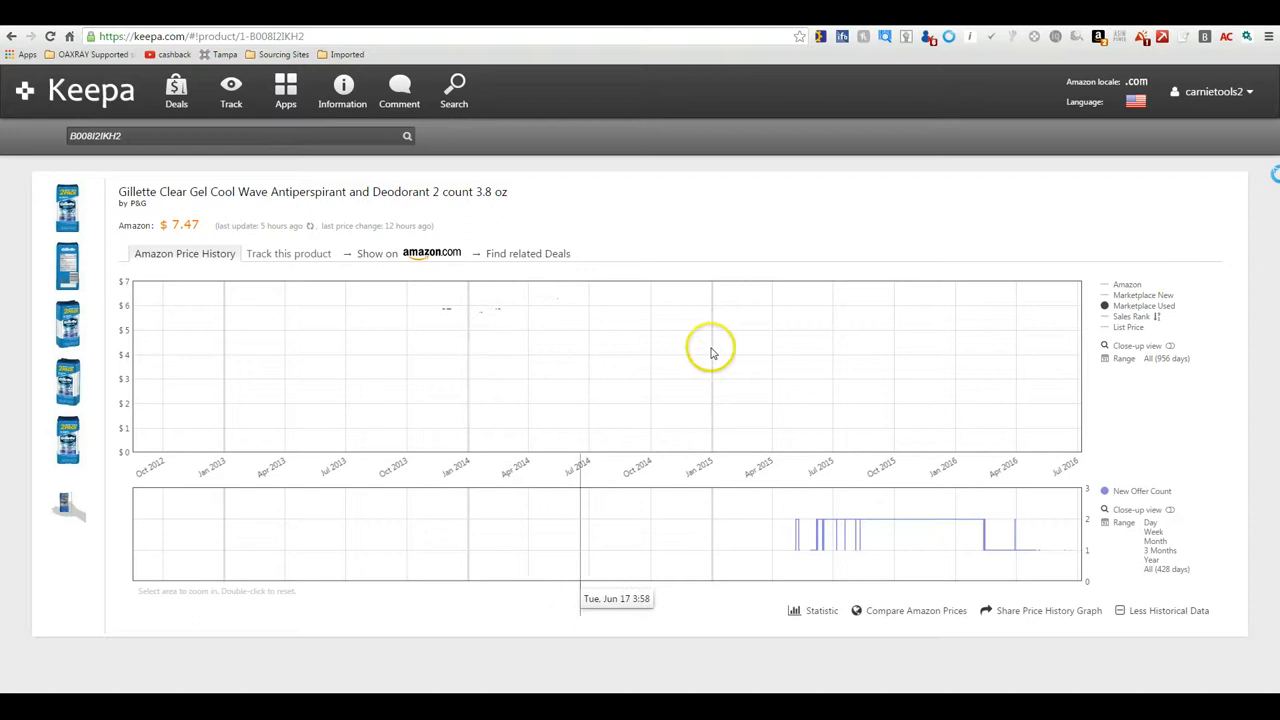
{"action": "mouse_move", "coordinate": [943, 340]}
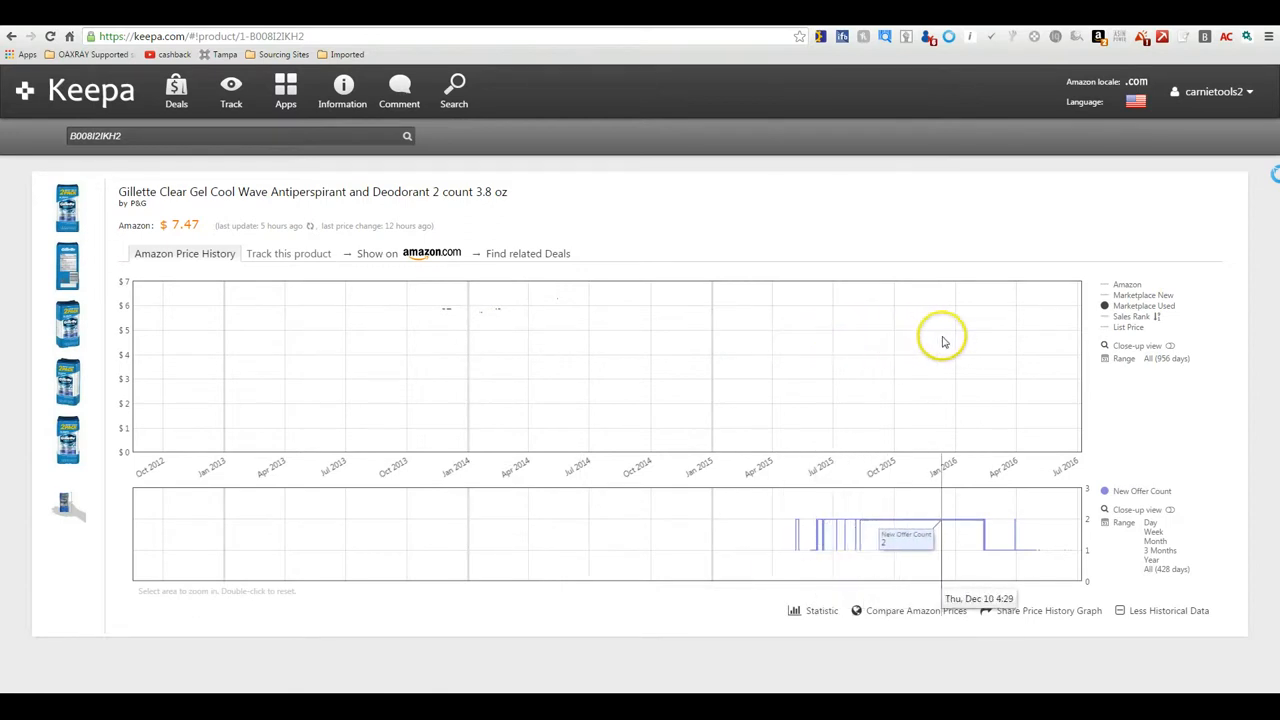
{"action": "mouse_move", "coordinate": [1005, 330]}
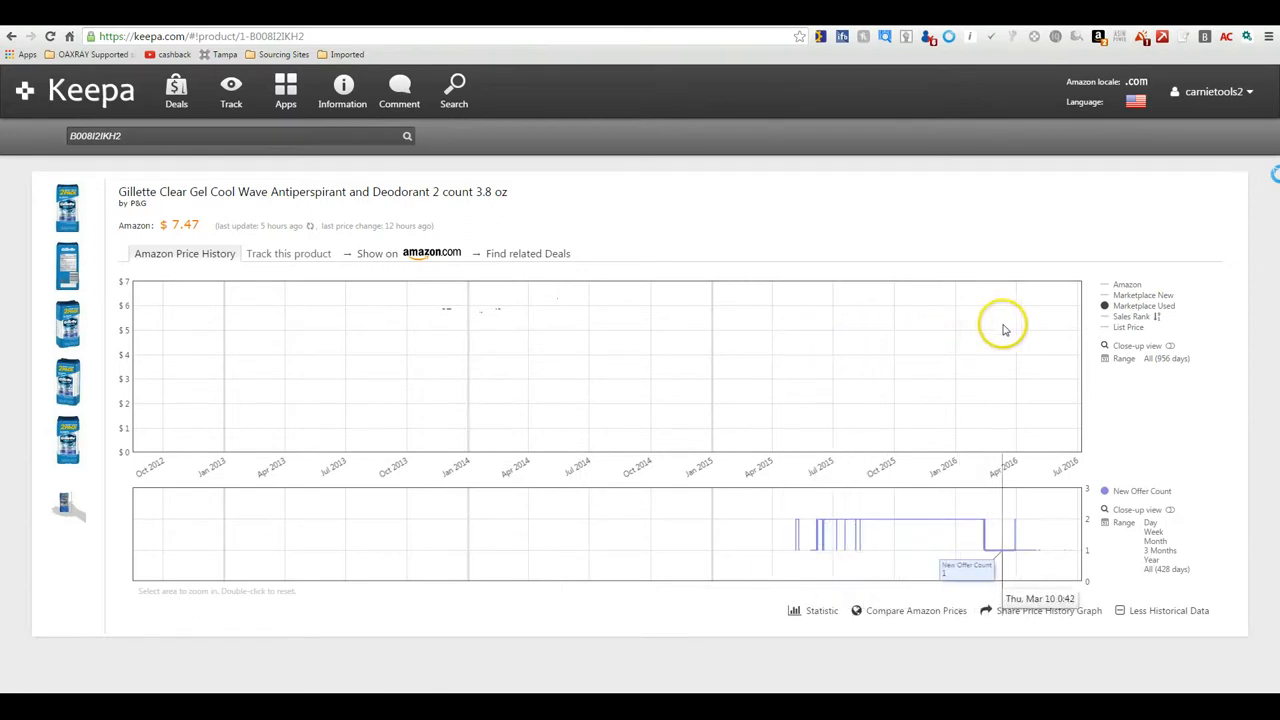
{"action": "mouse_move", "coordinate": [1013, 329]}
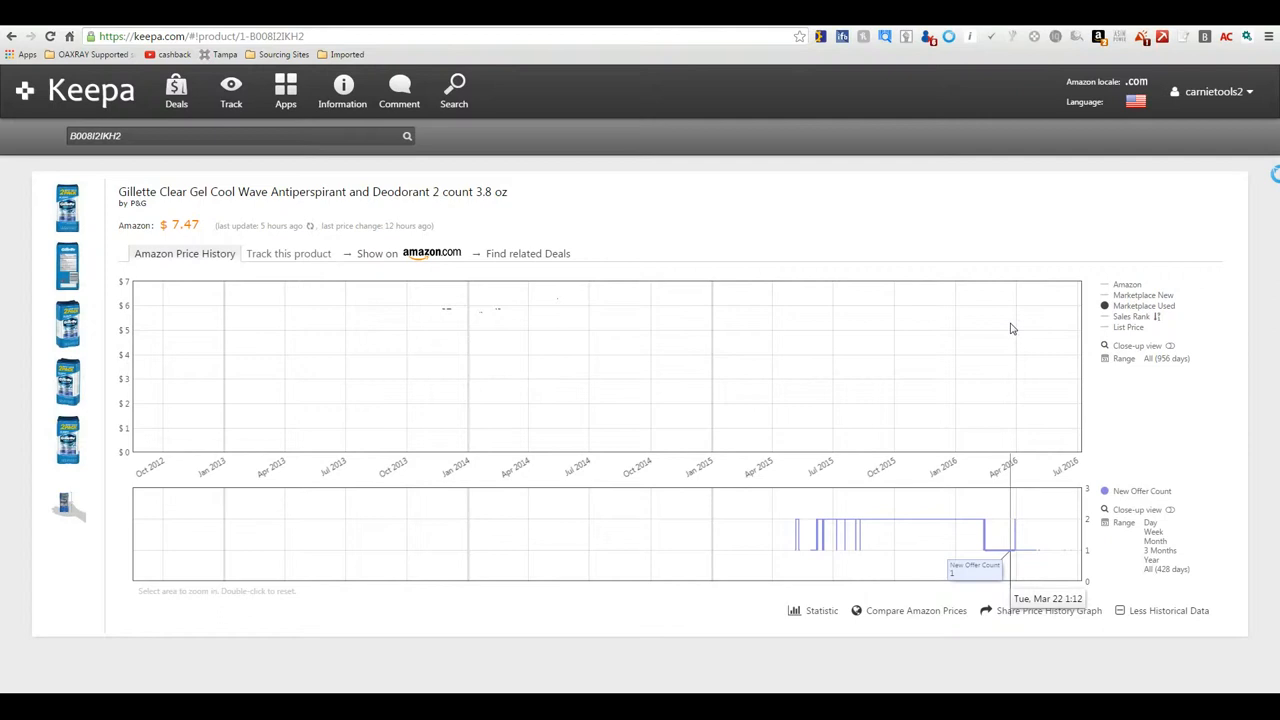
{"action": "mouse_move", "coordinate": [1095, 300]}
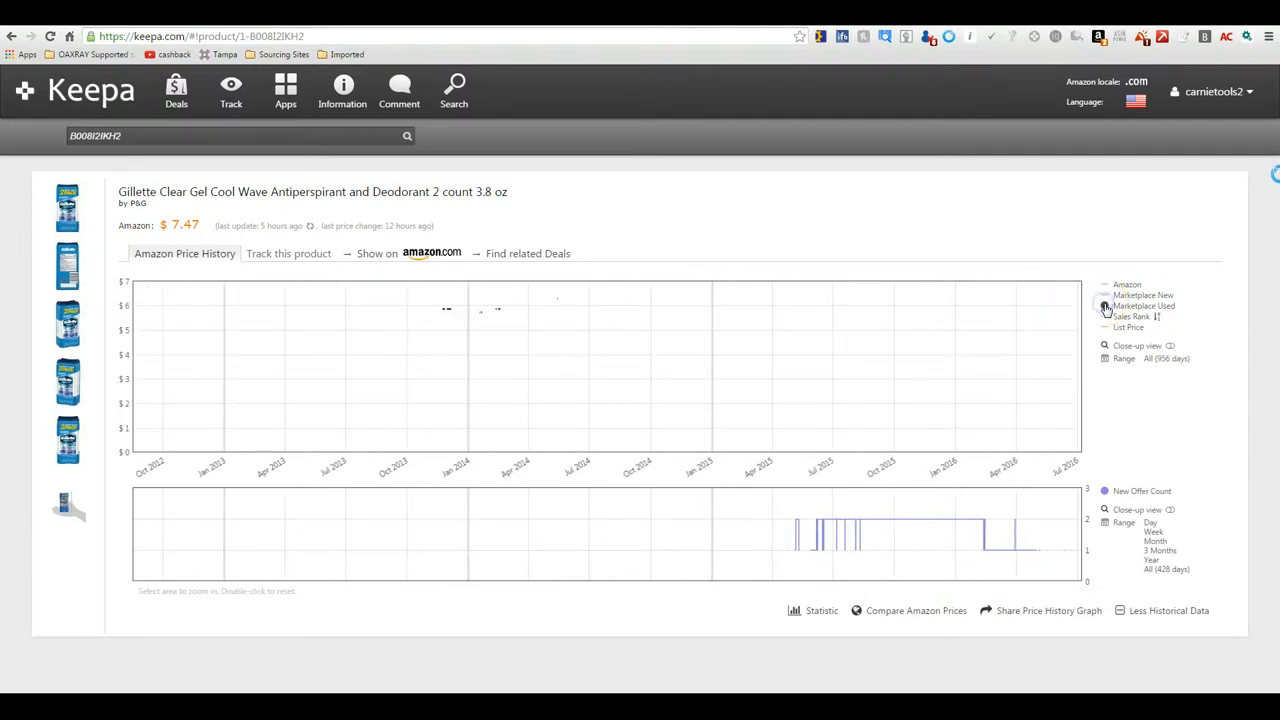
{"action": "left_click", "coordinate": [1104, 284]}
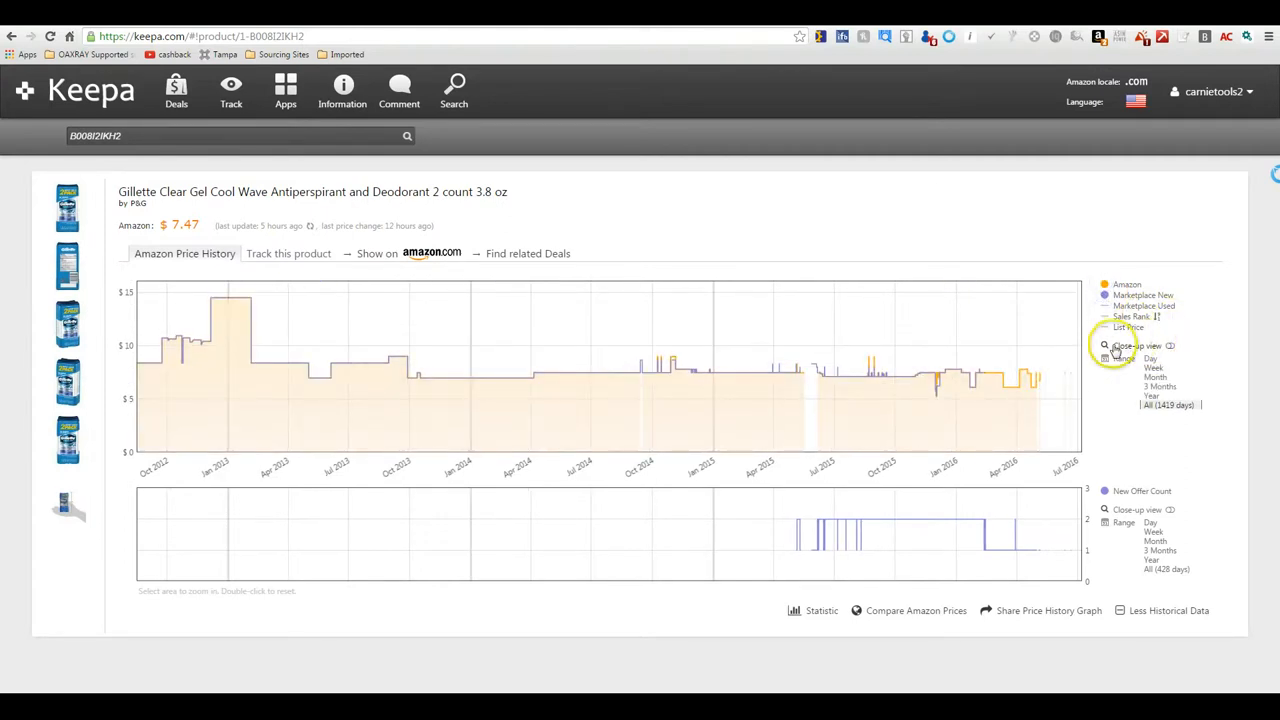
Enable close-up view so the chart shows Amazon and new offers around $7.11 from March 2015.
{"action": "left_click", "coordinate": [1104, 345]}
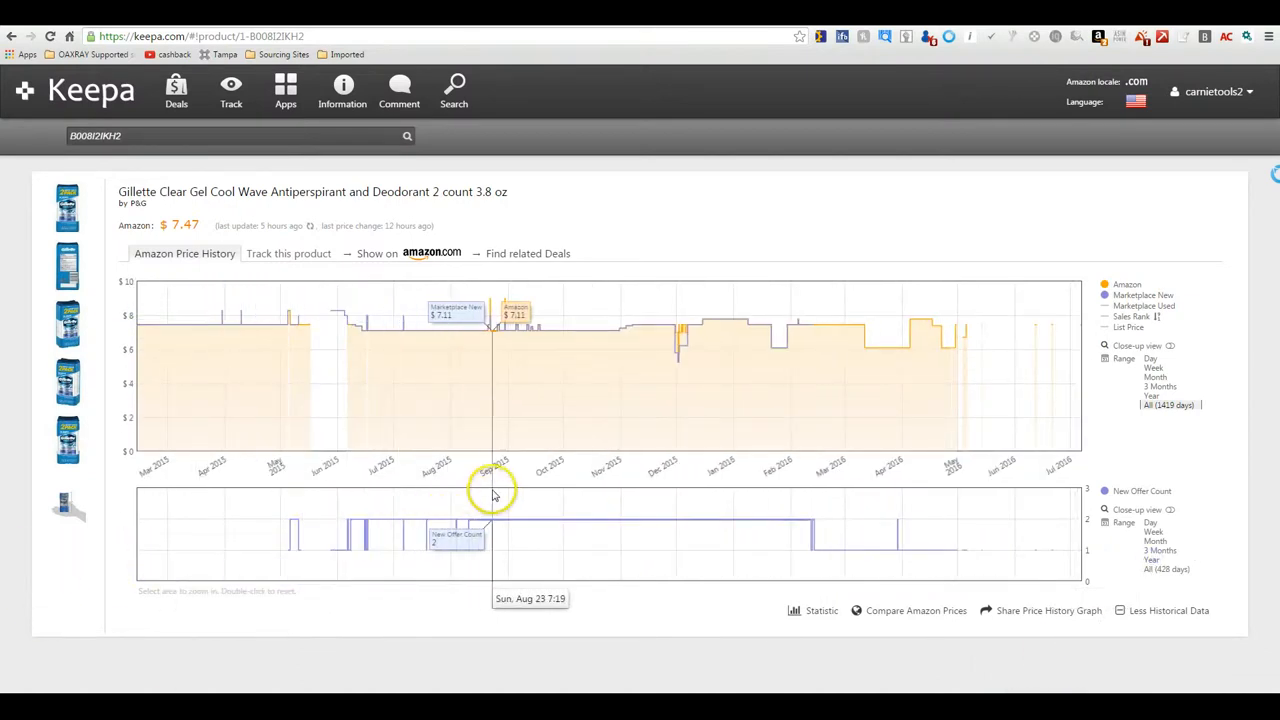
{"action": "mouse_move", "coordinate": [364, 545]}
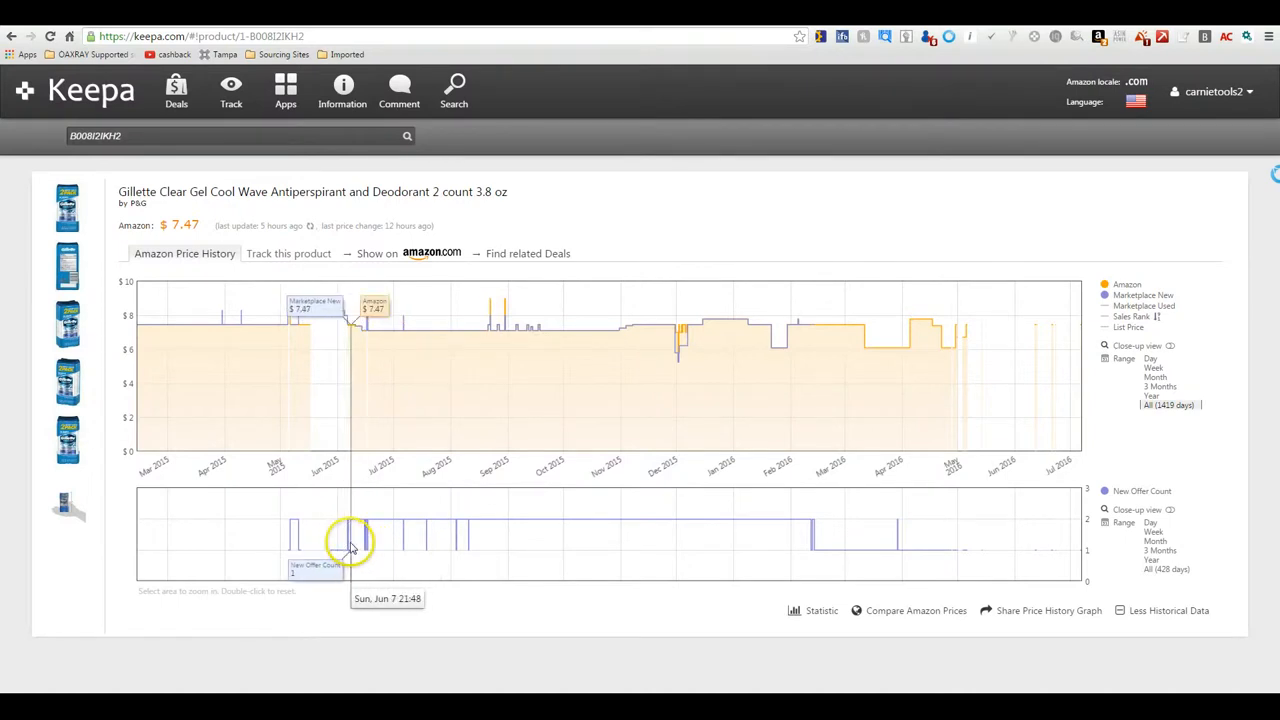
{"action": "mouse_move", "coordinate": [438, 553]}
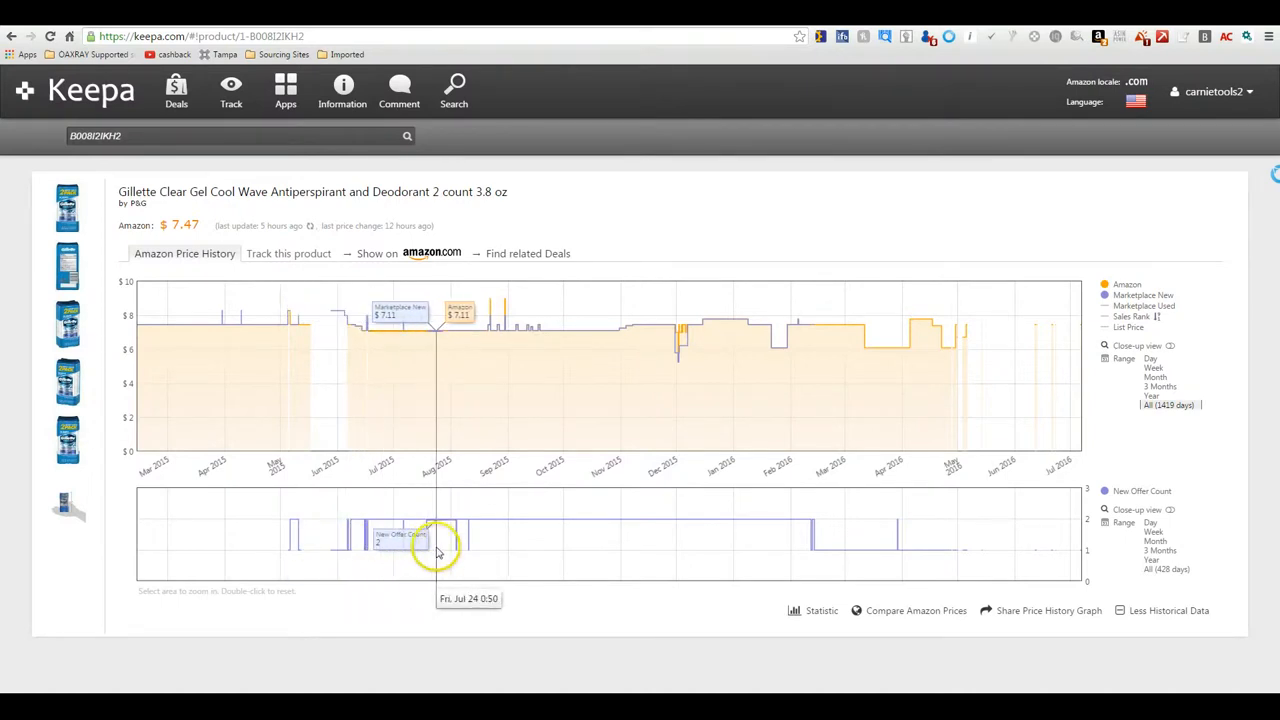
{"action": "mouse_move", "coordinate": [855, 555]}
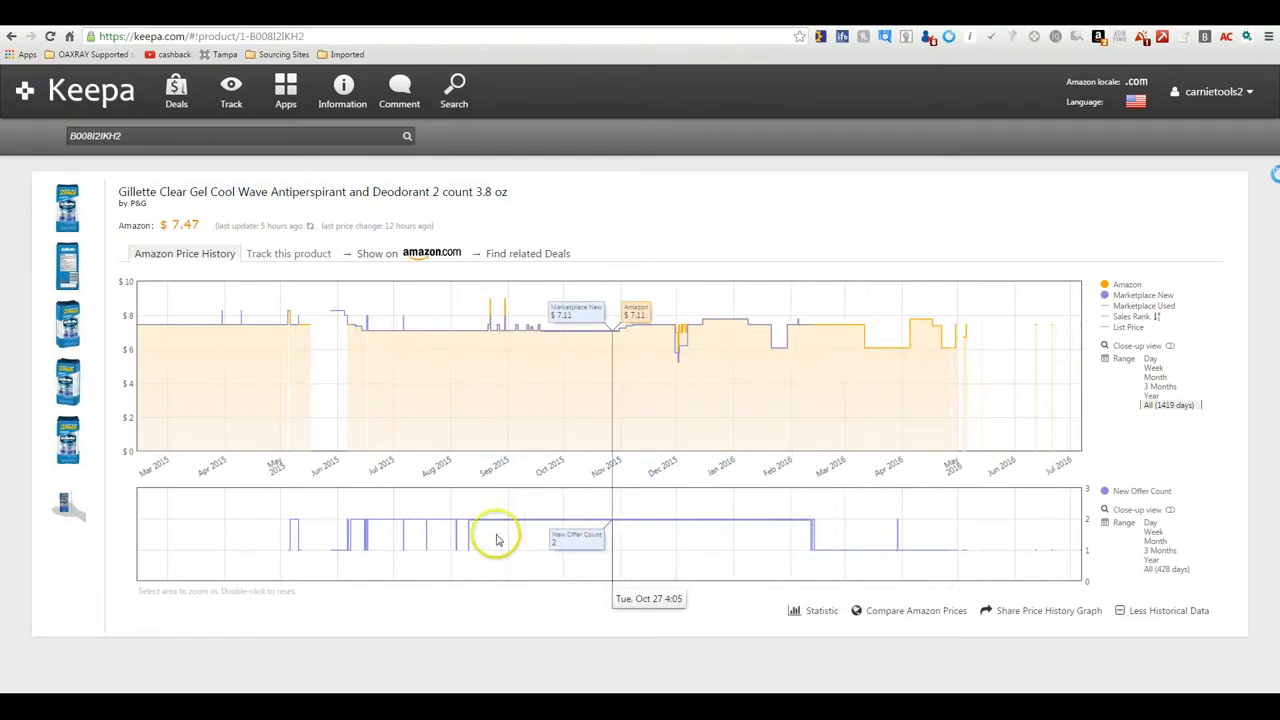
{"action": "mouse_move", "coordinate": [572, 532]}
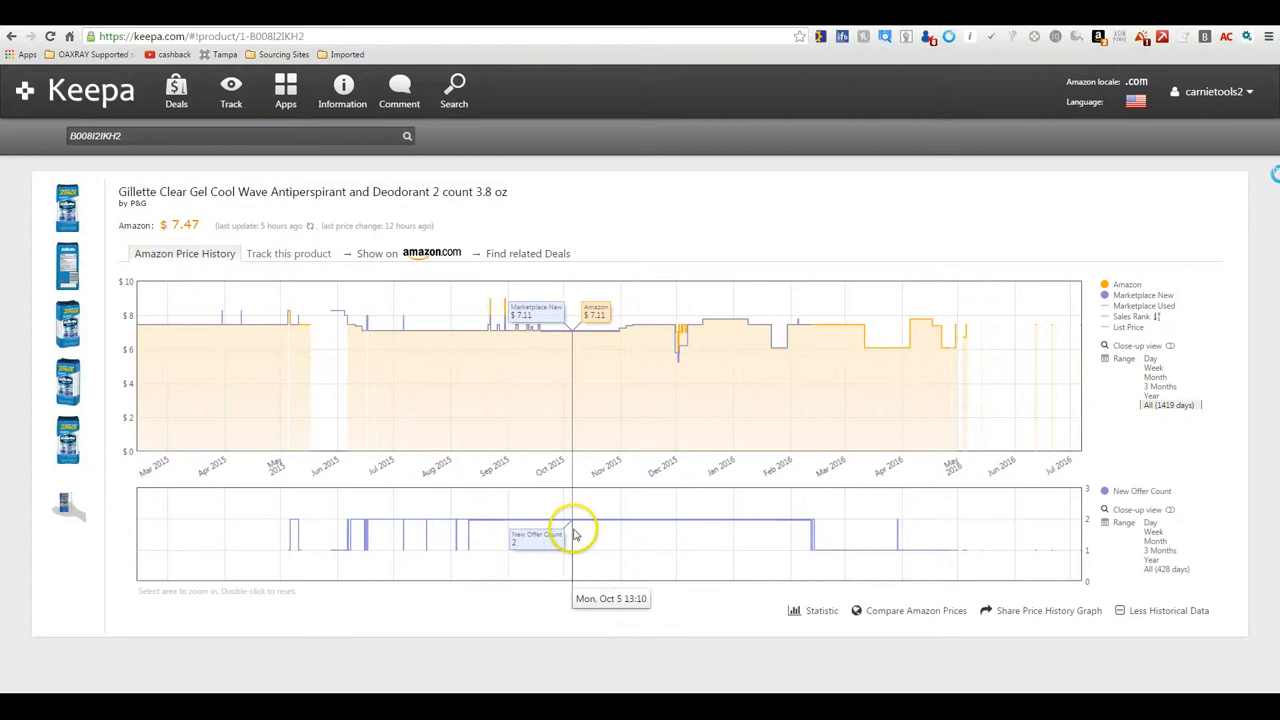
{"action": "mouse_move", "coordinate": [584, 535]}
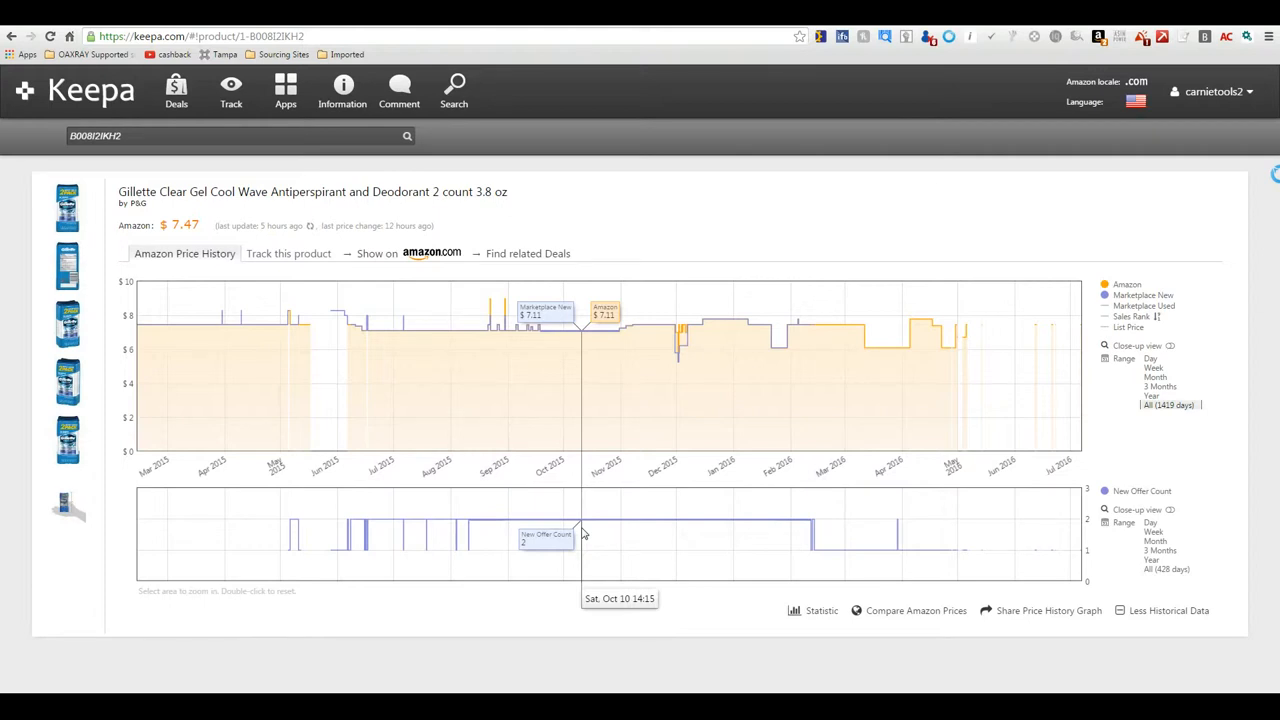
{"action": "mouse_move", "coordinate": [870, 508]}
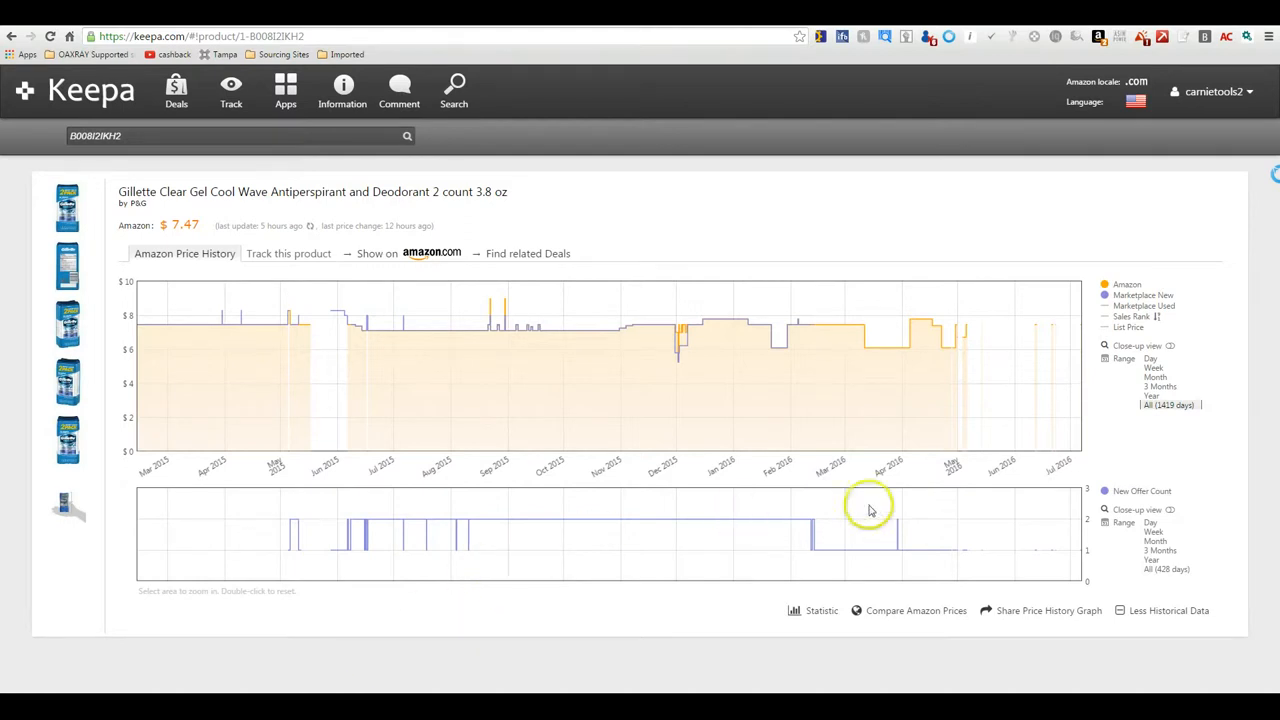
{"action": "mouse_move", "coordinate": [838, 626]}
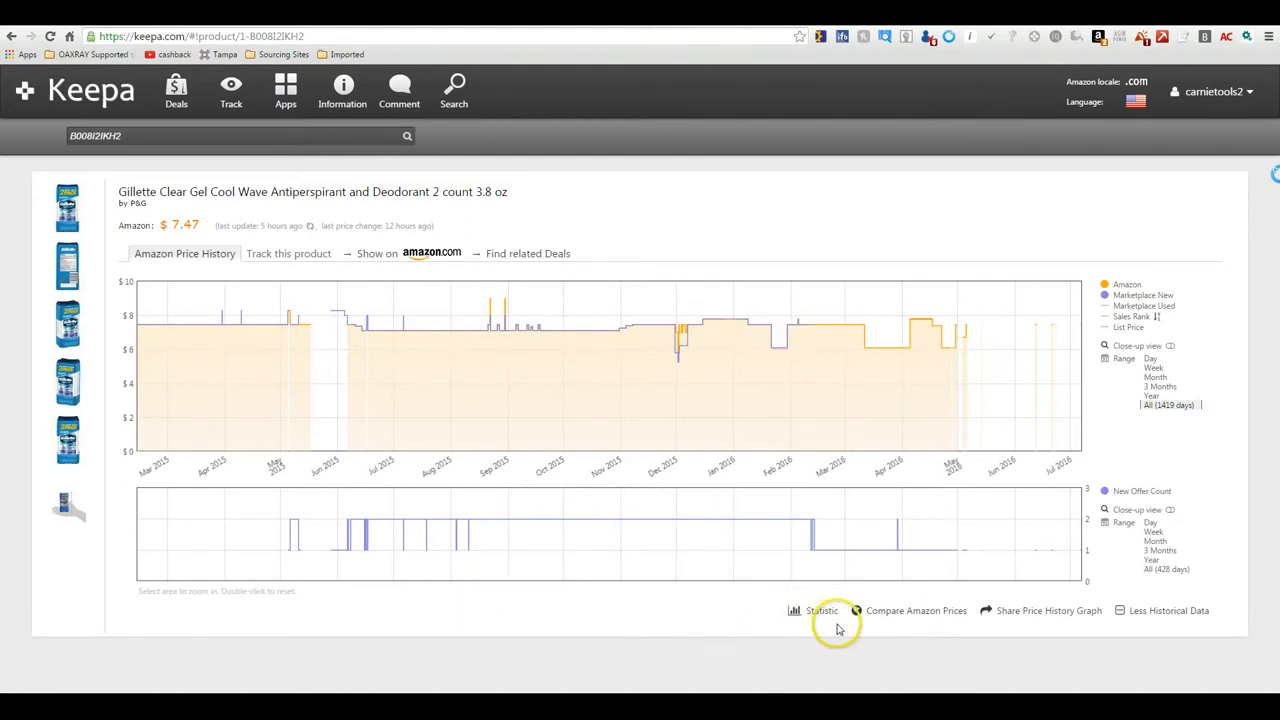
{"action": "left_click", "coordinate": [821, 610]}
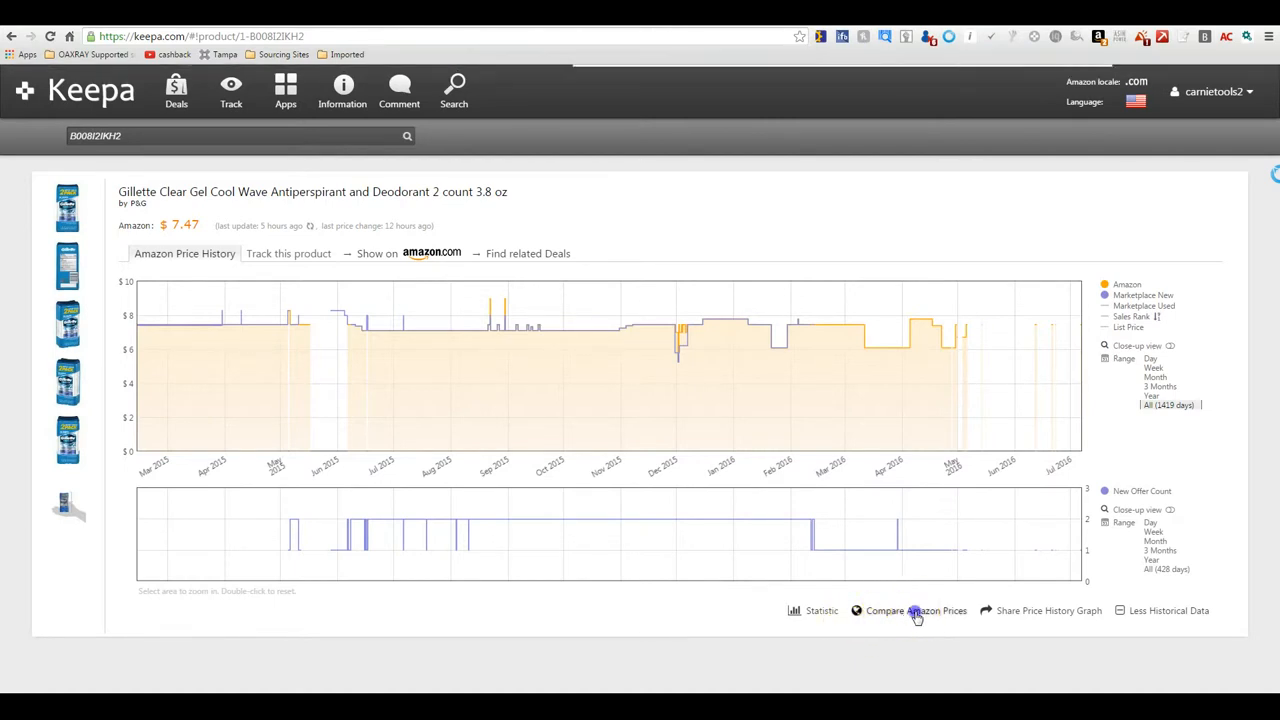
Compare Amazon Prices across locales: 7.47 on Amazon.com, 20.63 new on Amazon.in.
{"action": "left_click", "coordinate": [916, 610]}
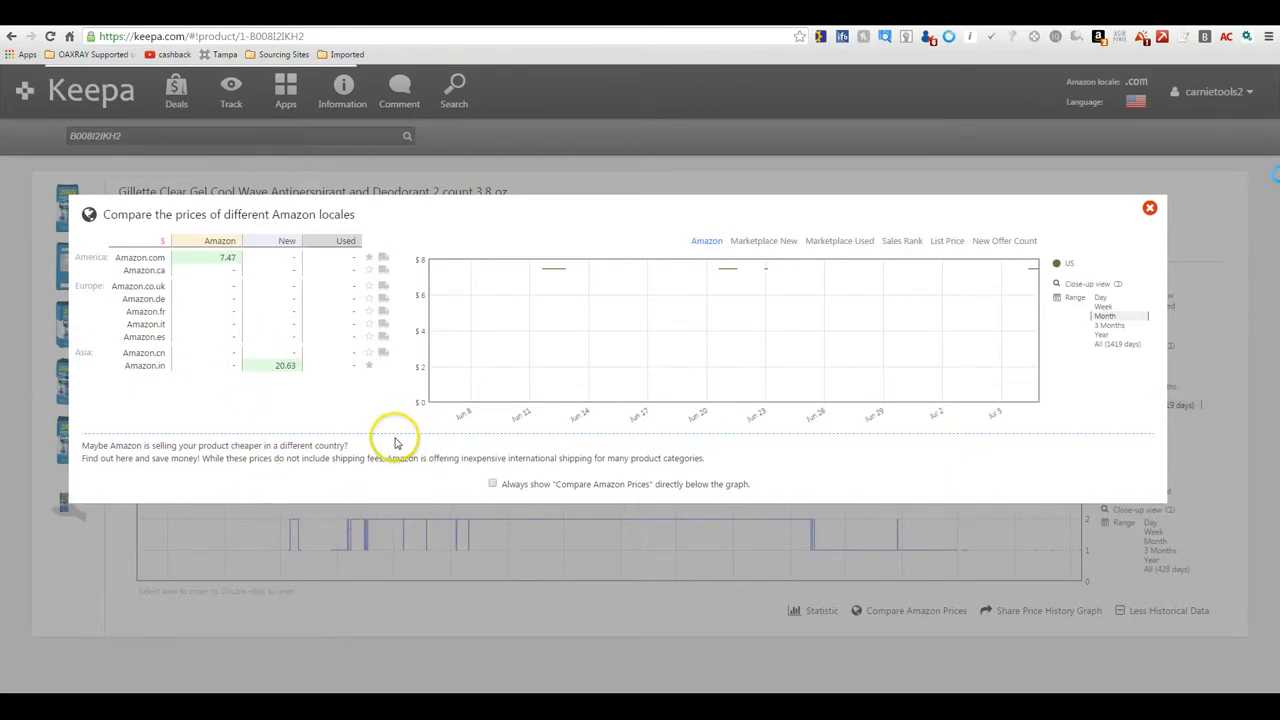
{"action": "mouse_move", "coordinate": [168, 424]}
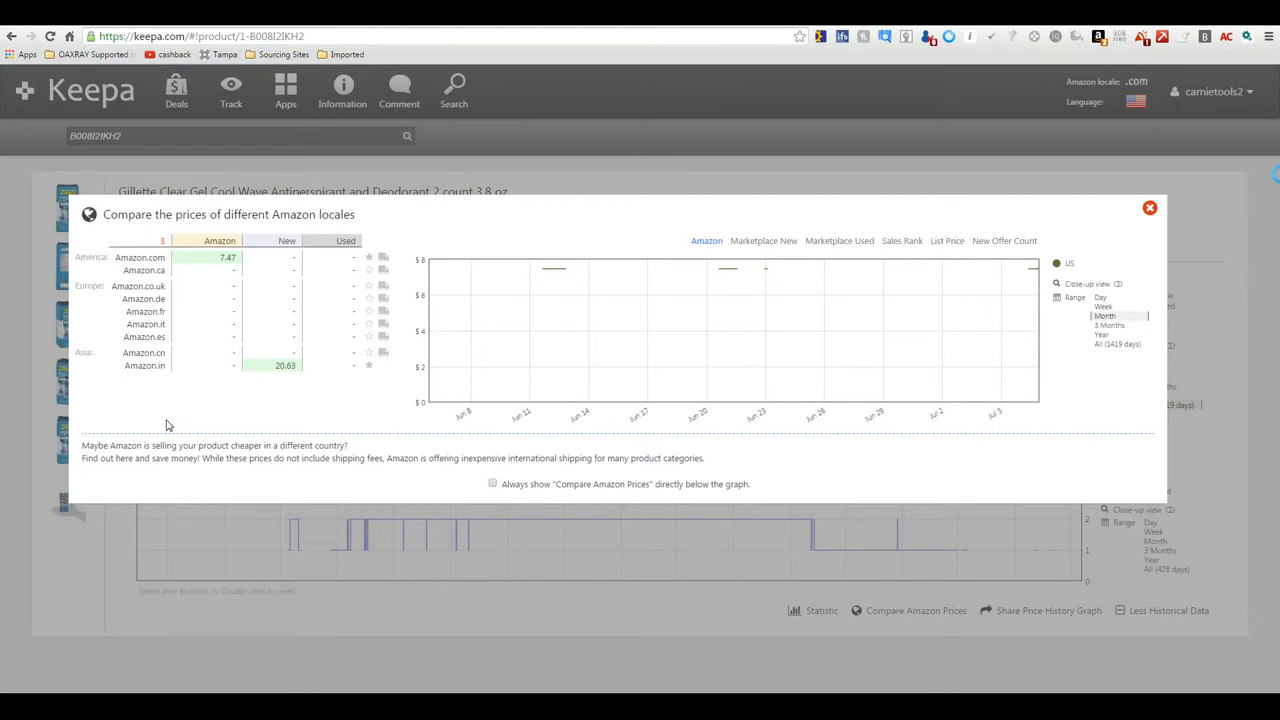
{"action": "left_click", "coordinate": [143, 366]}
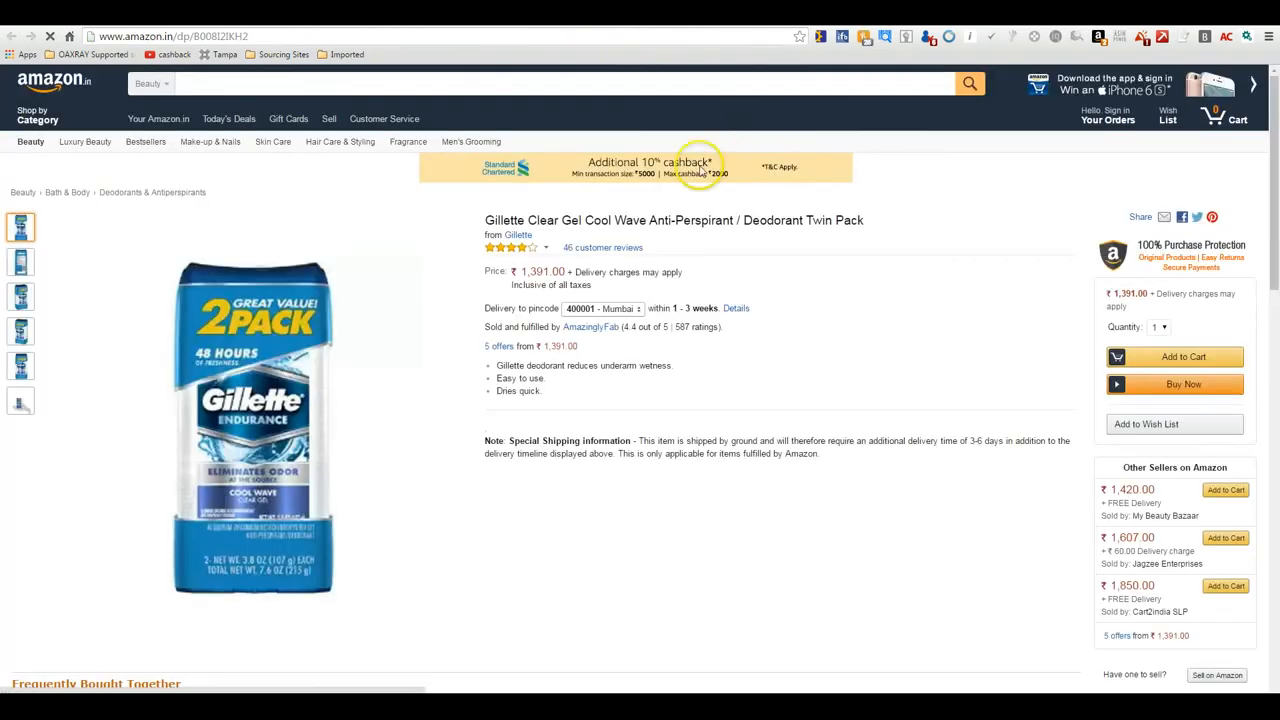
{"action": "mouse_move", "coordinate": [1113, 115]}
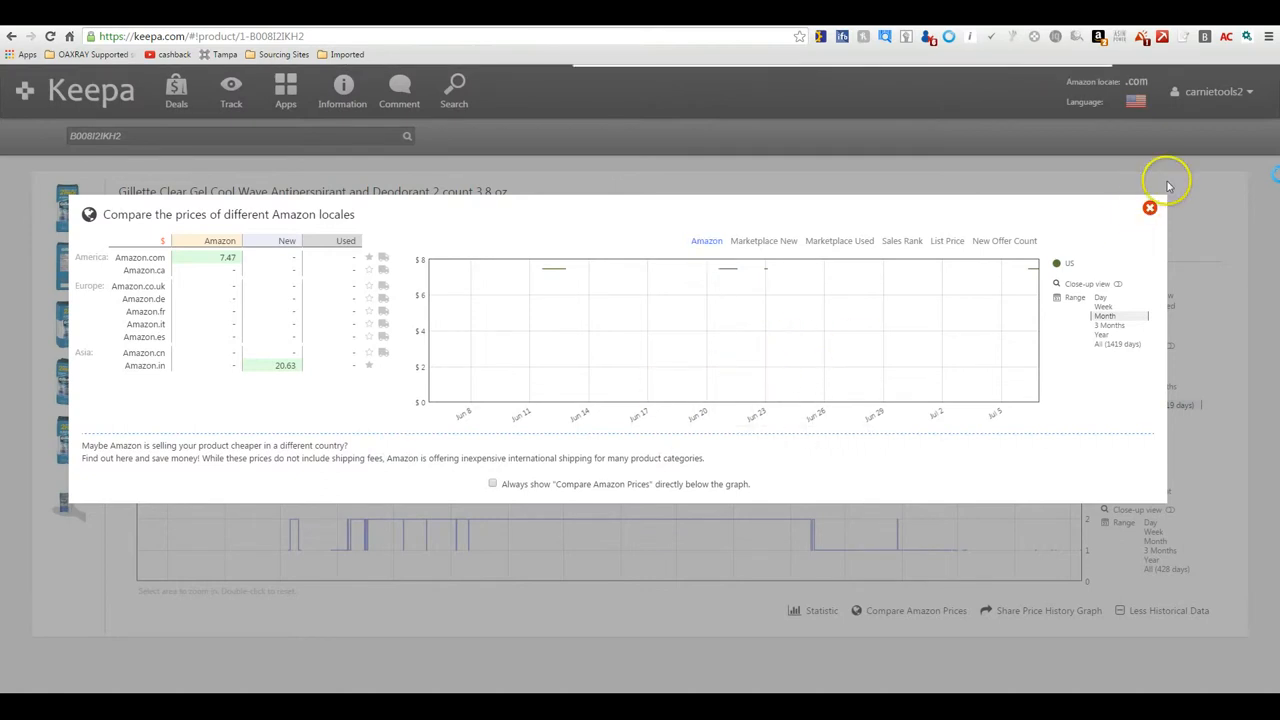
Close the locale comparison, share the price history graph and select its image link.
{"action": "left_click", "coordinate": [1148, 209]}
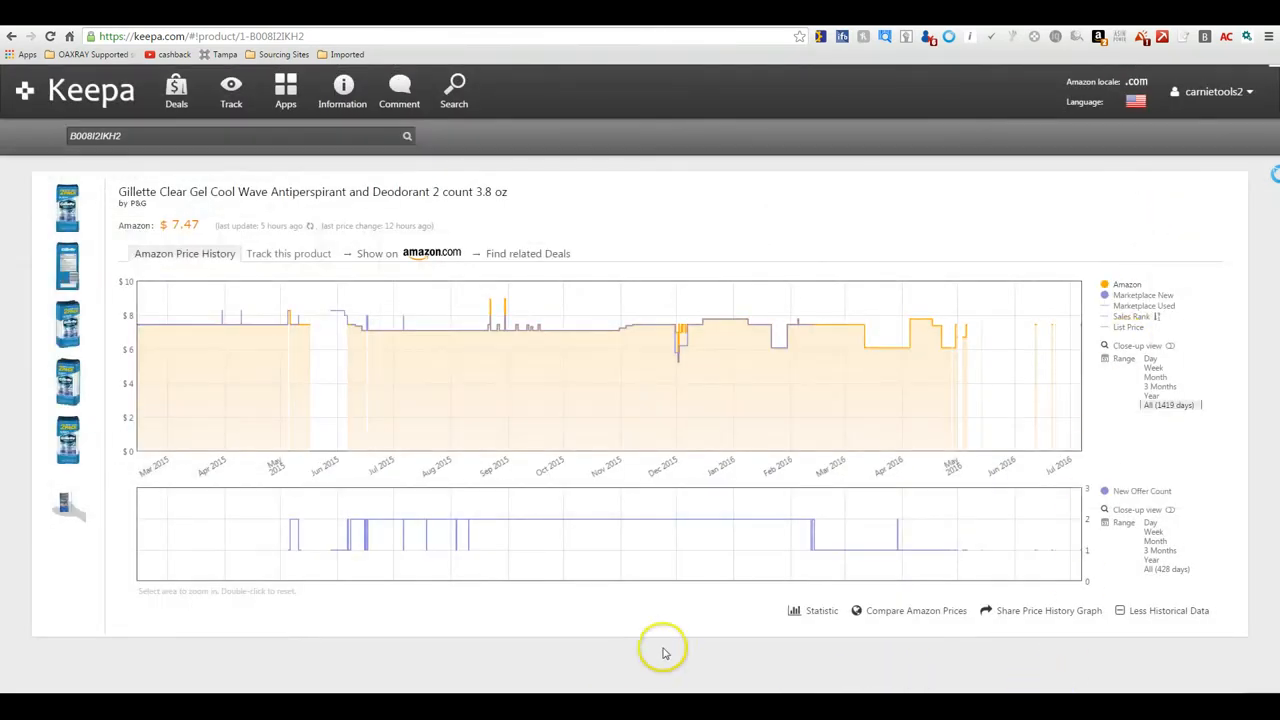
{"action": "left_click", "coordinate": [1025, 611]}
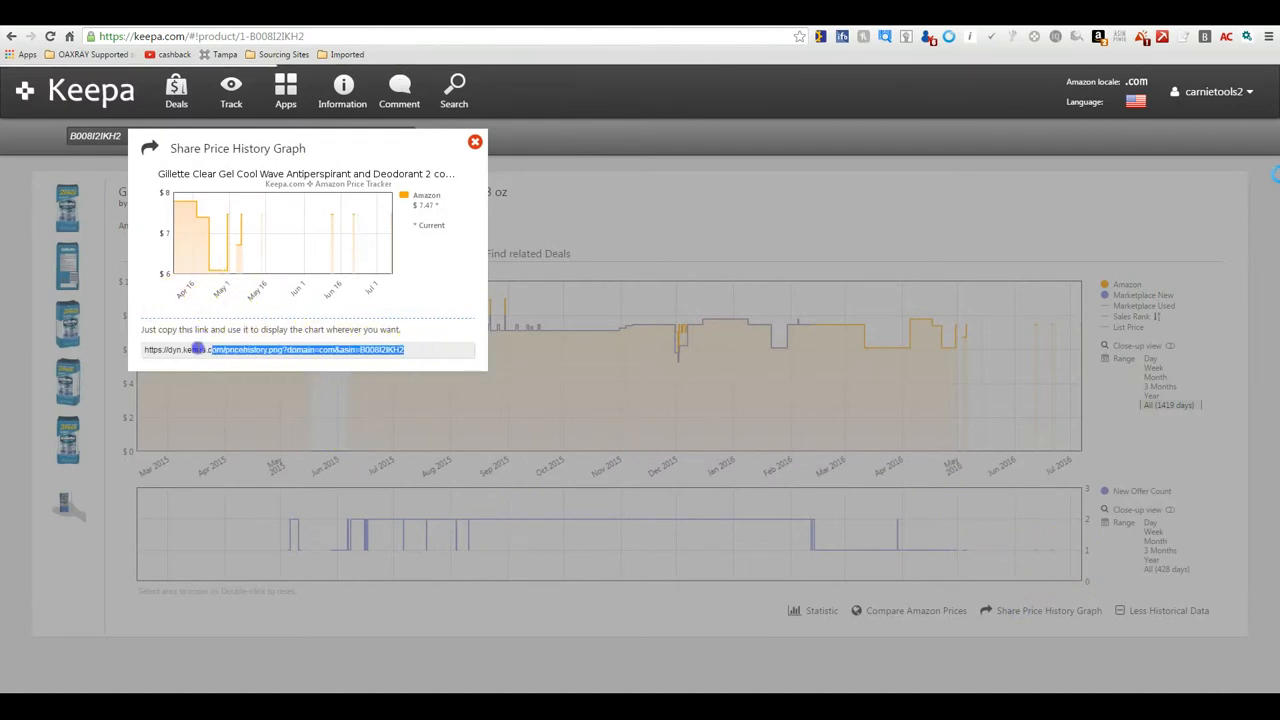
{"action": "left_click", "coordinate": [180, 349]}
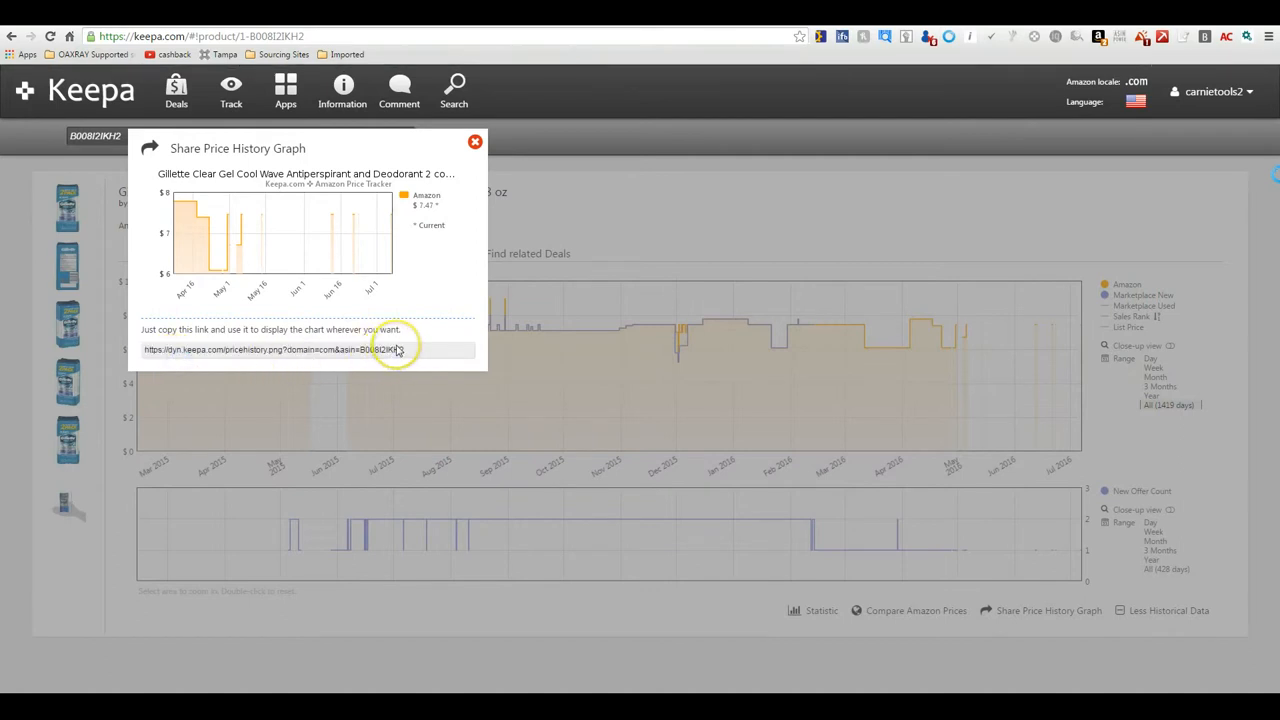
{"action": "mouse_move", "coordinate": [392, 225]}
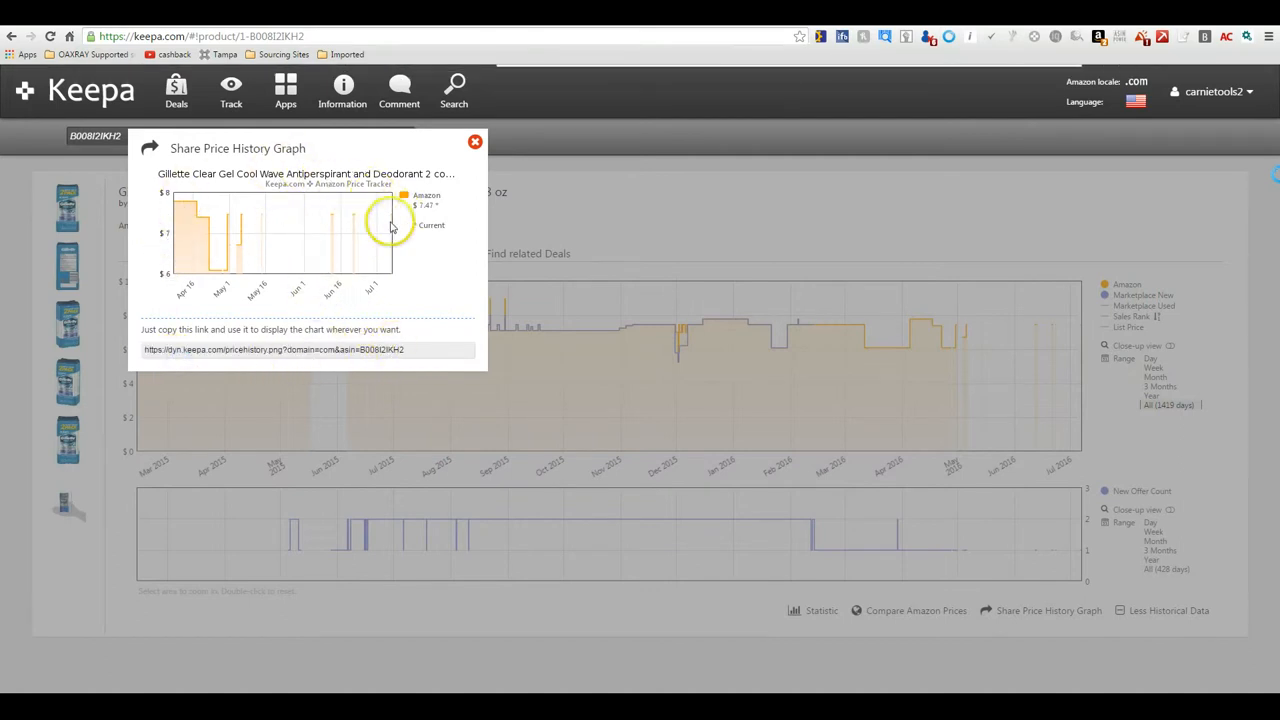
{"action": "mouse_move", "coordinate": [432, 188]}
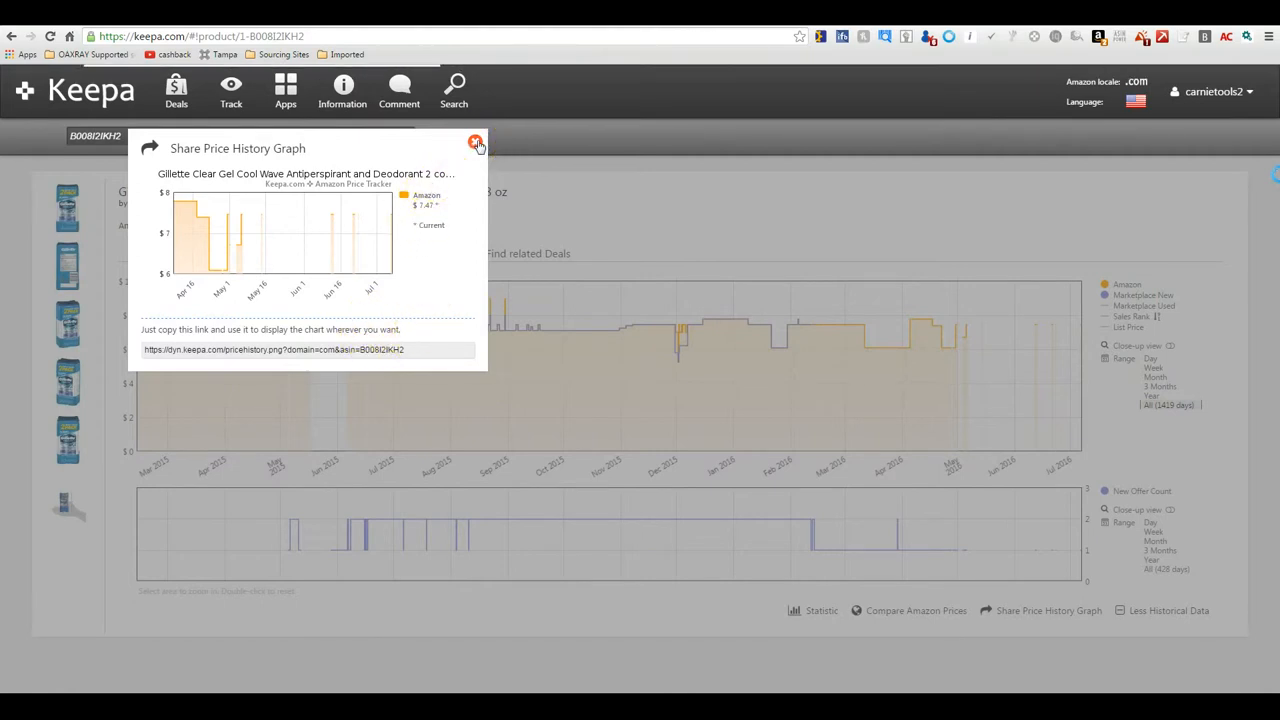
Close the Share dialog and toggle historical data so the offer-count graph ends hidden.
{"action": "left_click", "coordinate": [475, 143]}
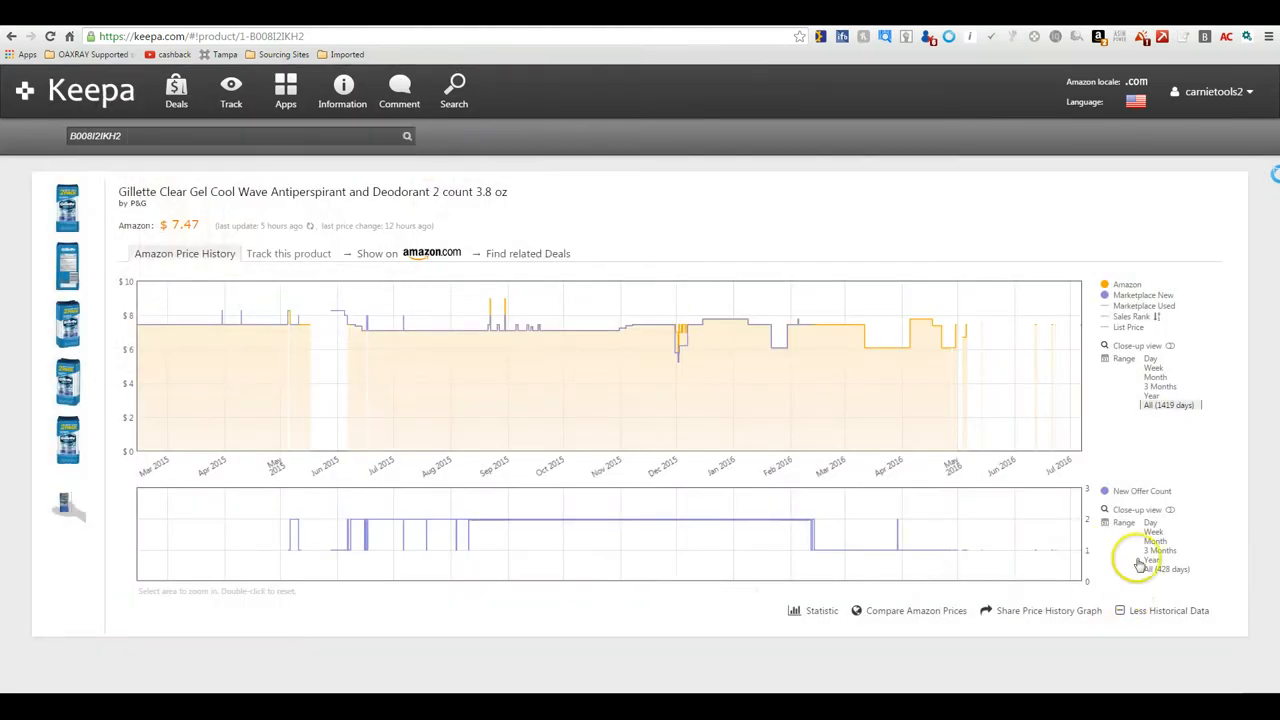
{"action": "mouse_move", "coordinate": [995, 566]}
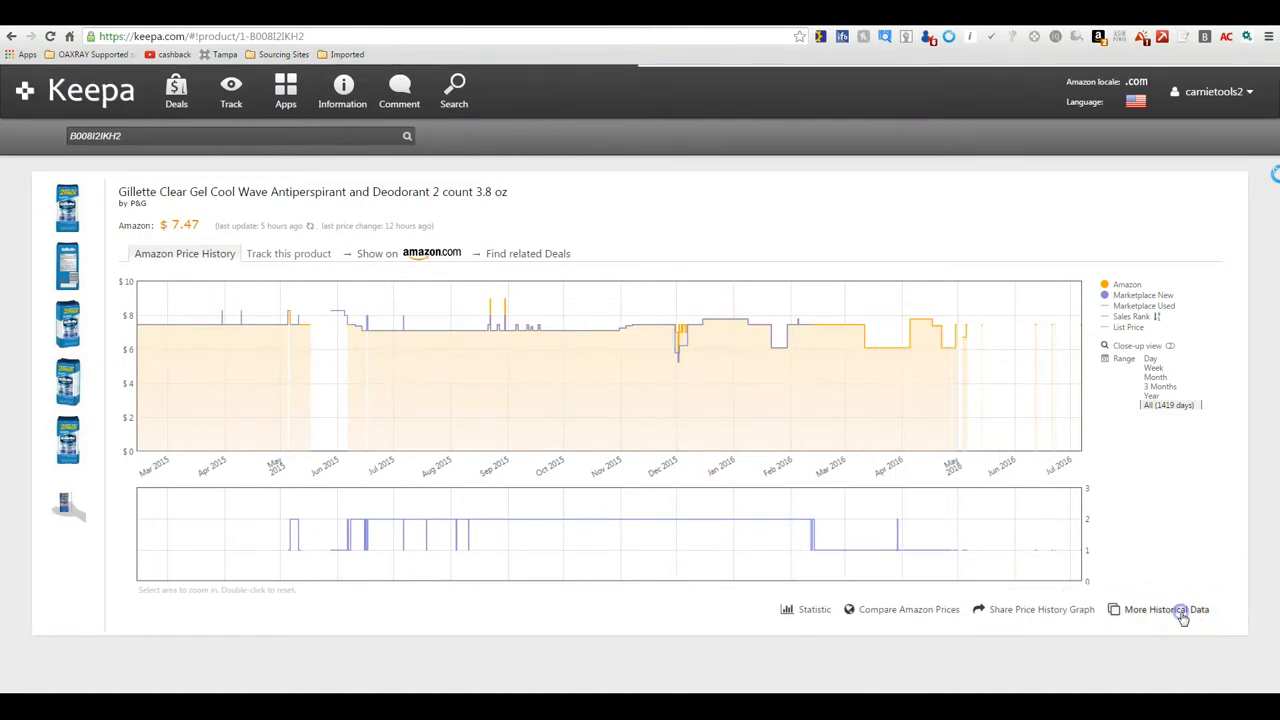
{"action": "left_click", "coordinate": [1166, 611]}
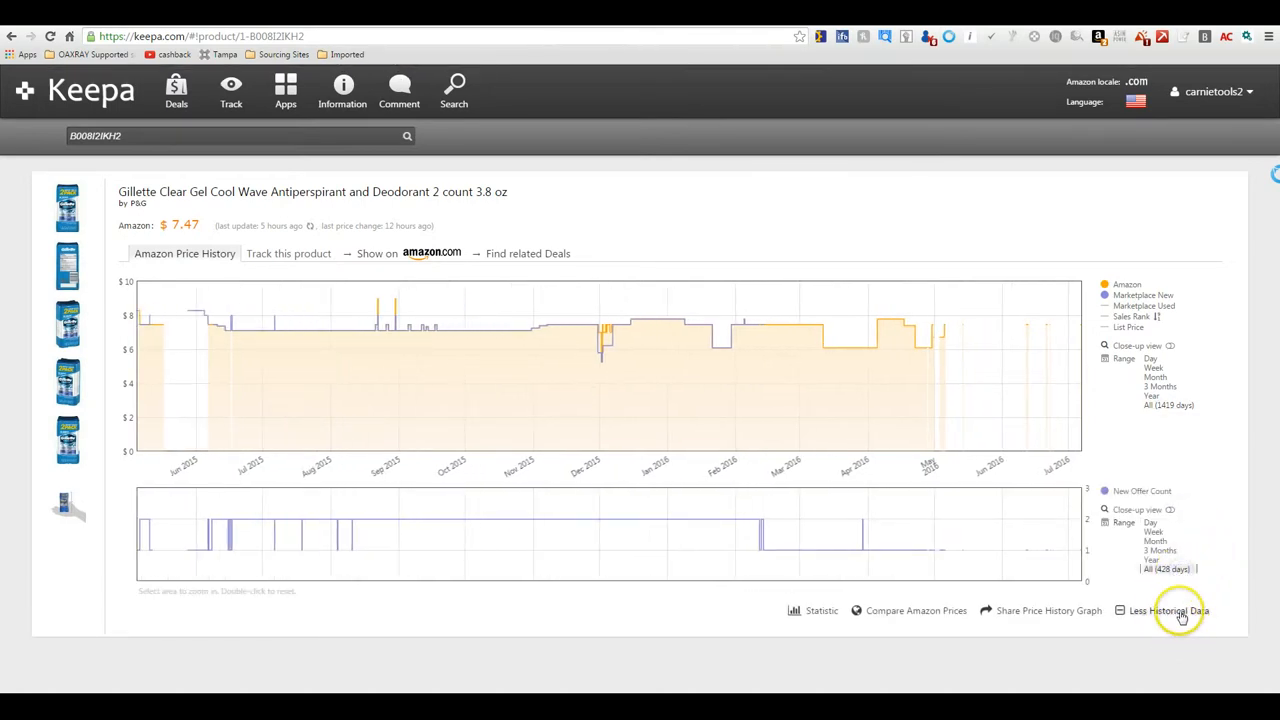
{"action": "left_click", "coordinate": [1178, 613]}
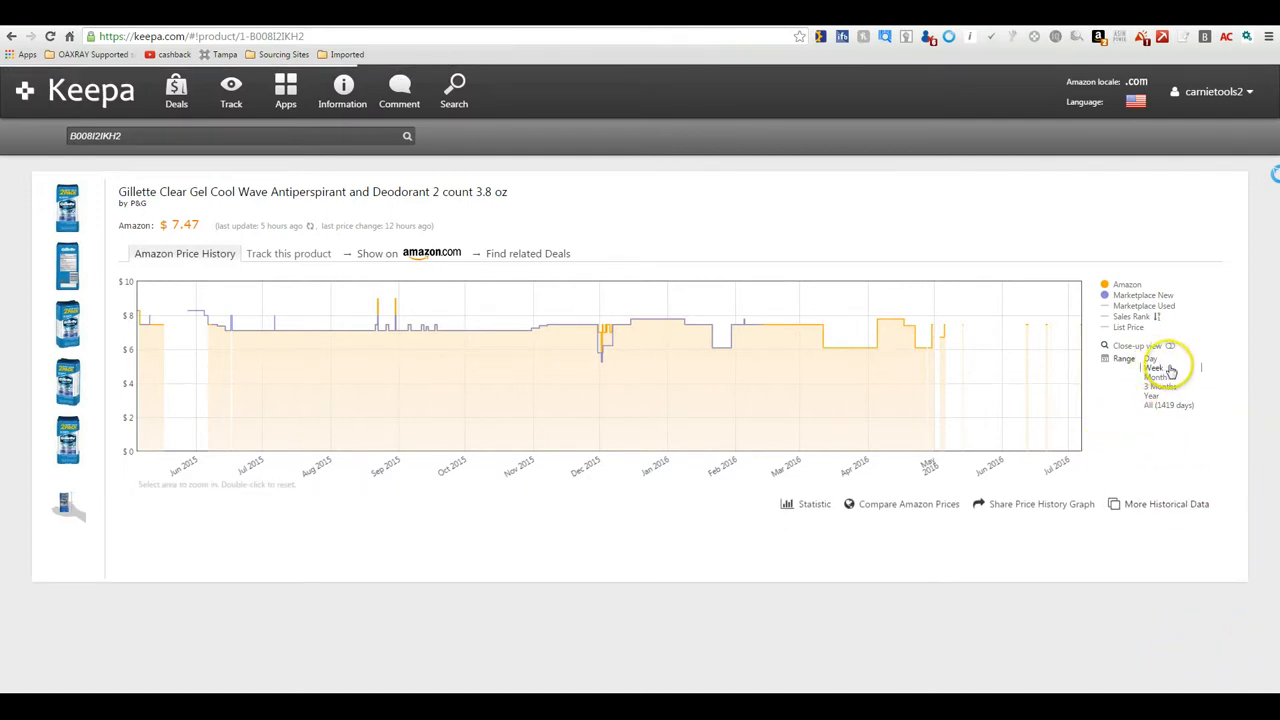
Step the chart range through Day and Month, ending on the Year span August–July.
{"action": "left_click", "coordinate": [1150, 359]}
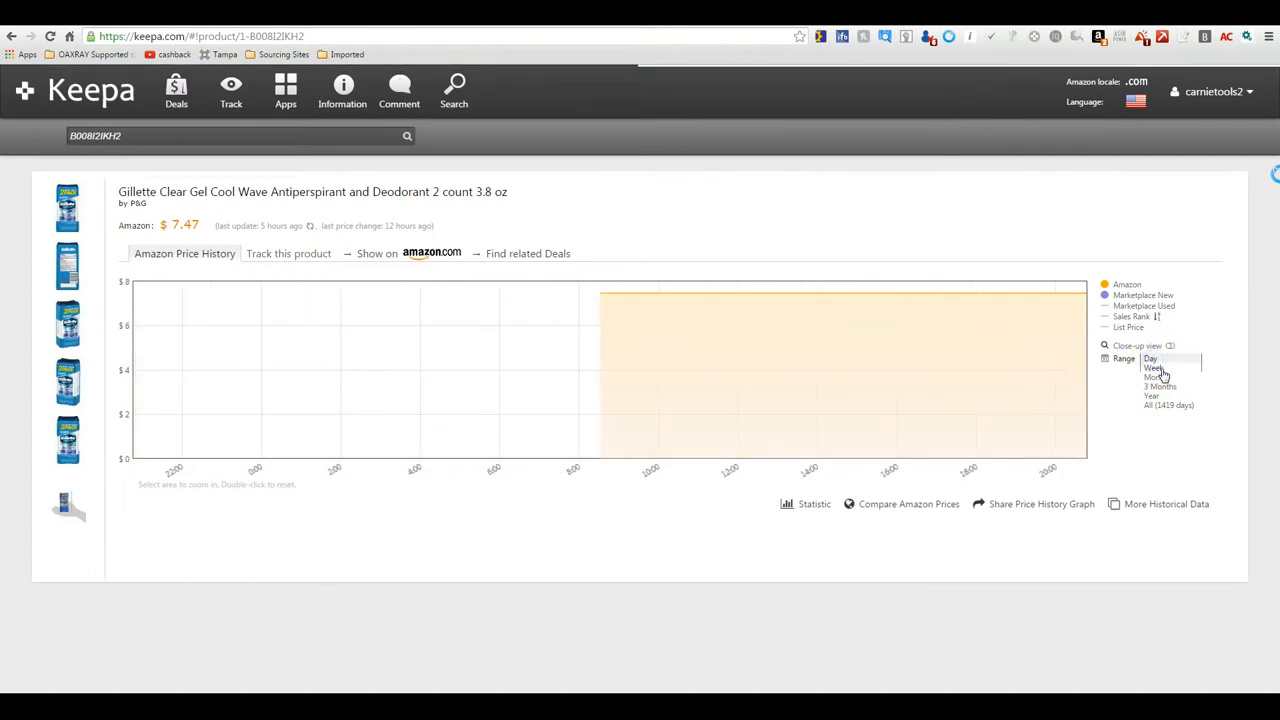
{"action": "left_click", "coordinate": [1158, 386]}
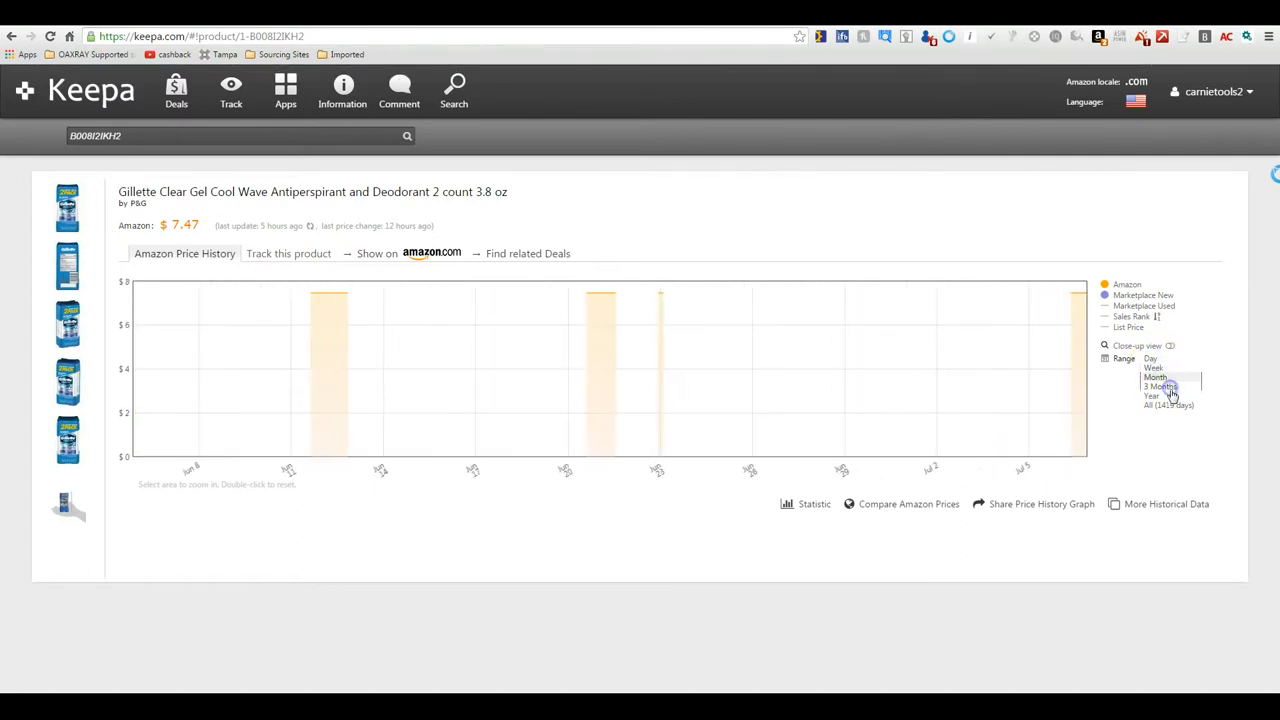
{"action": "left_click", "coordinate": [1168, 407]}
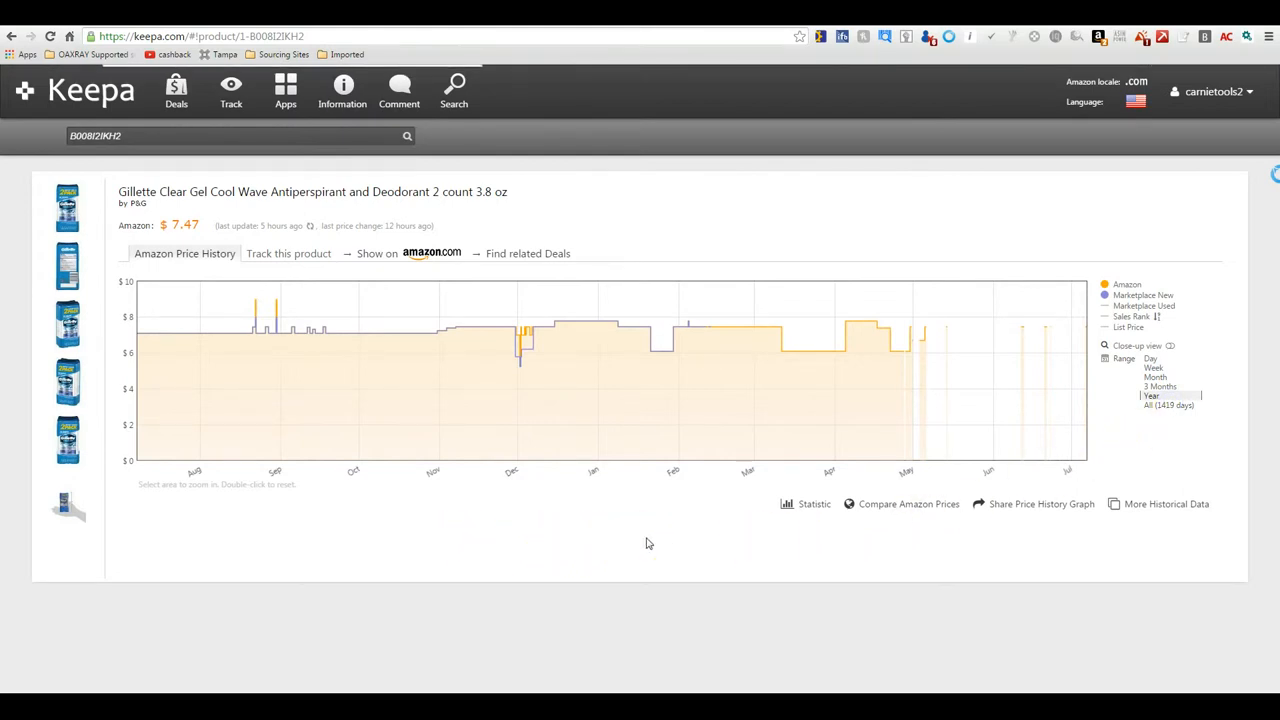
{"action": "mouse_move", "coordinate": [445, 555]}
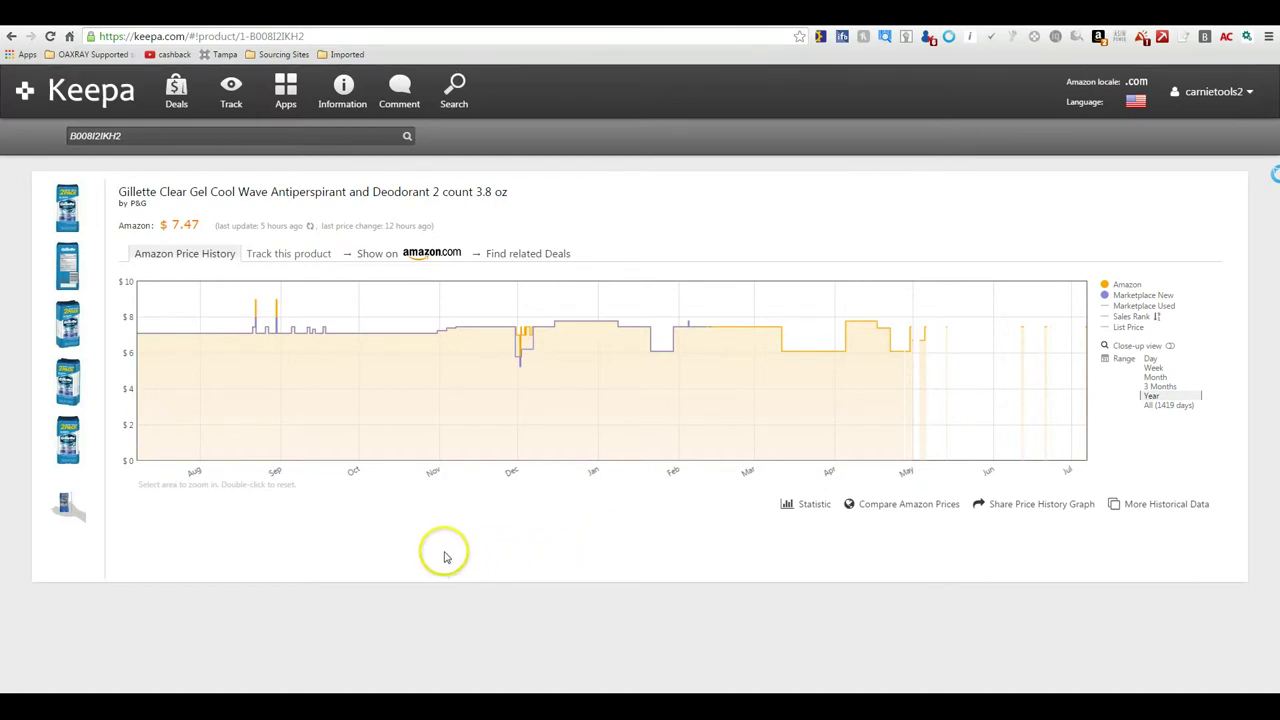
{"action": "mouse_move", "coordinate": [182, 224]}
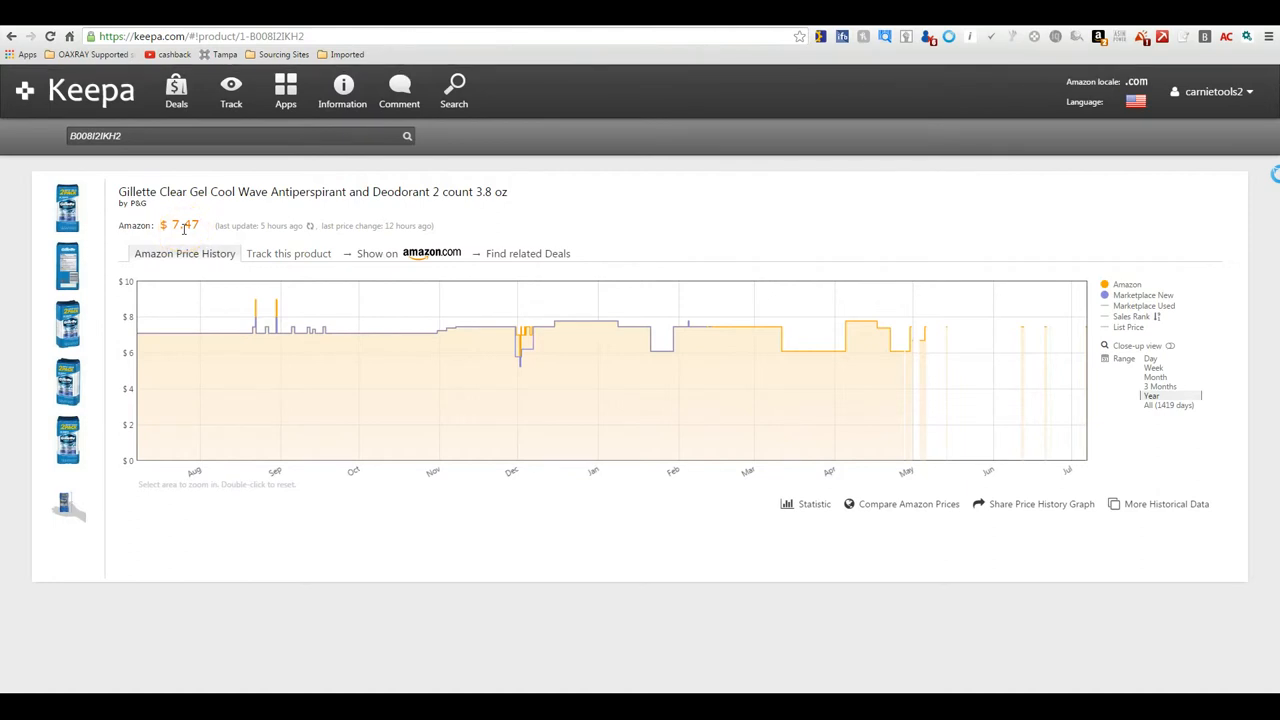
Refresh the deodorant's price data, view its Amazon.com listing, and return to Keepa.
{"action": "left_click", "coordinate": [311, 228]}
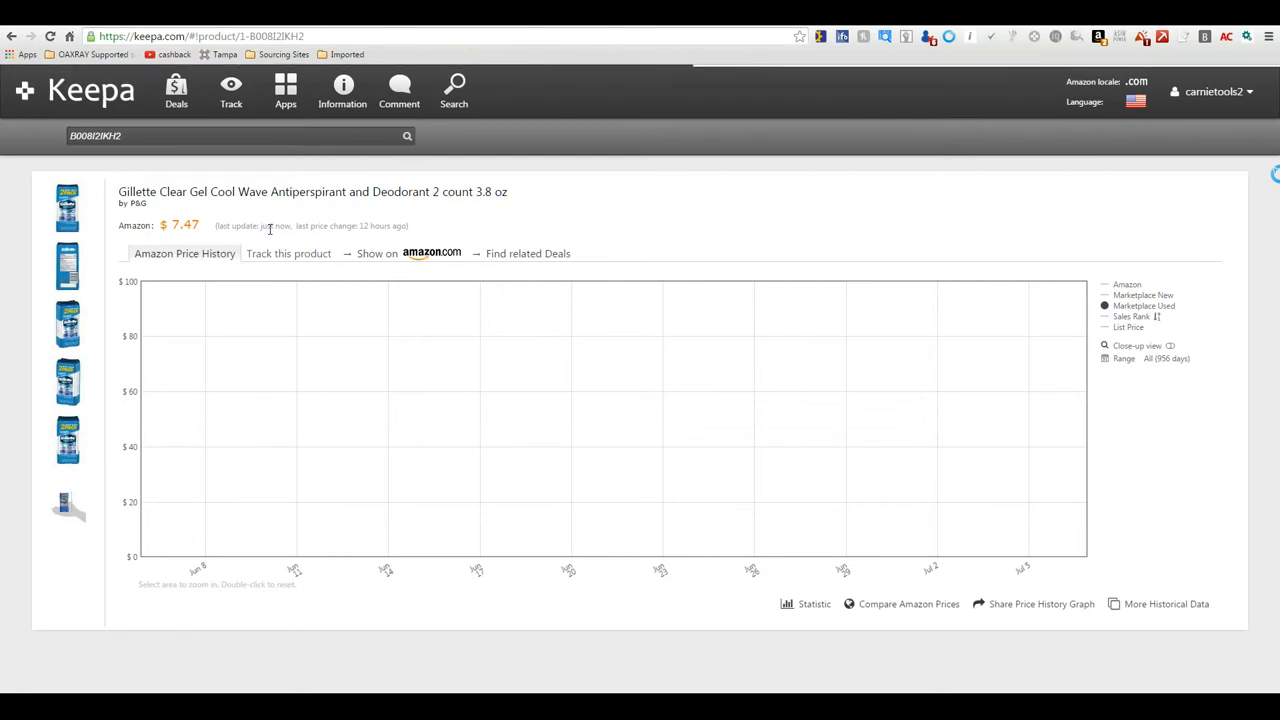
{"action": "mouse_move", "coordinate": [327, 225]}
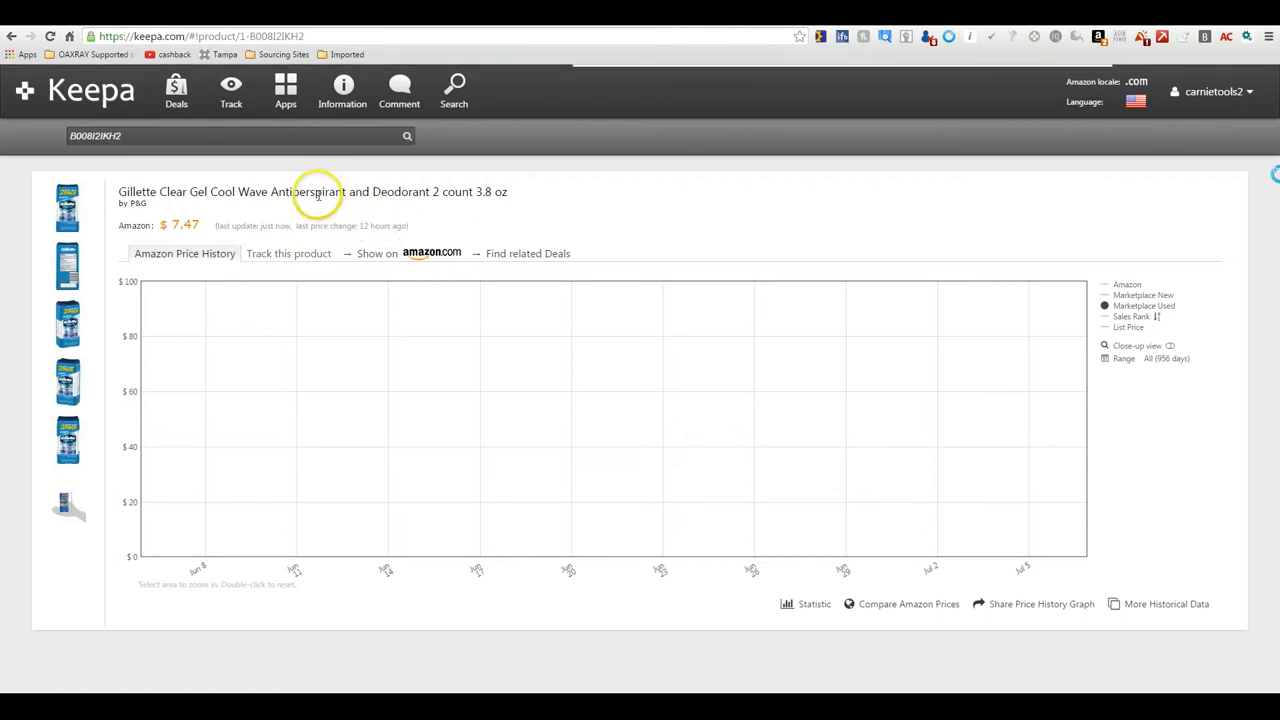
{"action": "mouse_move", "coordinate": [460, 318]}
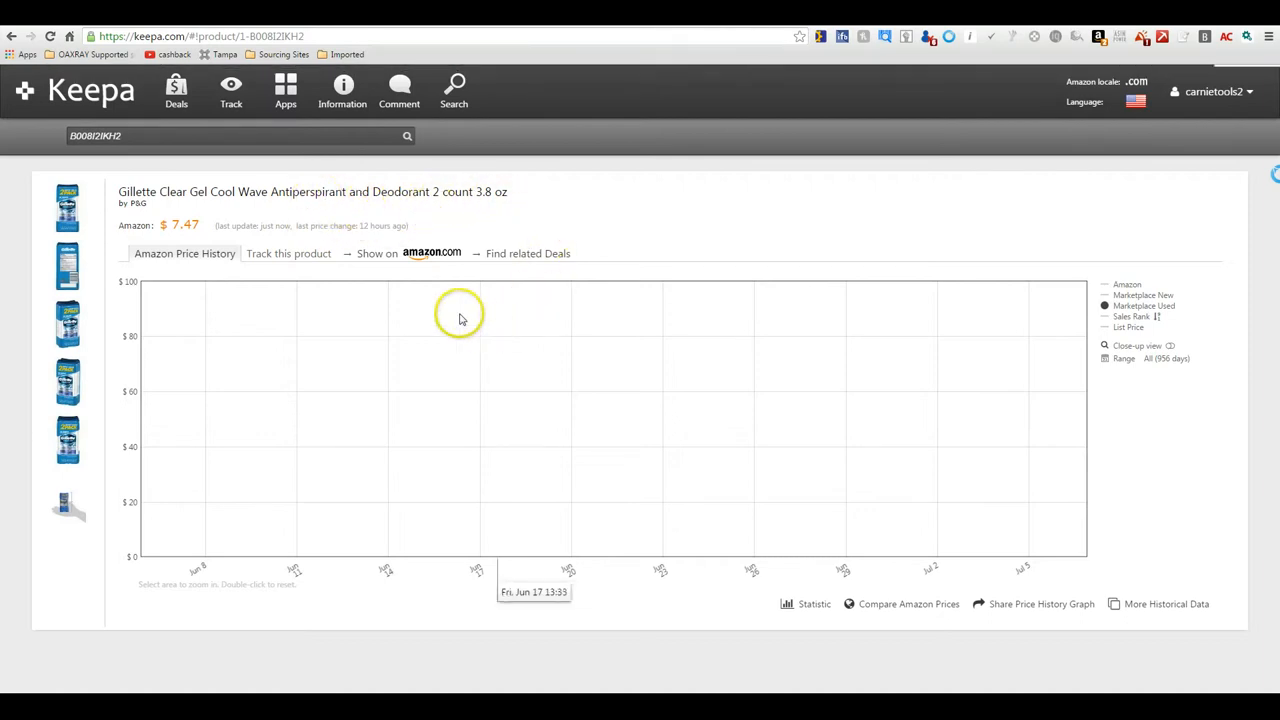
{"action": "mouse_move", "coordinate": [420, 256]}
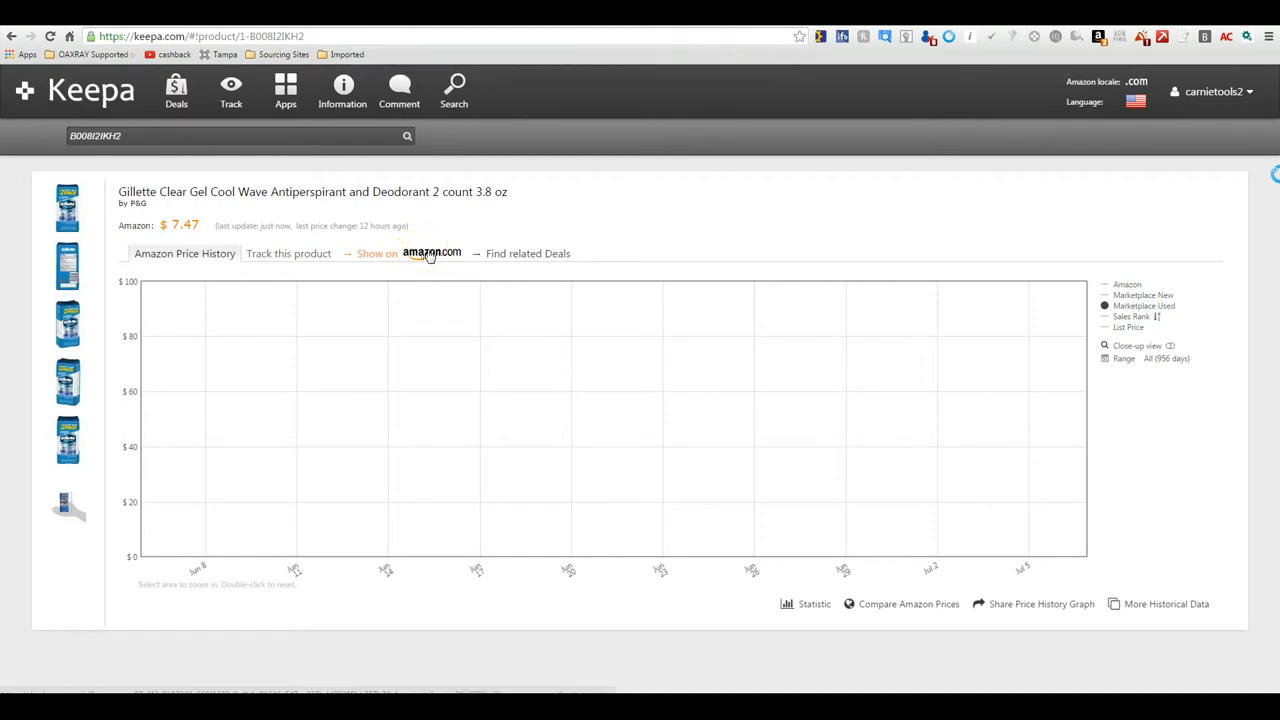
{"action": "left_click", "coordinate": [431, 253]}
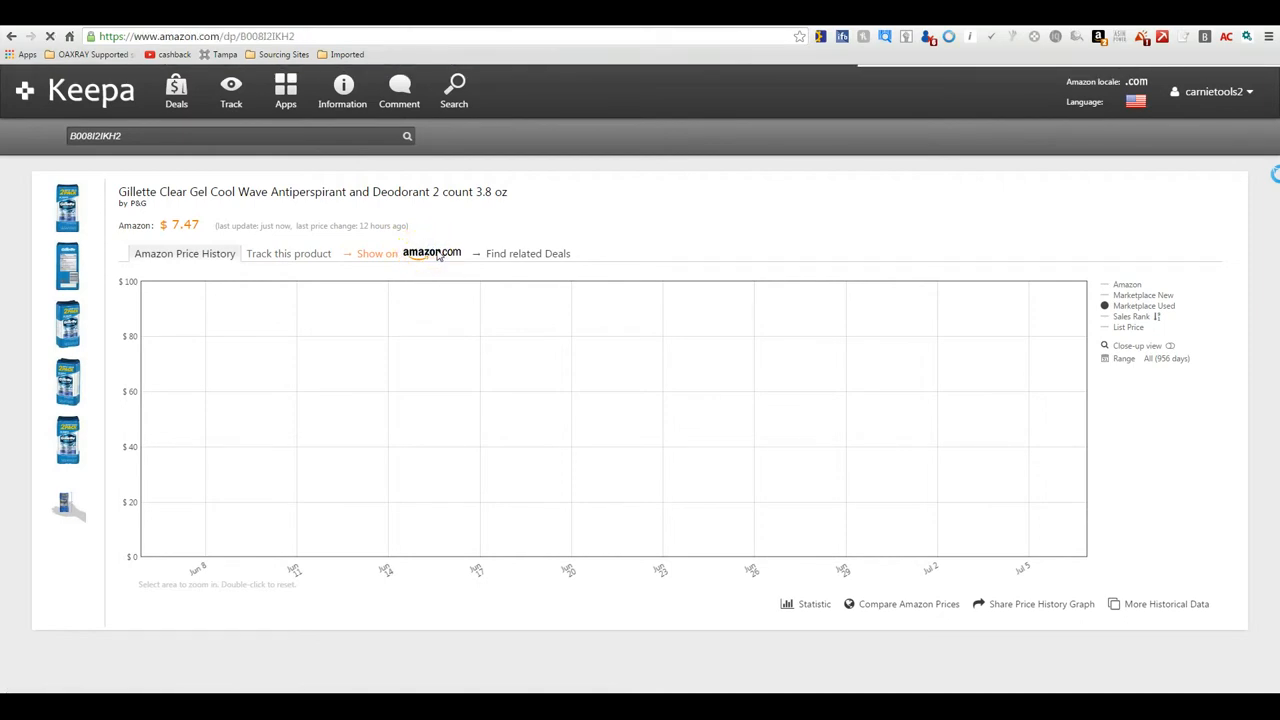
{"action": "left_click", "coordinate": [431, 253]}
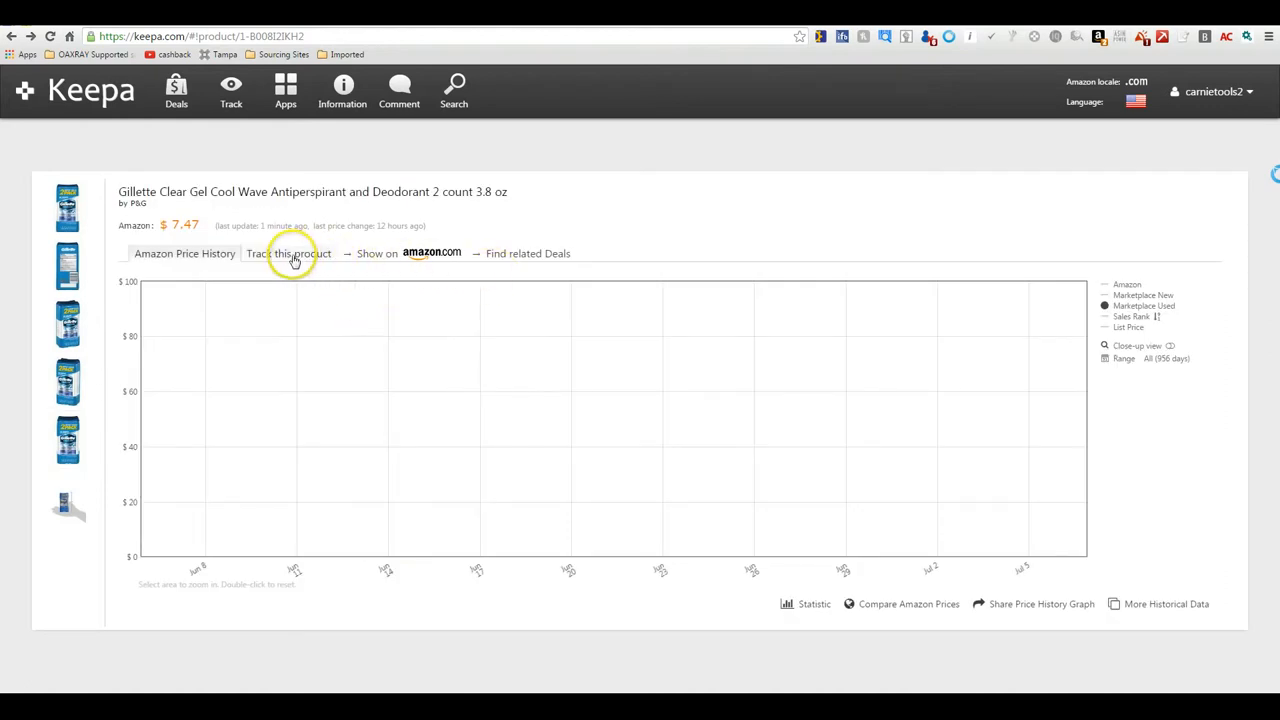
Start price tracking and adjust the desired-price slider to a $4.00 Amazon.com target.
{"action": "left_click", "coordinate": [289, 253]}
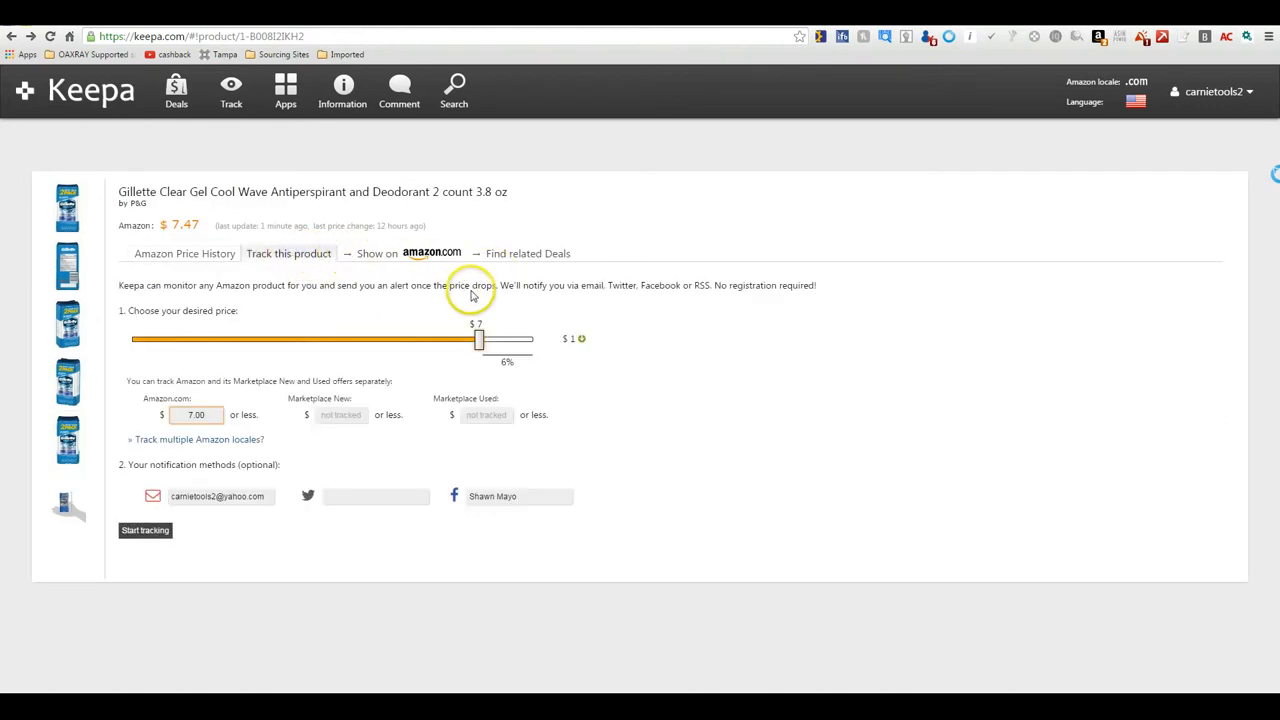
{"action": "mouse_move", "coordinate": [603, 373]}
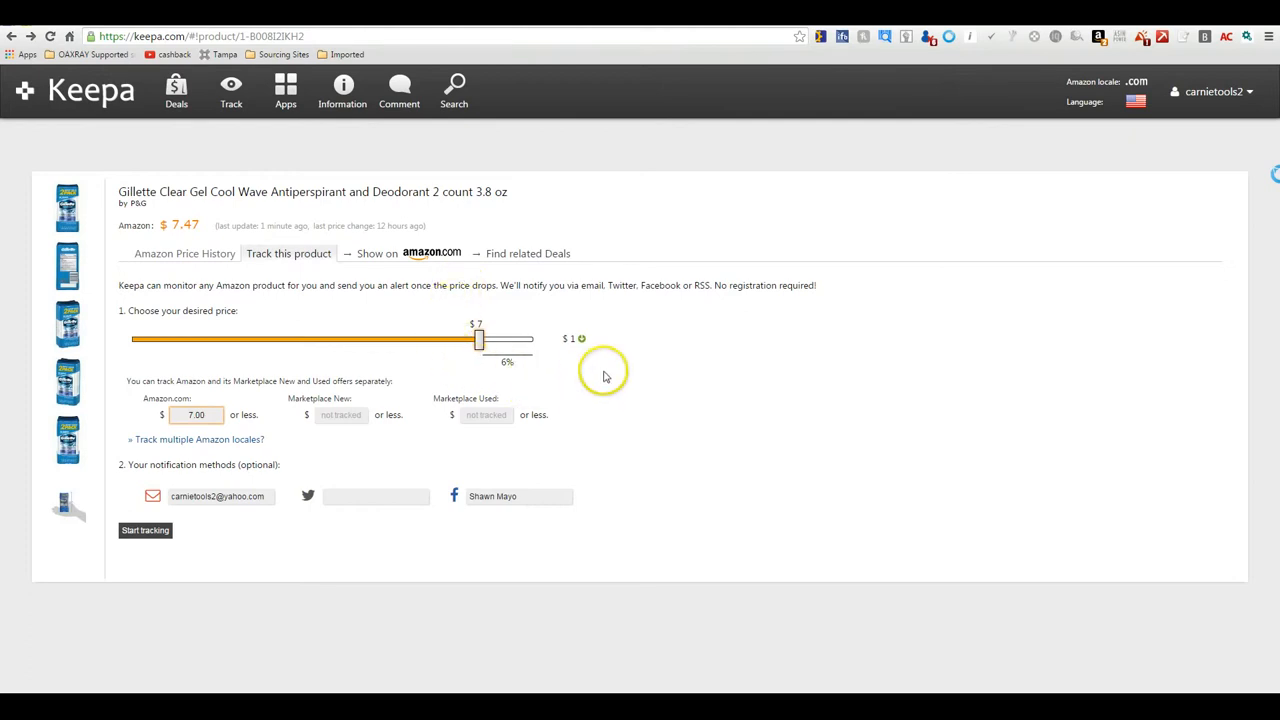
{"action": "mouse_move", "coordinate": [213, 387]}
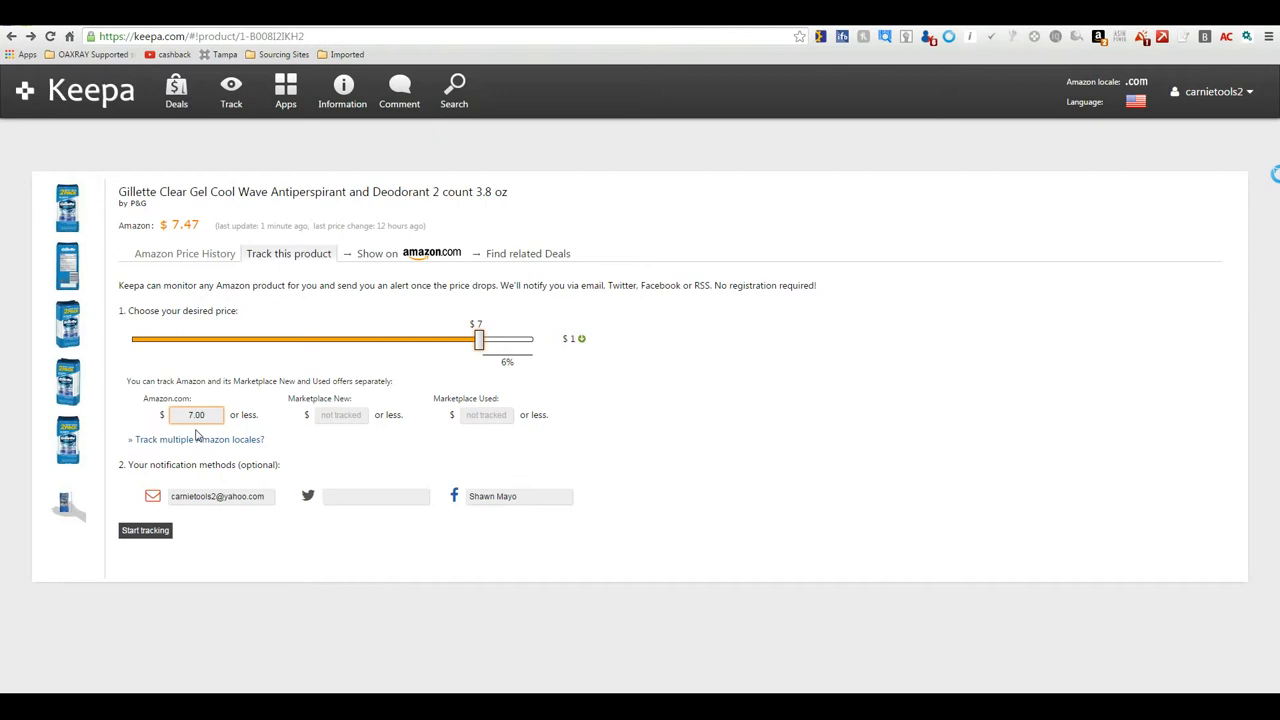
{"action": "left_click_drag", "start_coordinate": [478, 339], "coordinate": [378, 339]}
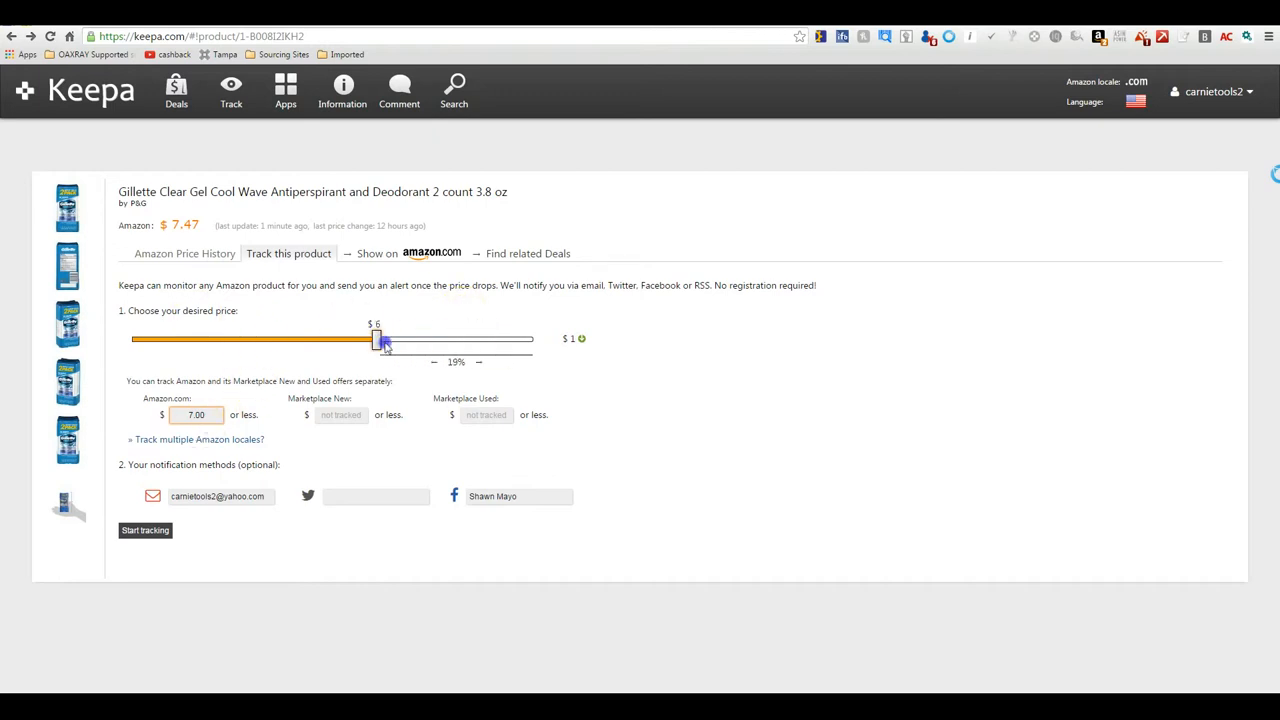
{"action": "left_click_drag", "start_coordinate": [378, 339], "coordinate": [344, 339]}
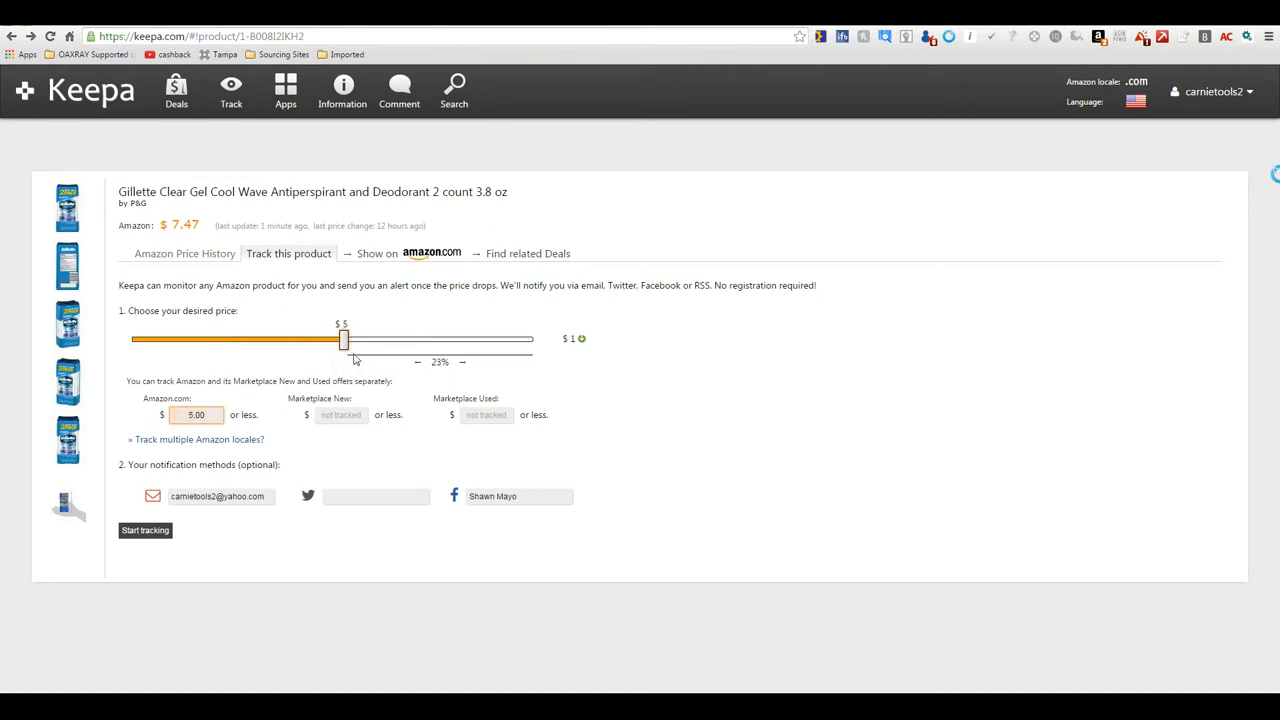
{"action": "left_click_drag", "start_coordinate": [344, 339], "coordinate": [453, 339]}
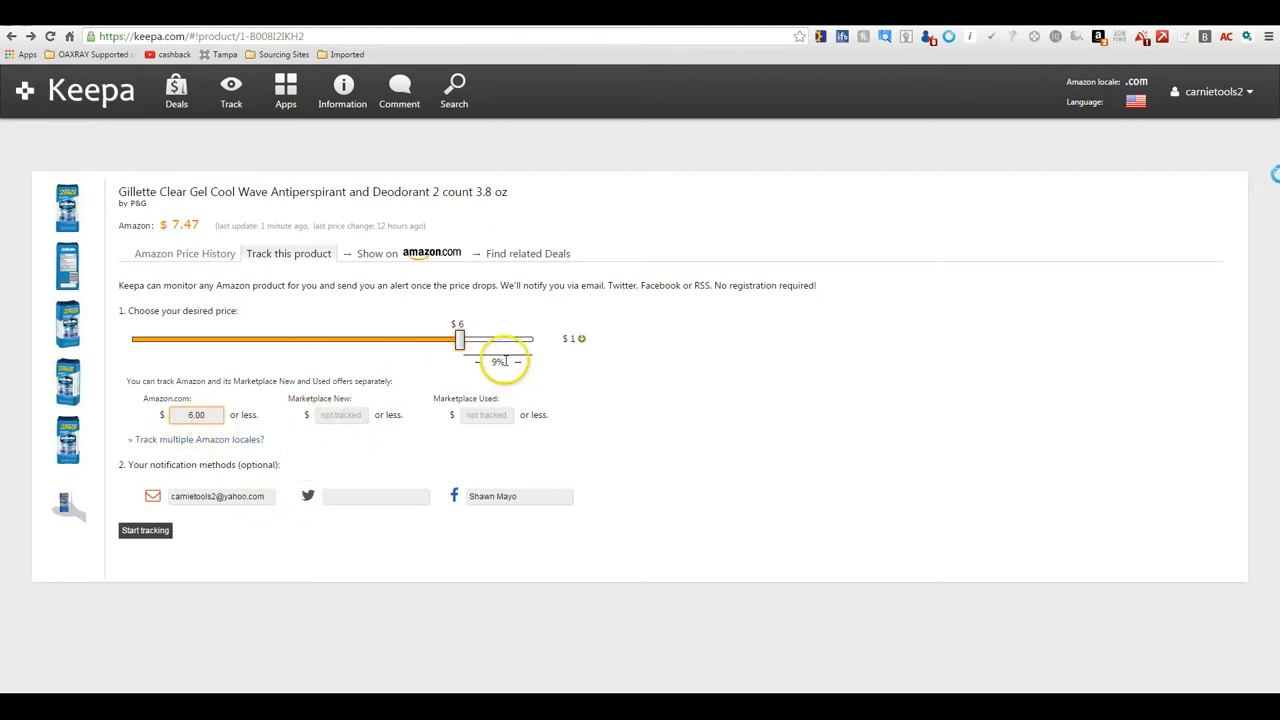
{"action": "left_click_drag", "start_coordinate": [458, 339], "coordinate": [372, 339]}
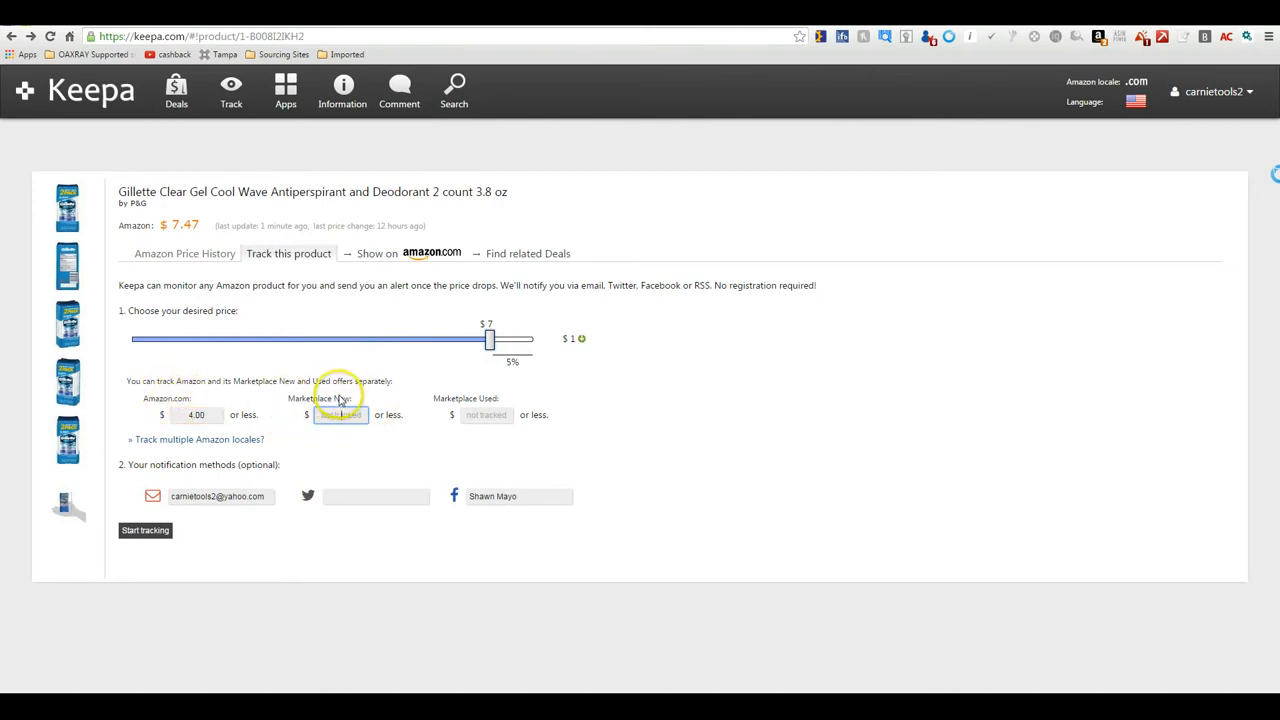
{"action": "mouse_move", "coordinate": [523, 407]}
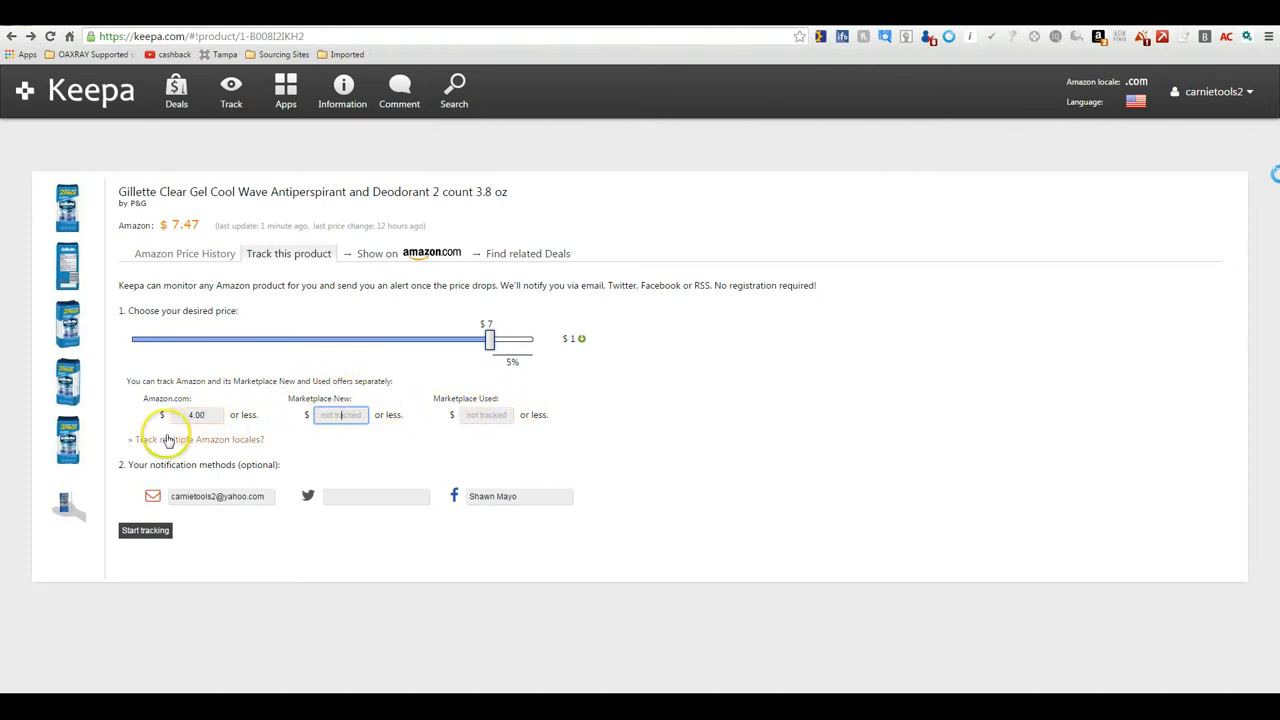
Show the multiple-Amazon-locale tracking choices, keeping Amazon.com checked.
{"action": "left_click", "coordinate": [195, 440]}
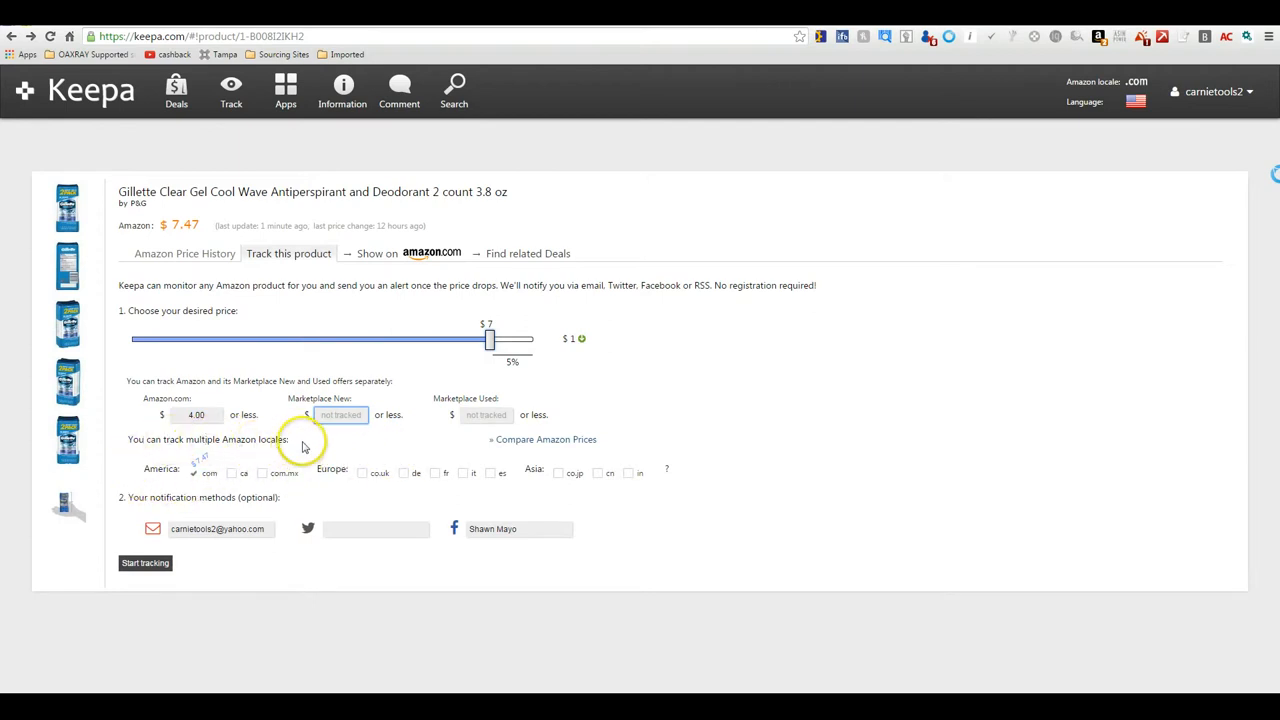
{"action": "mouse_move", "coordinate": [298, 489]}
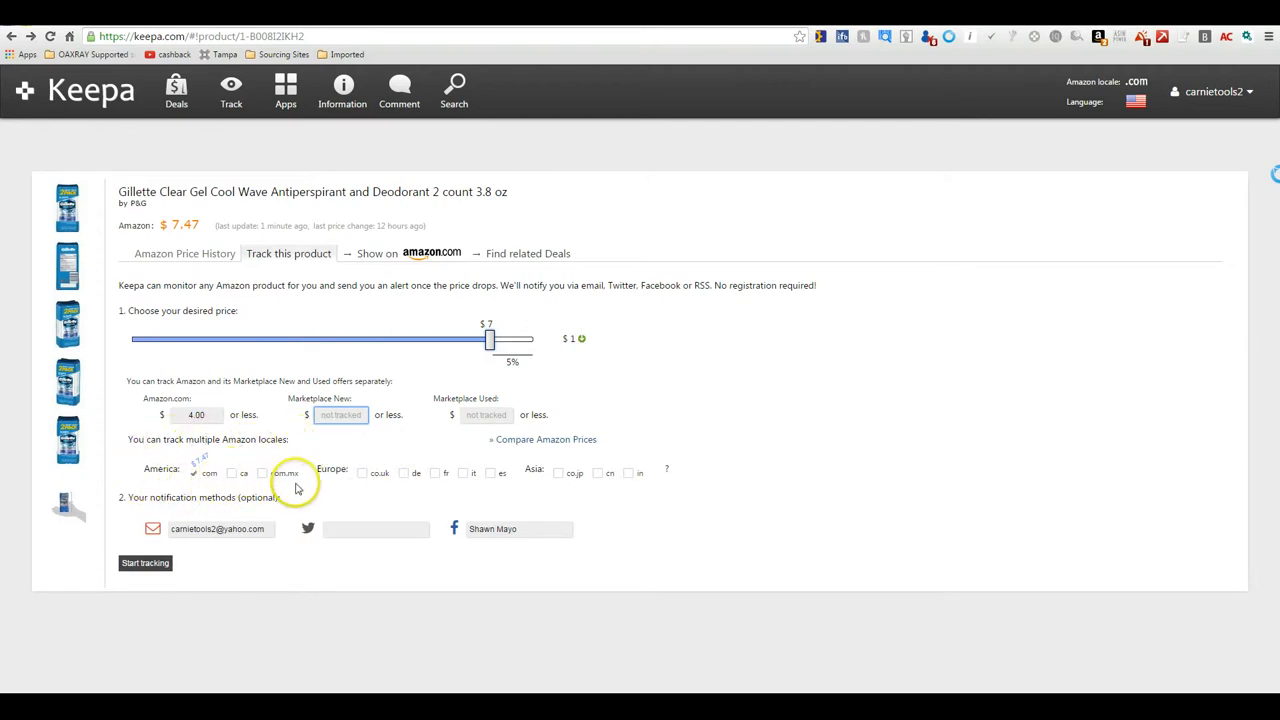
{"action": "mouse_move", "coordinate": [551, 488]}
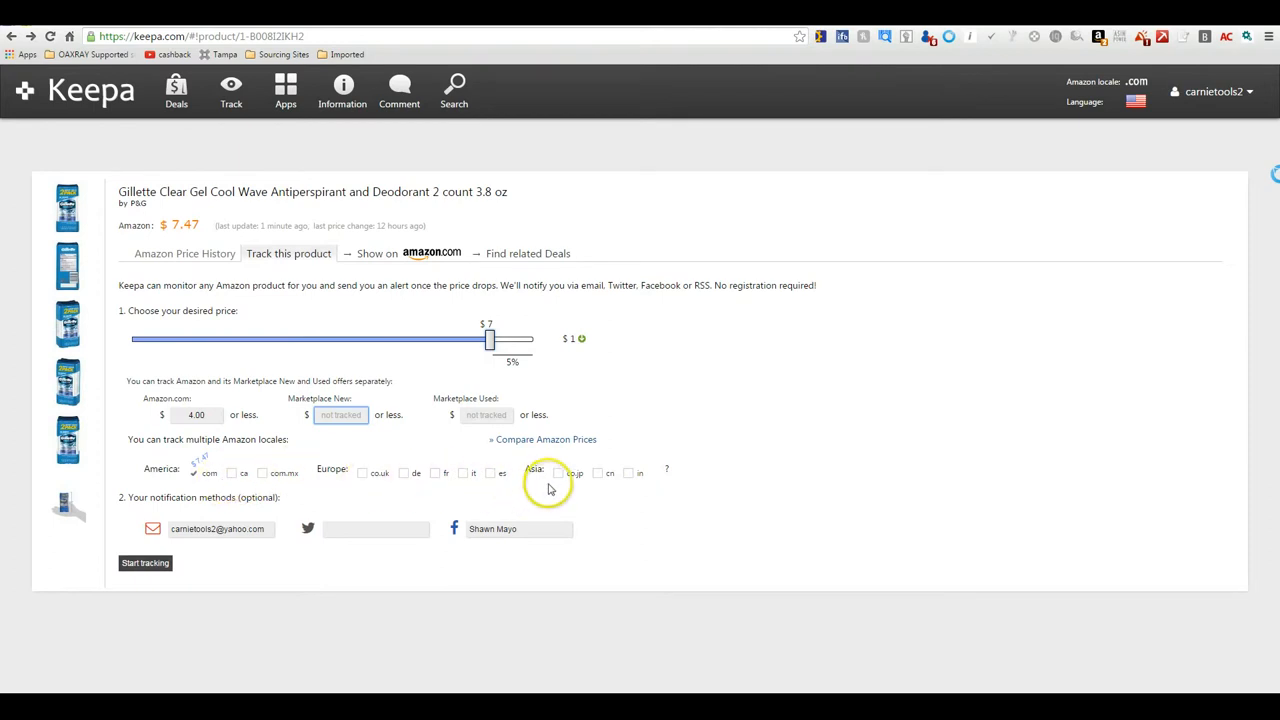
{"action": "mouse_move", "coordinate": [280, 617]}
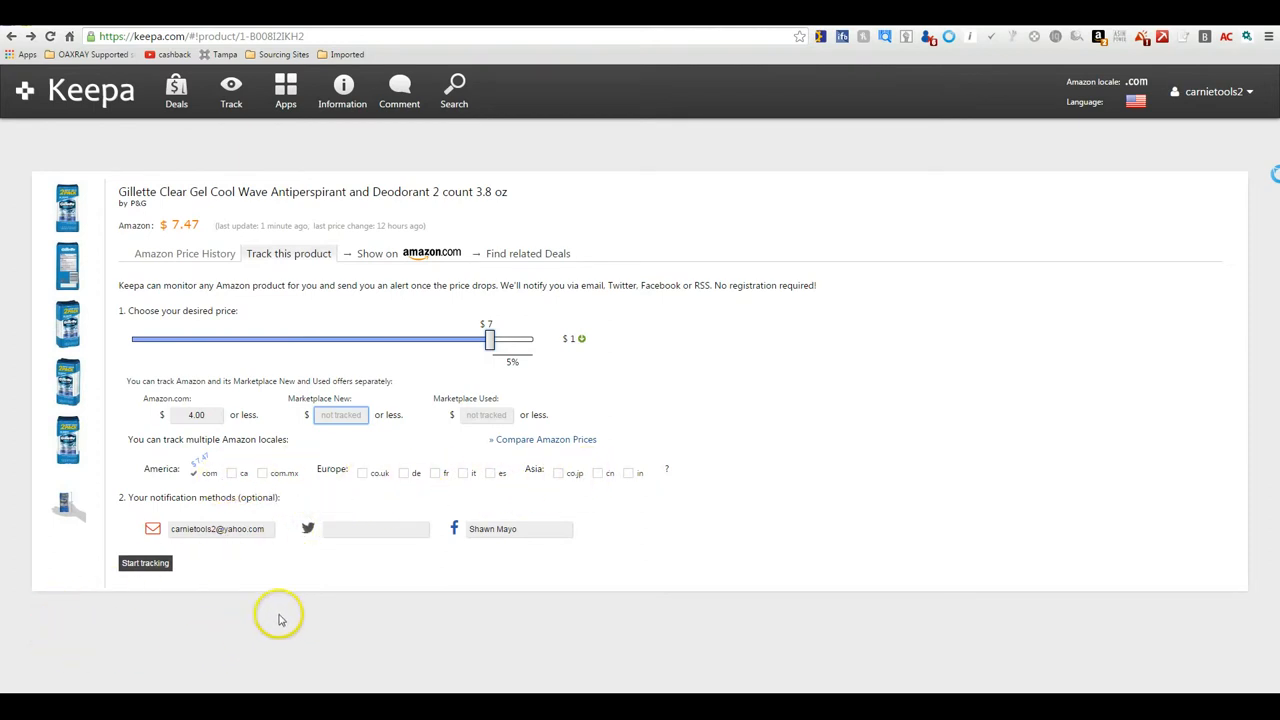
{"action": "left_click", "coordinate": [377, 529]}
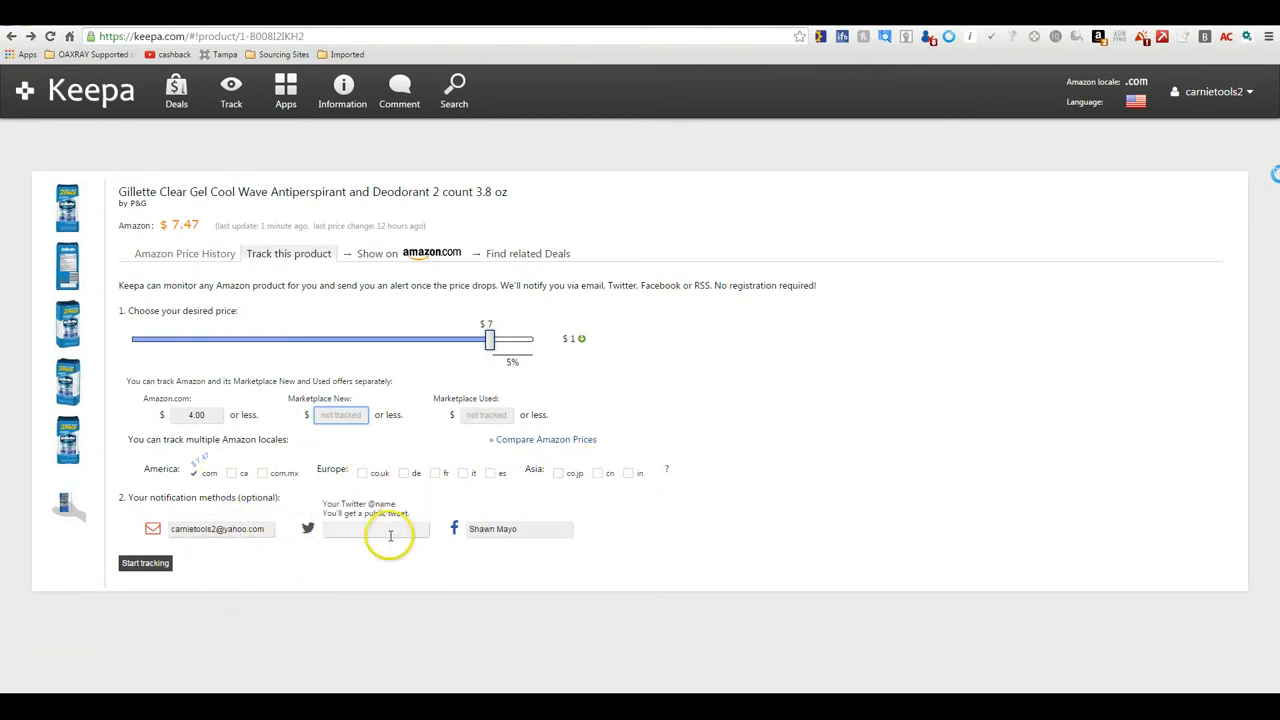
{"action": "mouse_move", "coordinate": [296, 588]}
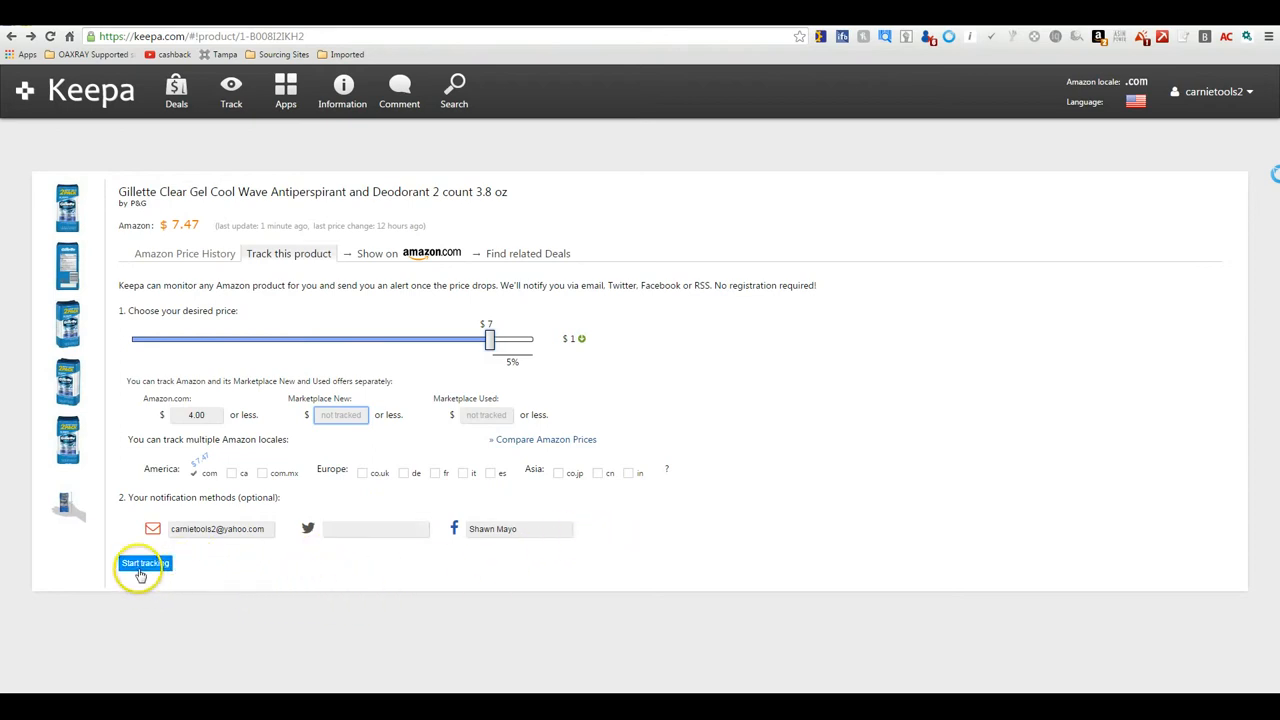
Start tracking the deodorant and confirm it appears in Tracking Overview.
{"action": "left_click", "coordinate": [145, 563]}
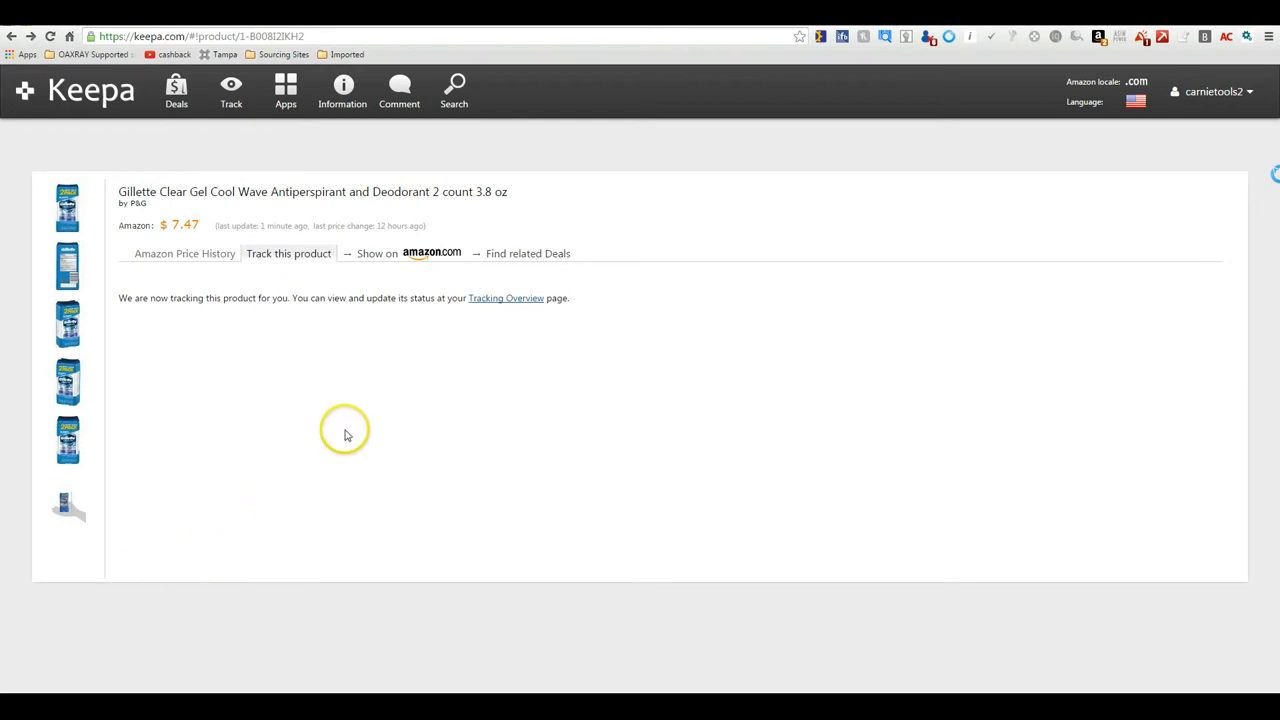
{"action": "mouse_move", "coordinate": [508, 298]}
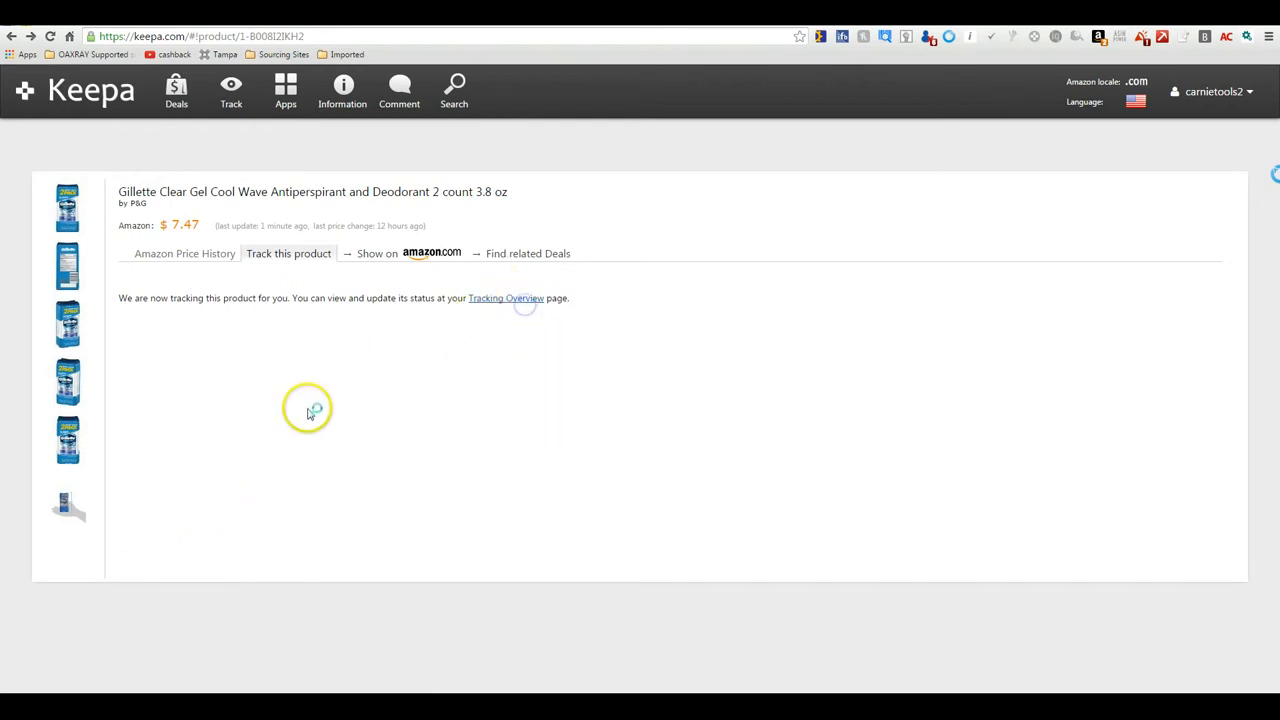
{"action": "left_click", "coordinate": [505, 298]}
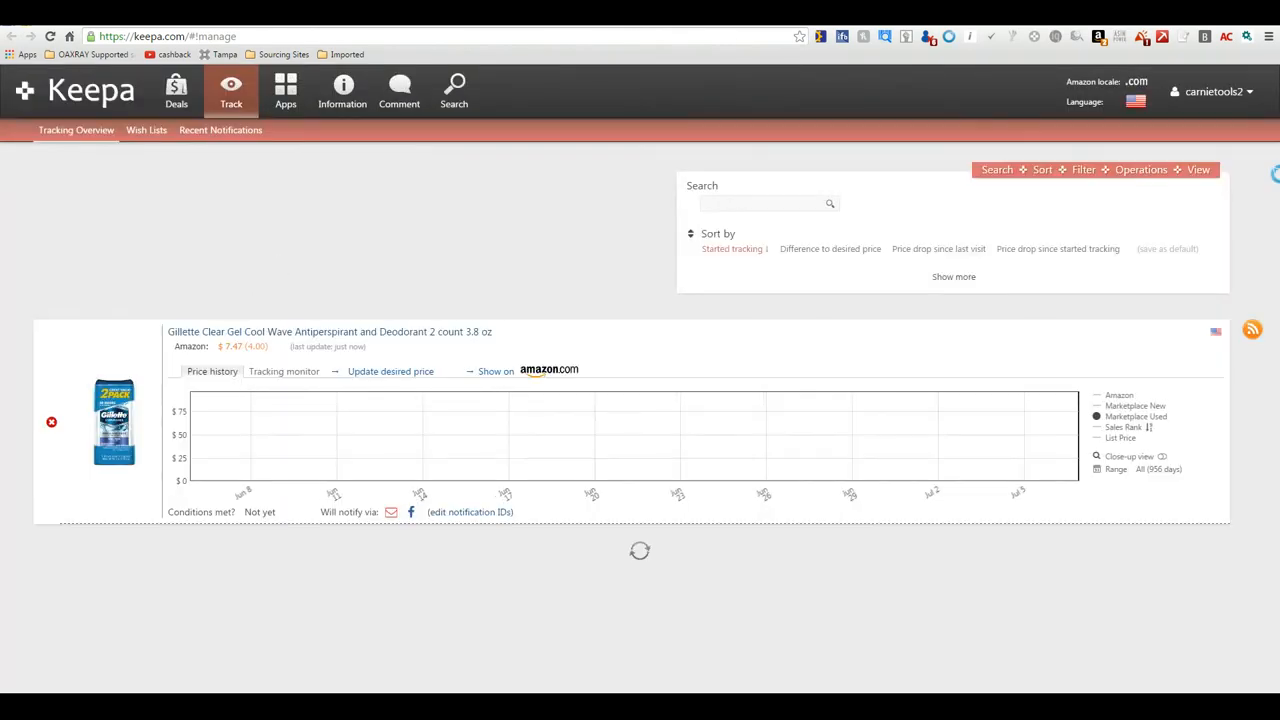
{"action": "scroll", "scroll_direction": "down", "scroll_amount": 3}
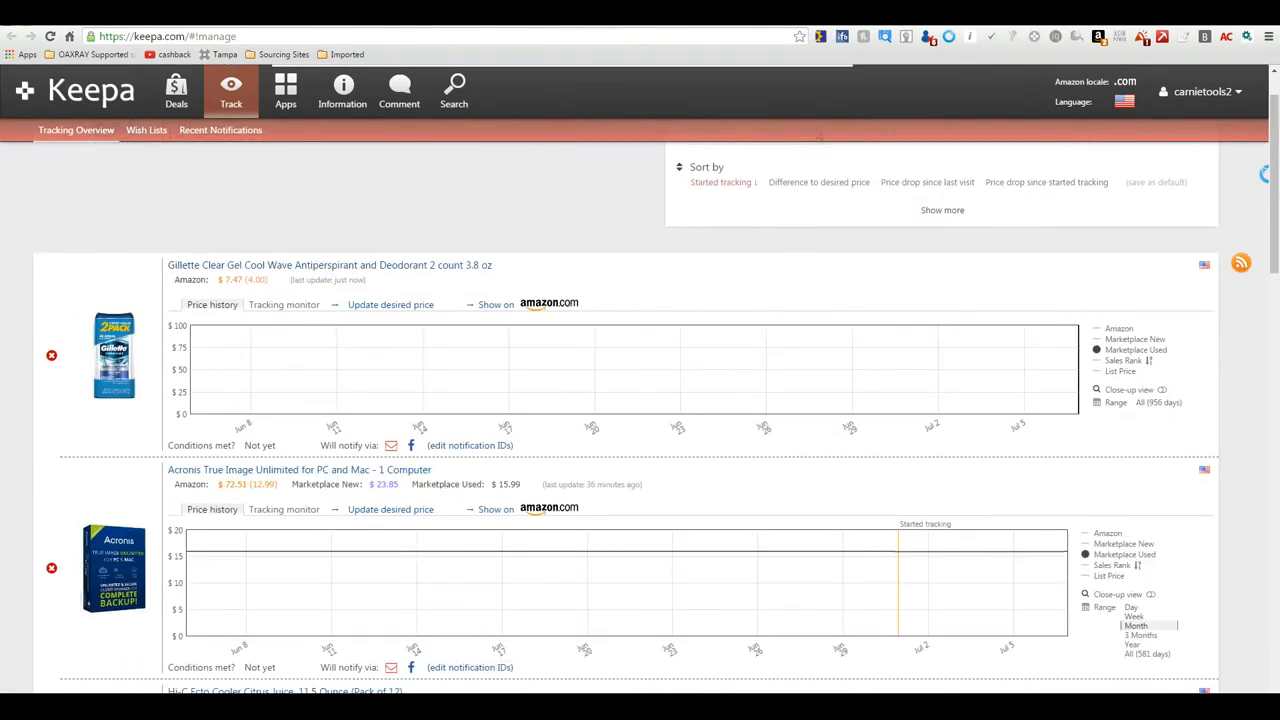
{"action": "left_click", "coordinate": [328, 265]}
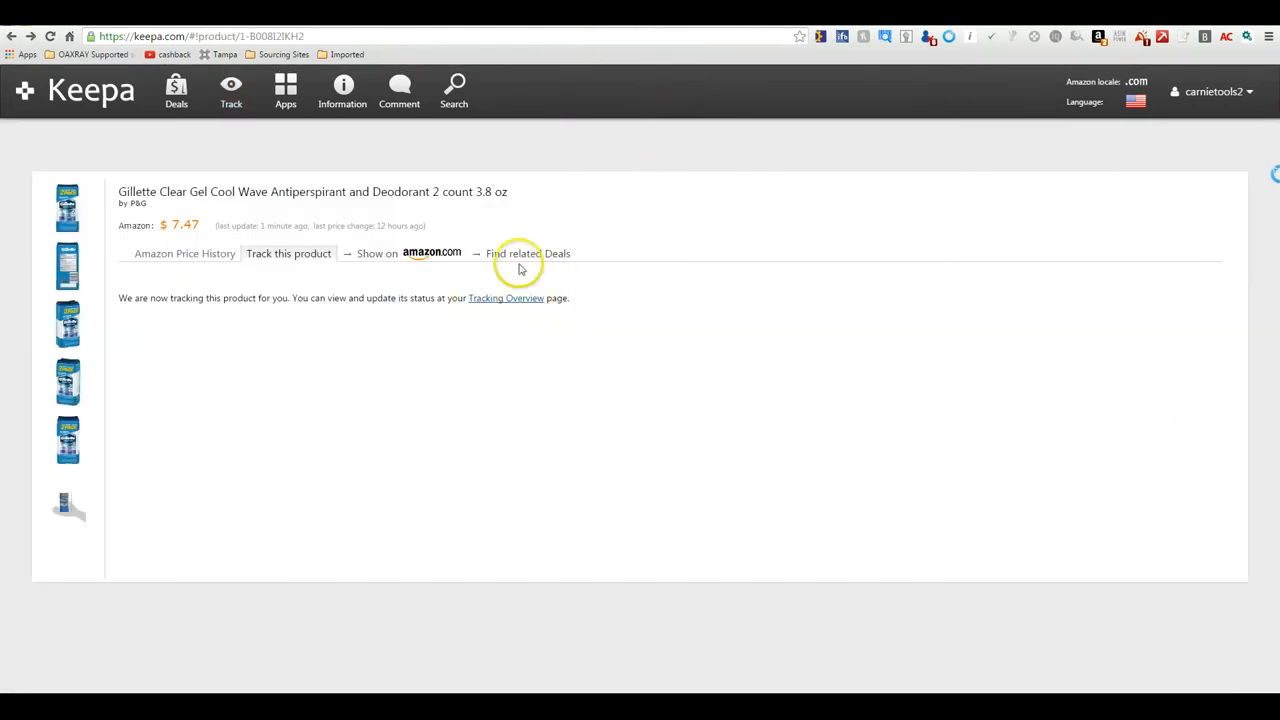
View the deals related to the deodorant in its category.
{"action": "left_click", "coordinate": [529, 253]}
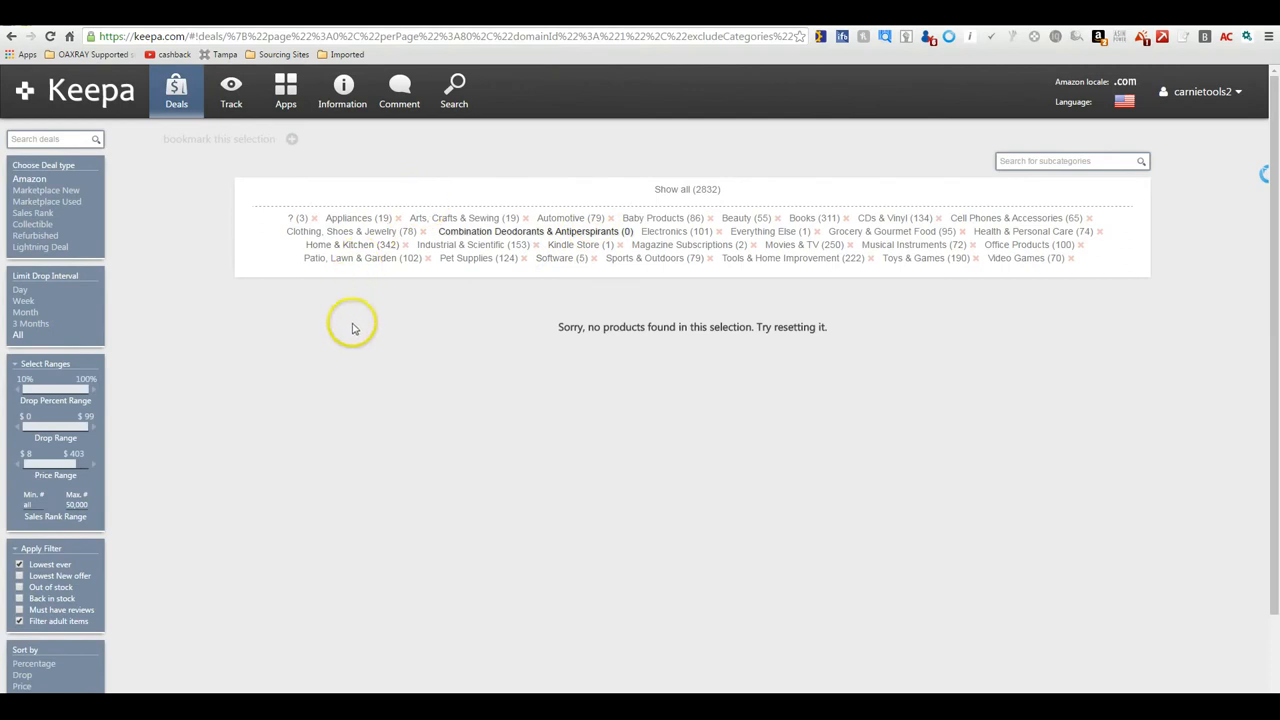
{"action": "mouse_move", "coordinate": [449, 198]}
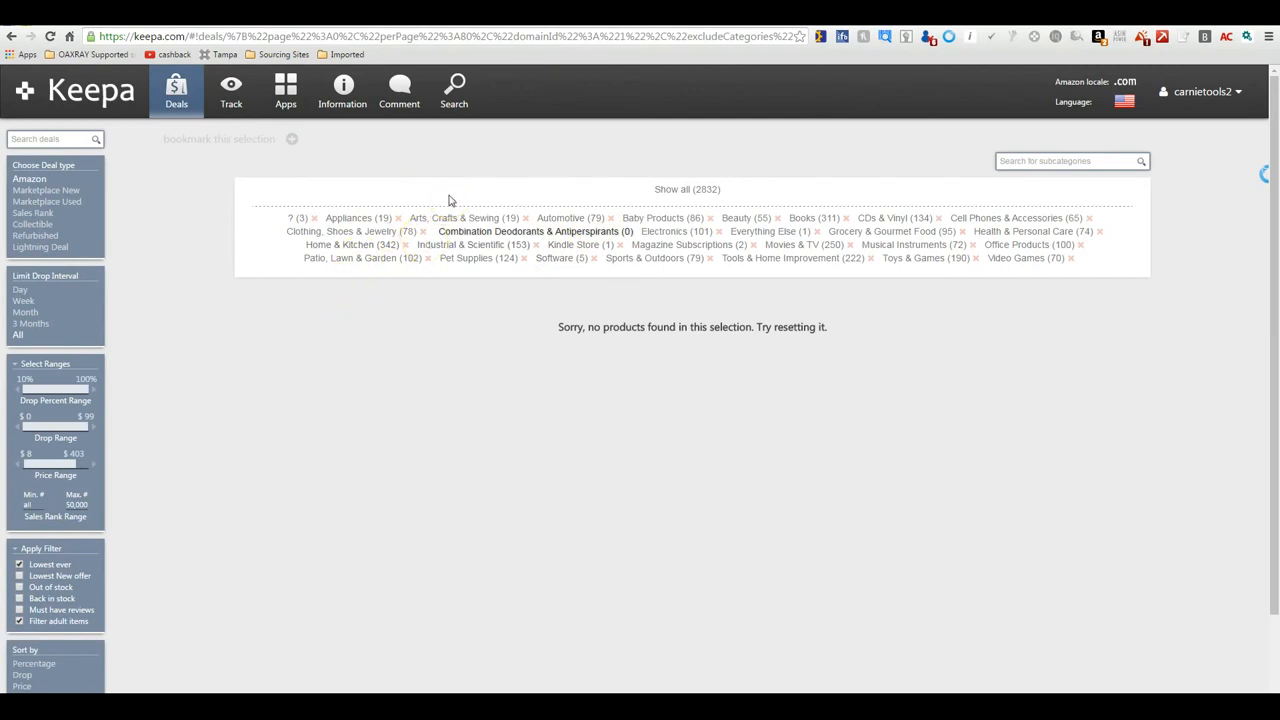